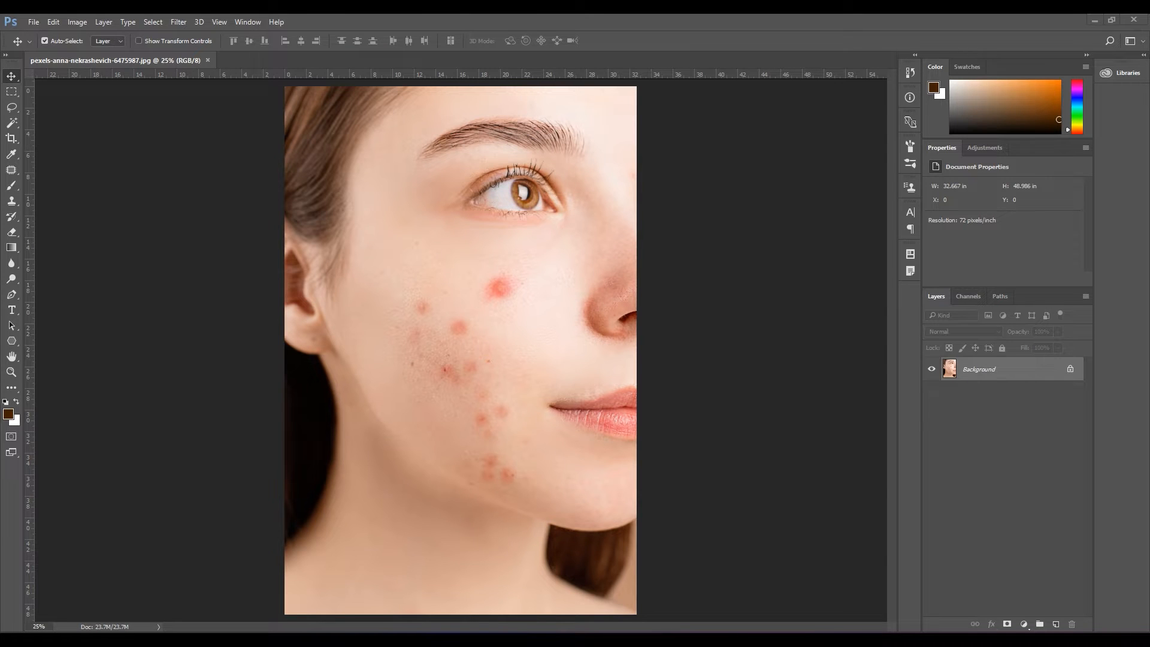
# - Choose the Patch Tool from the healing tools flyout
pyautogui.click(9, 94)
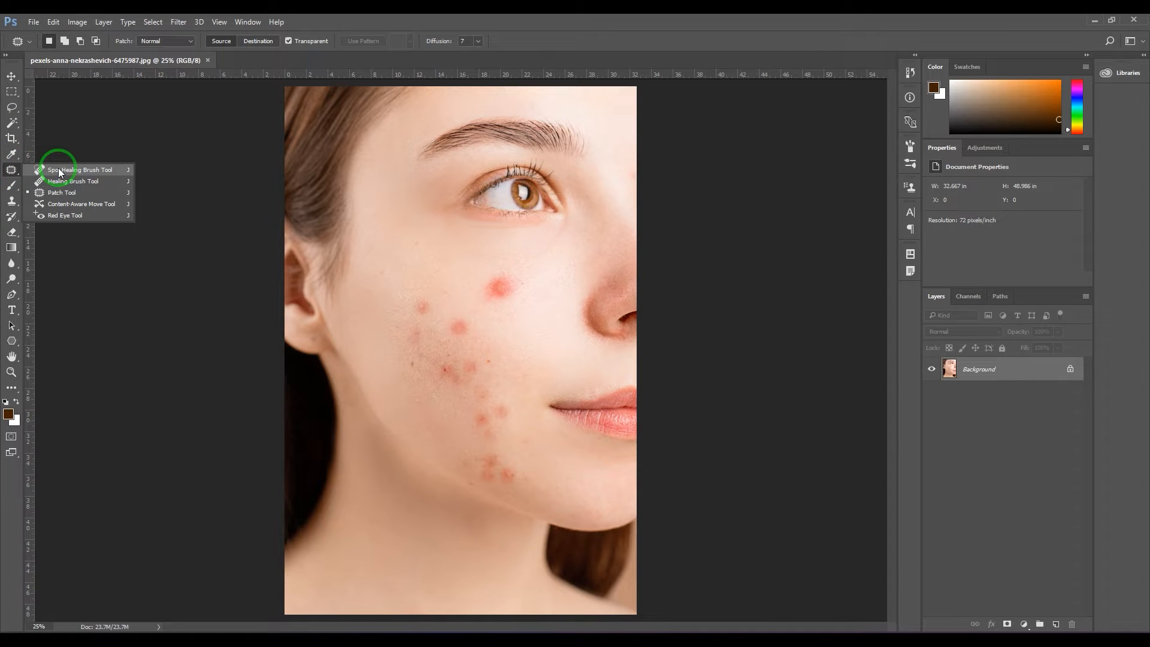
pyautogui.moveTo(60, 192)
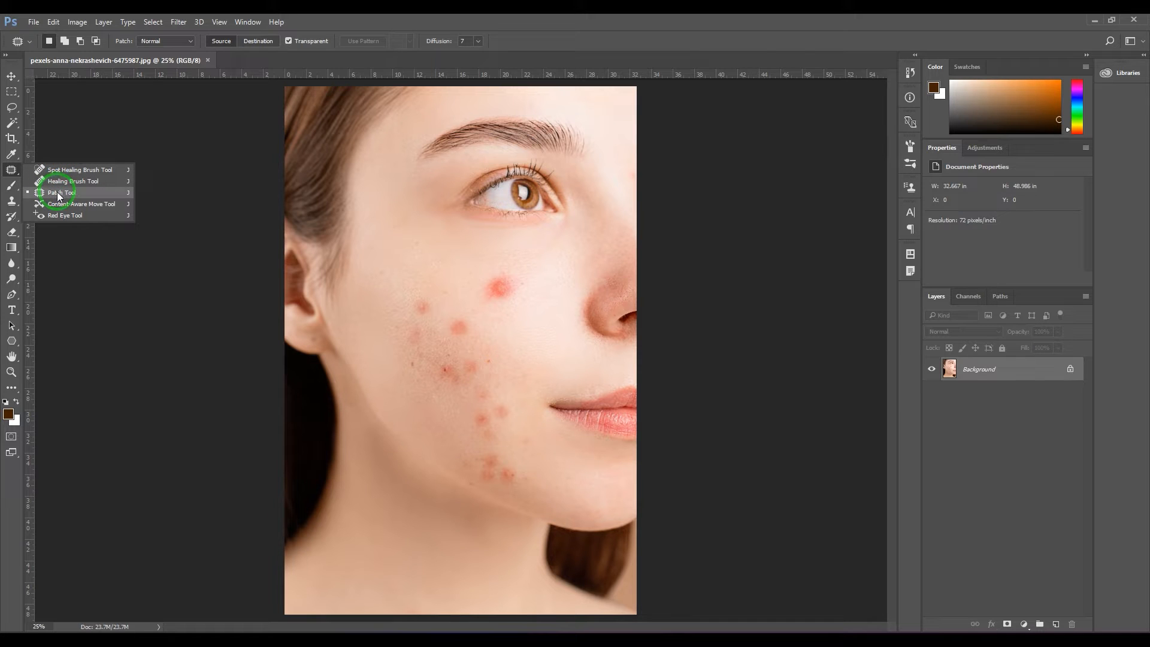
pyautogui.moveTo(76, 196)
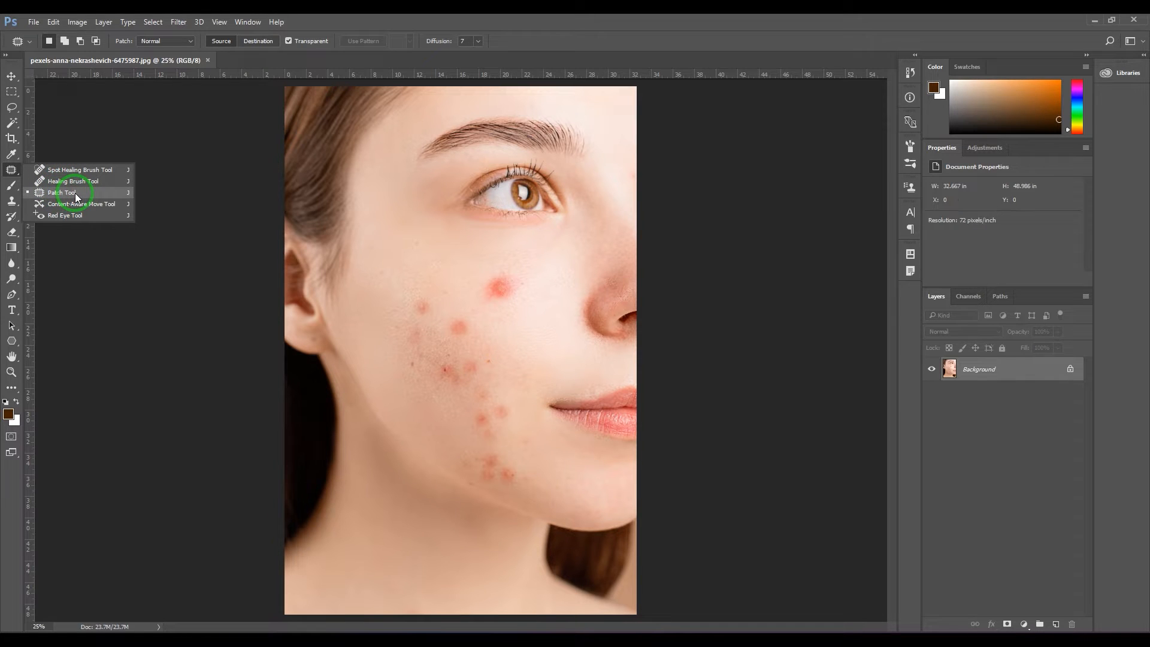
pyautogui.click(62, 192)
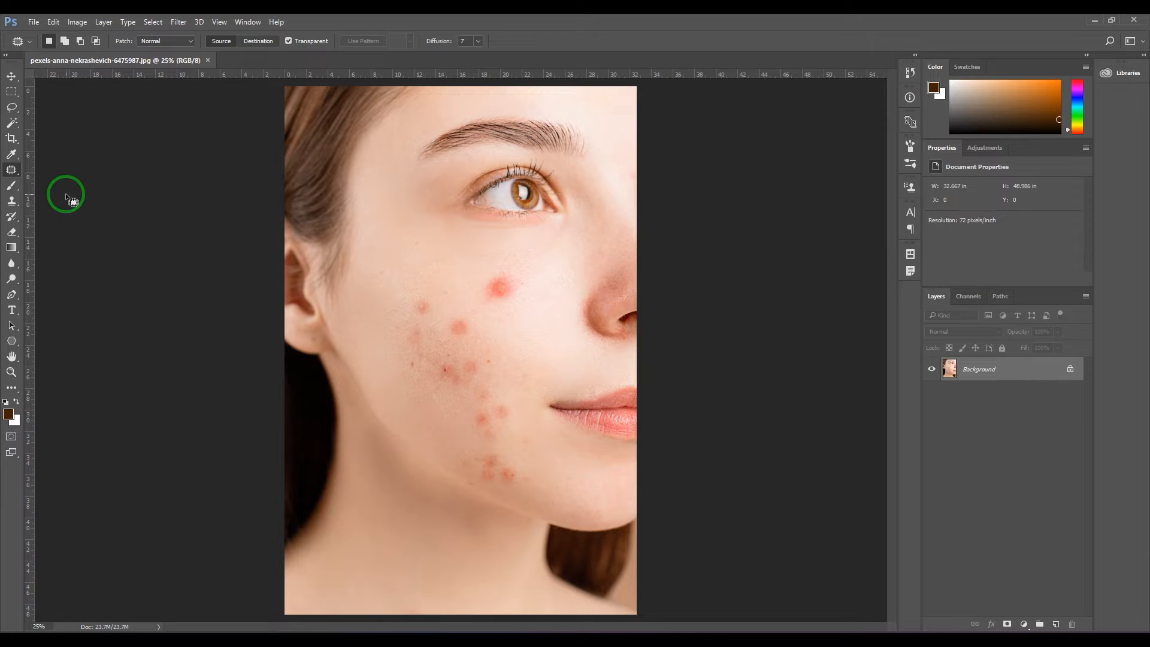
pyautogui.moveTo(443, 139)
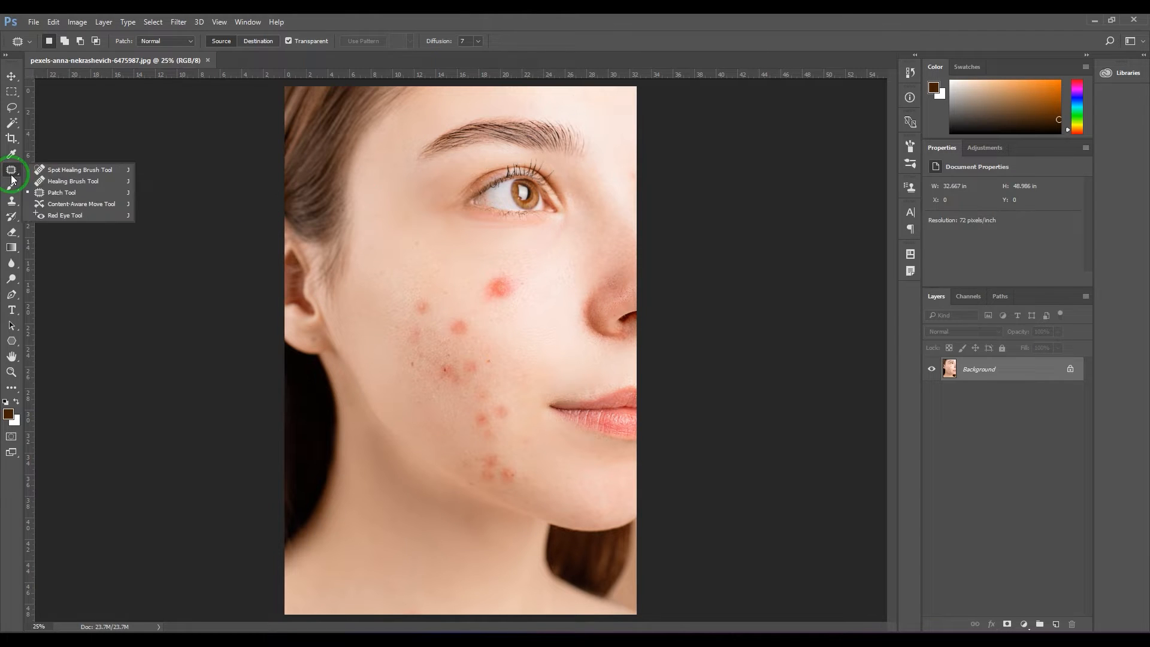
# - Draw a test outline around the large upper-cheek pimple and reopen the healing tools flyout
pyautogui.click(77, 169)
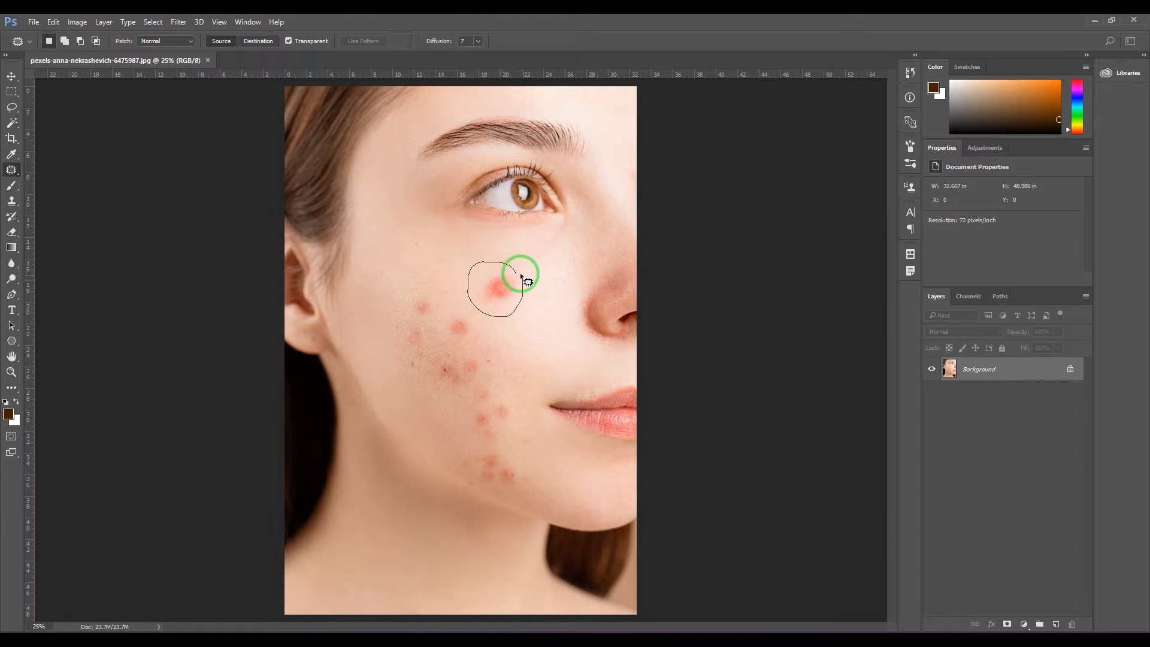
pyautogui.moveTo(521, 275); pyautogui.dragTo(543, 328)
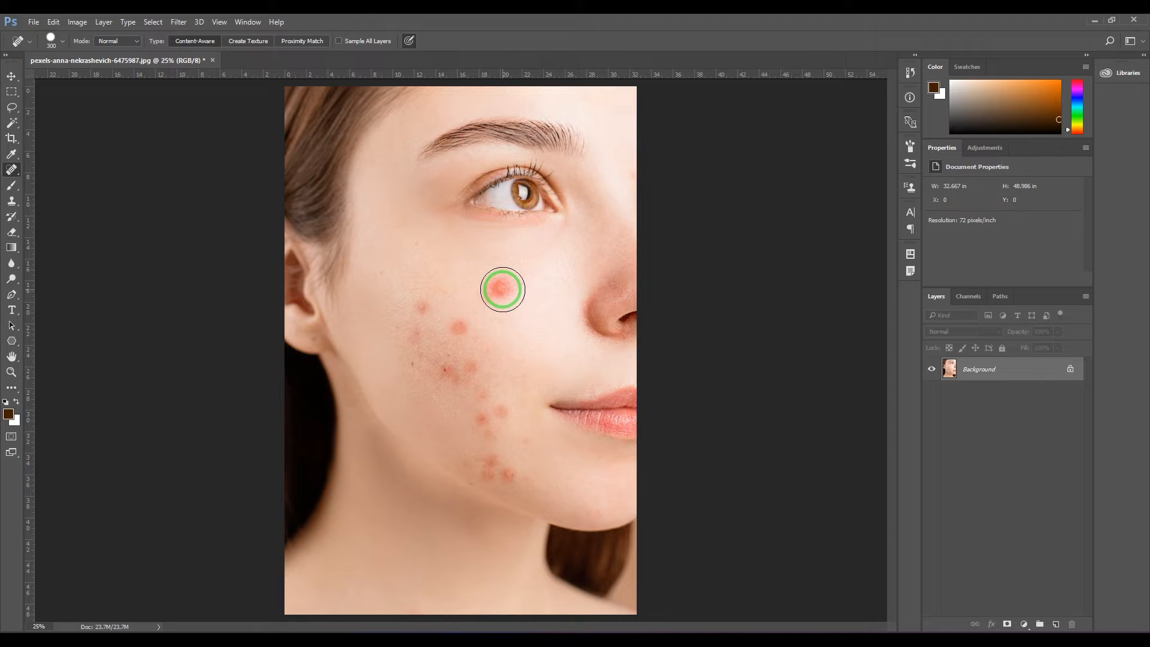
pyautogui.click(501, 288)
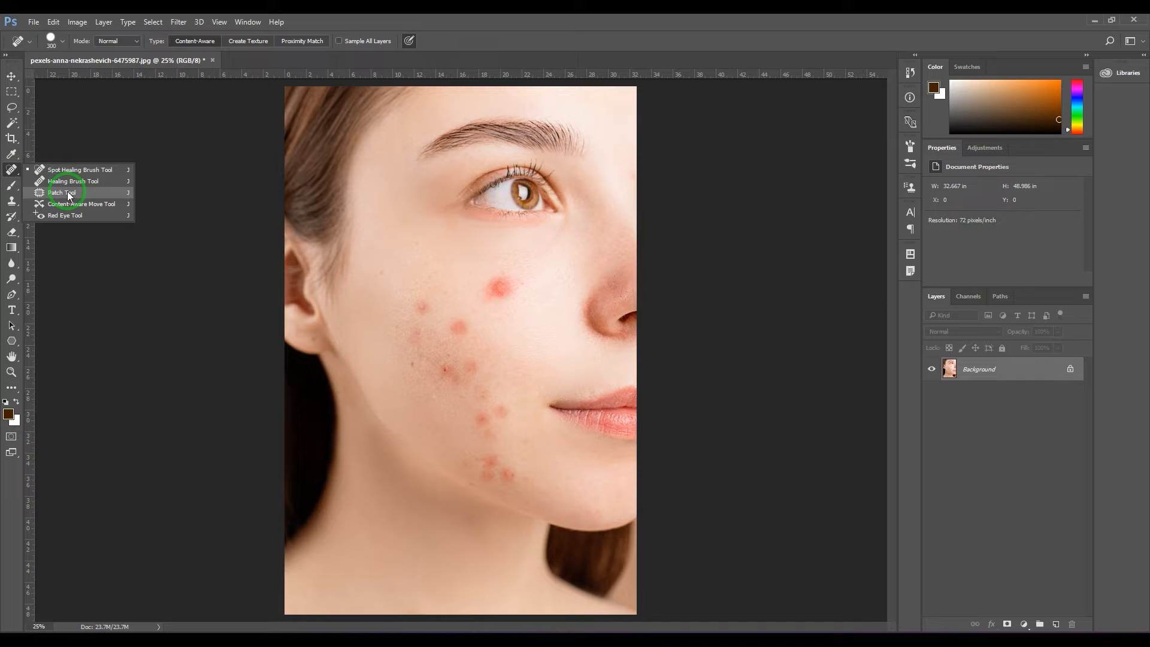
# - Lasso the large upper-cheek pimple with the Patch Tool and remove the extra small-pimple selection
pyautogui.click(60, 191)
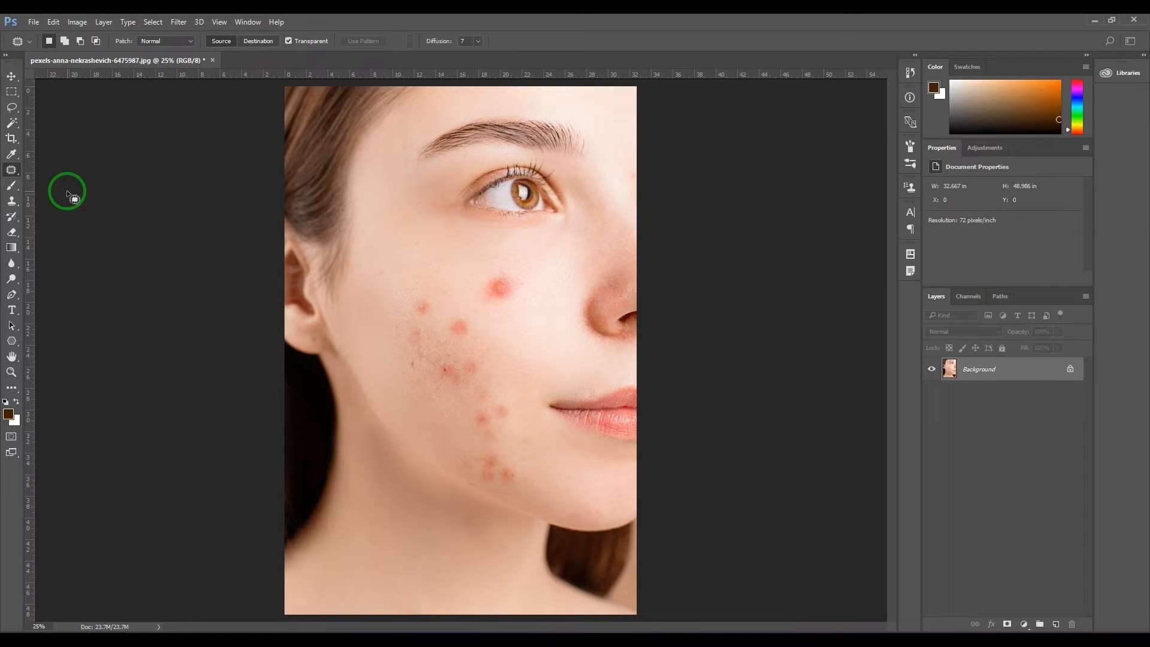
pyautogui.moveTo(529, 261)
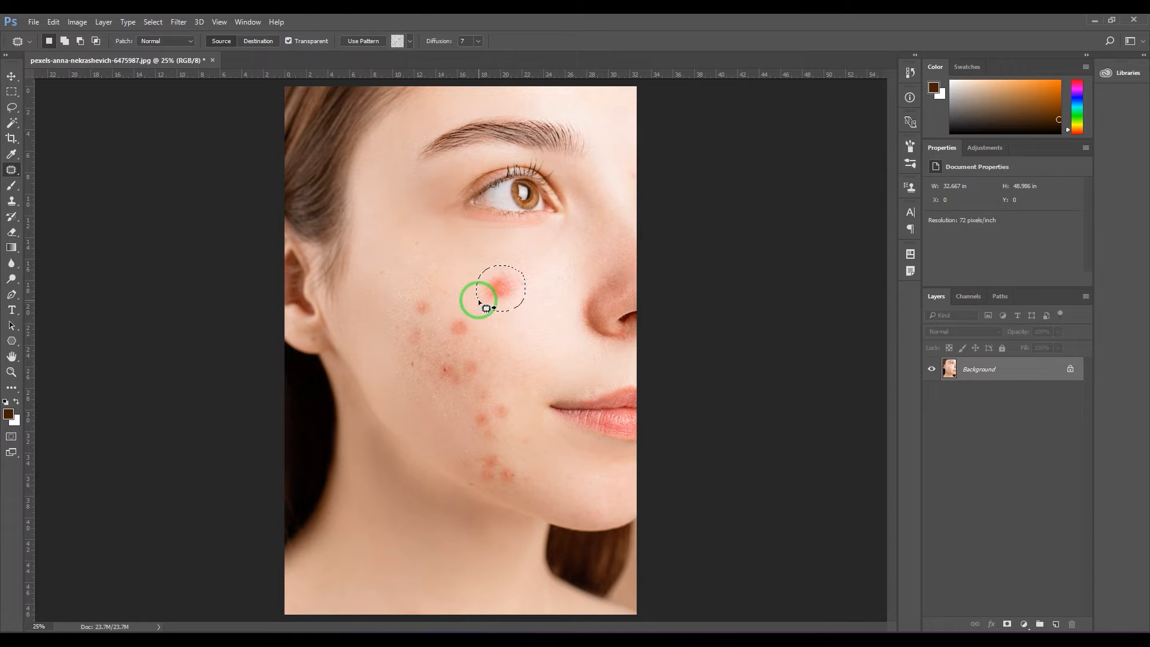
pyautogui.moveTo(478, 300); pyautogui.dragTo(502, 308)
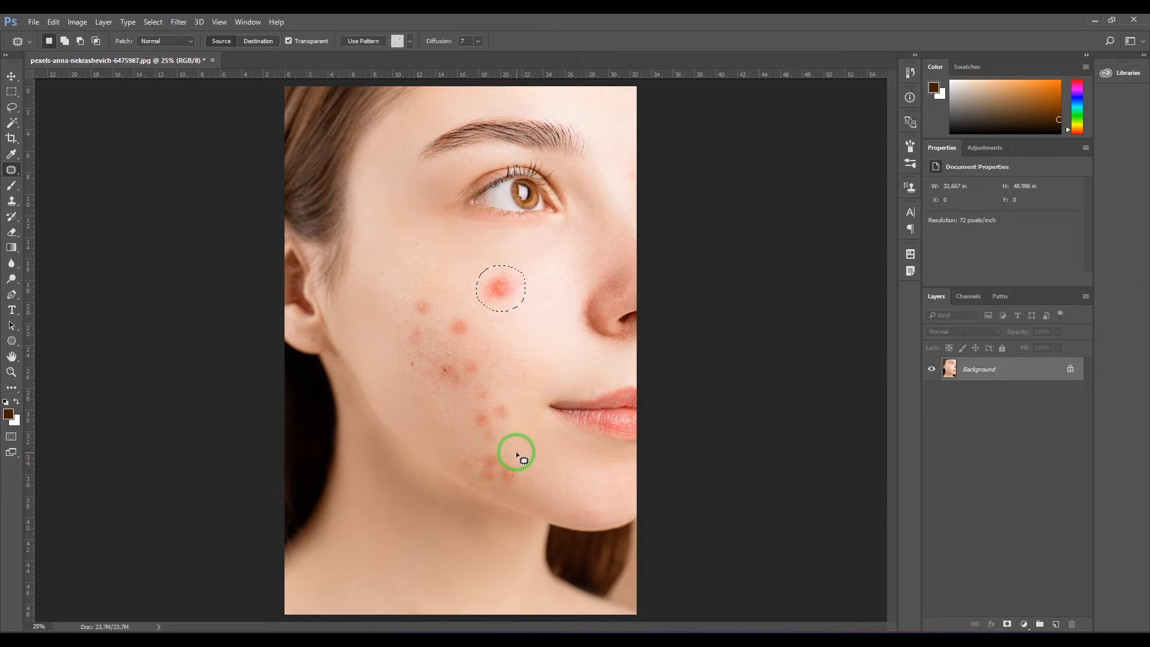
pyautogui.moveTo(503, 388)
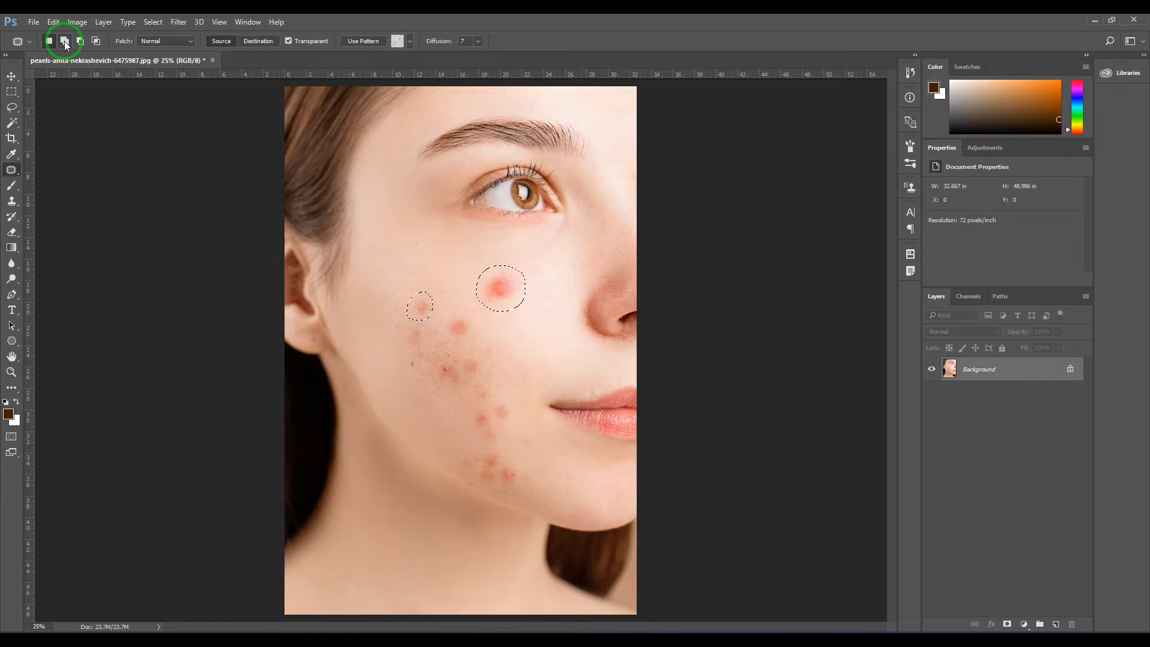
pyautogui.moveTo(95, 41)
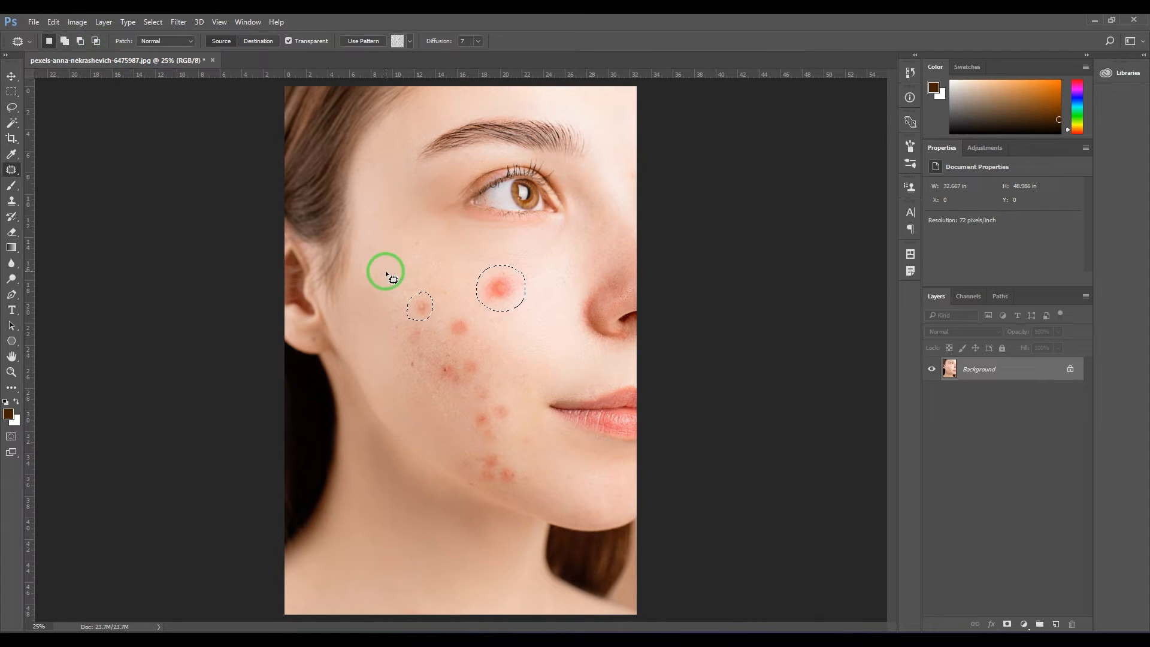
pyautogui.click(81, 41)
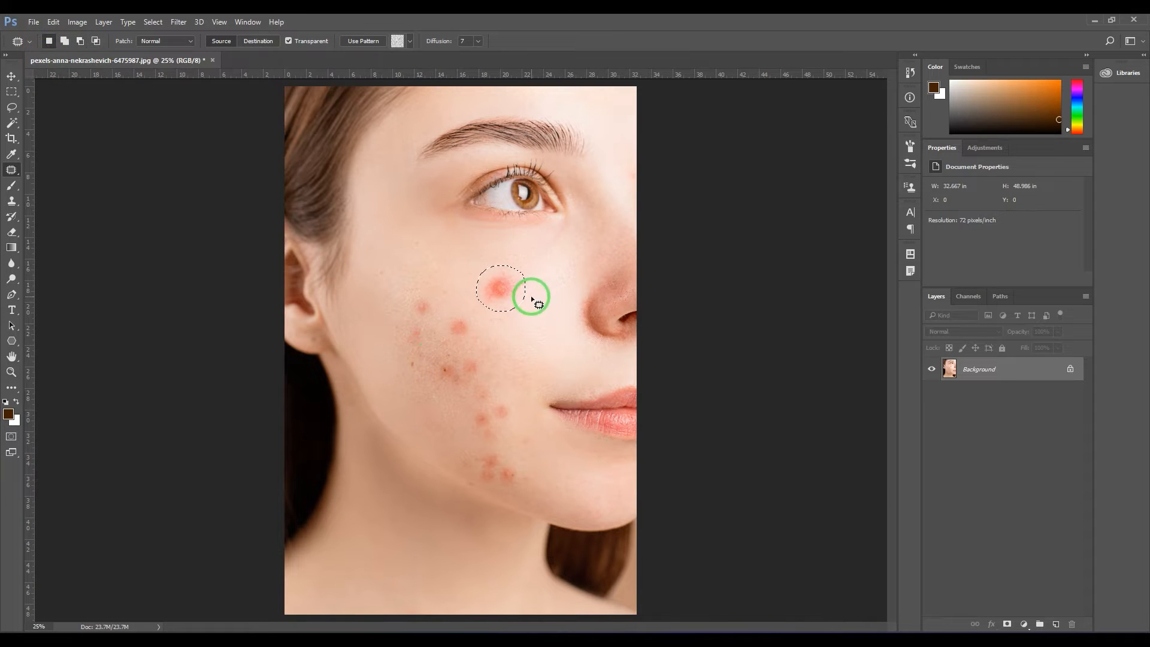
# - Reselect only the large upper-cheek pimple, leaving it unpatched
pyautogui.moveTo(534, 297); pyautogui.dragTo(518, 286)
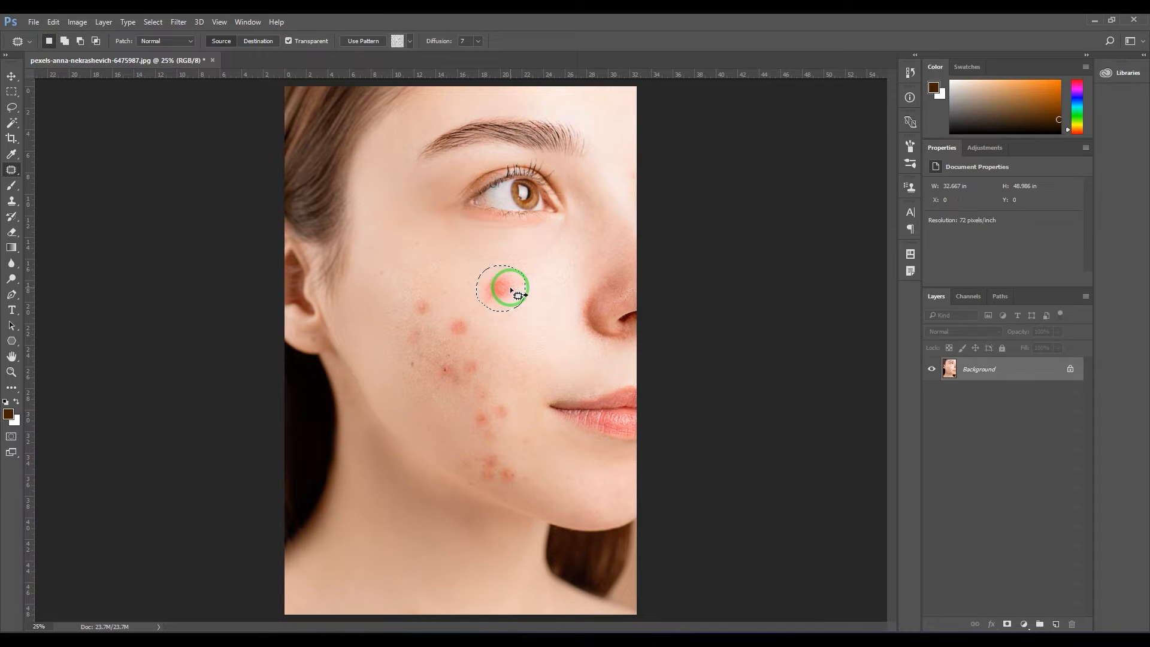
pyautogui.moveTo(502, 290); pyautogui.dragTo(536, 308)
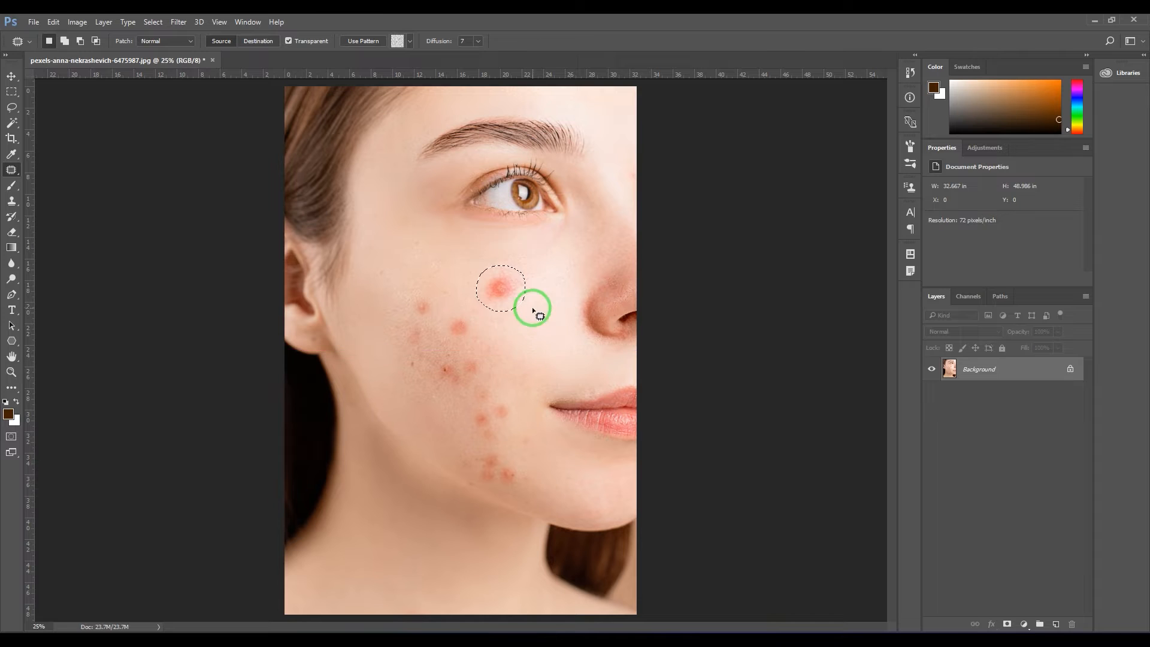
pyautogui.click(8, 77)
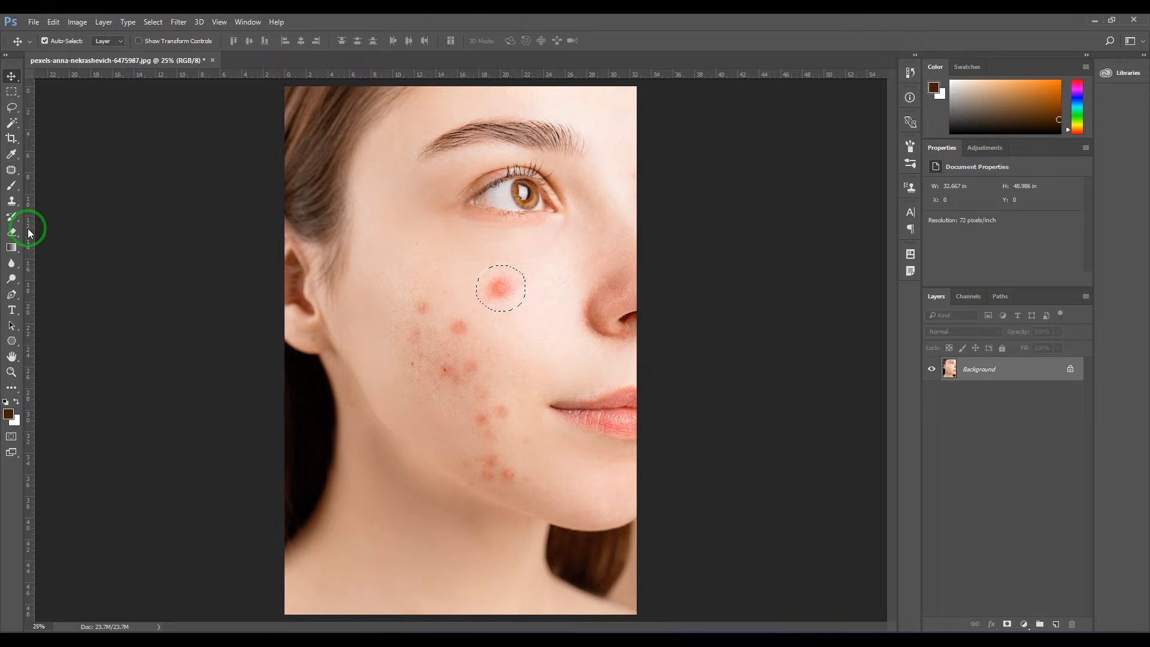
# - Redraw a Patch Tool outline around the large pimple and glance at the Window menu
pyautogui.click(12, 233)
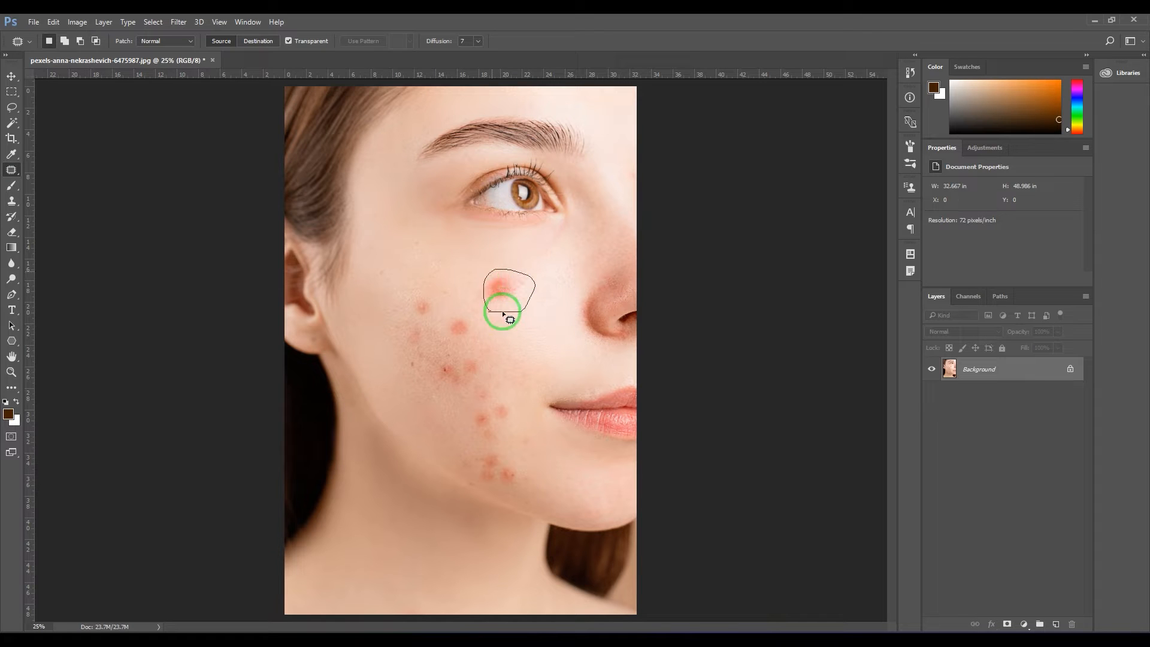
pyautogui.moveTo(505, 311); pyautogui.dragTo(480, 270)
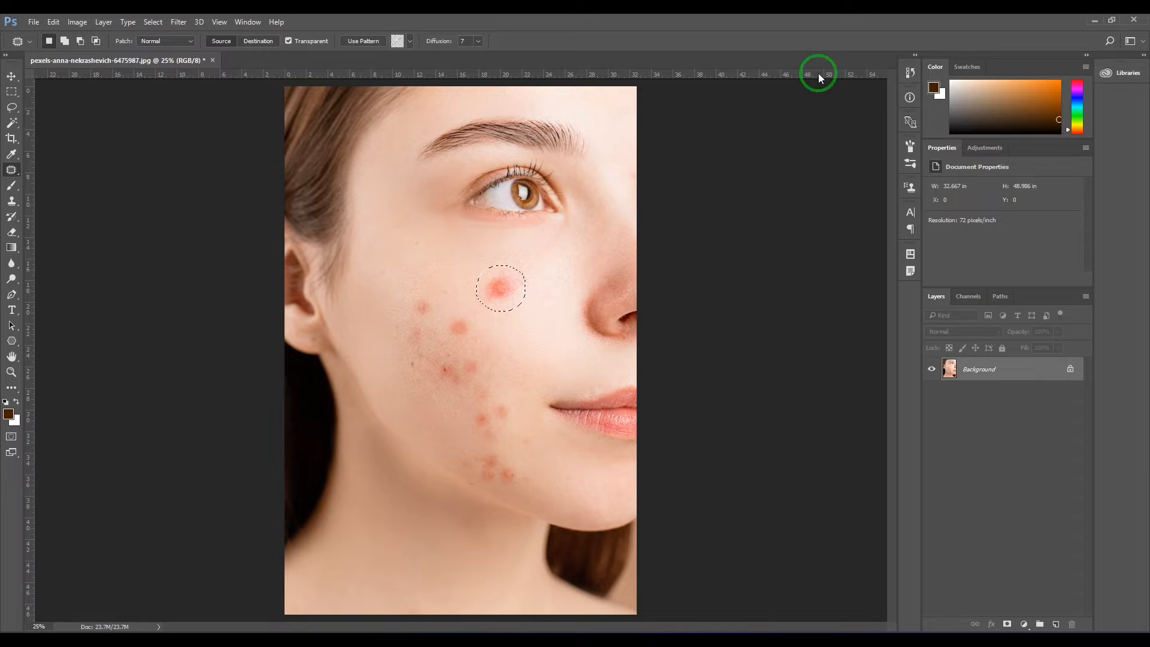
pyautogui.click(247, 22)
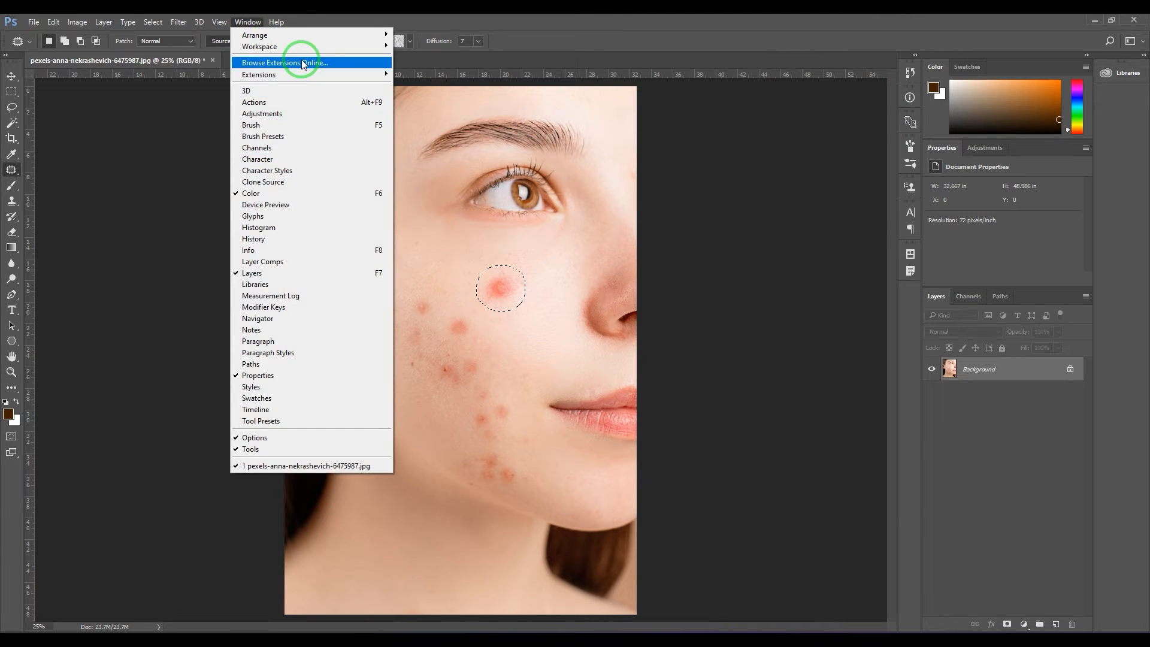
pyautogui.moveTo(310, 273)
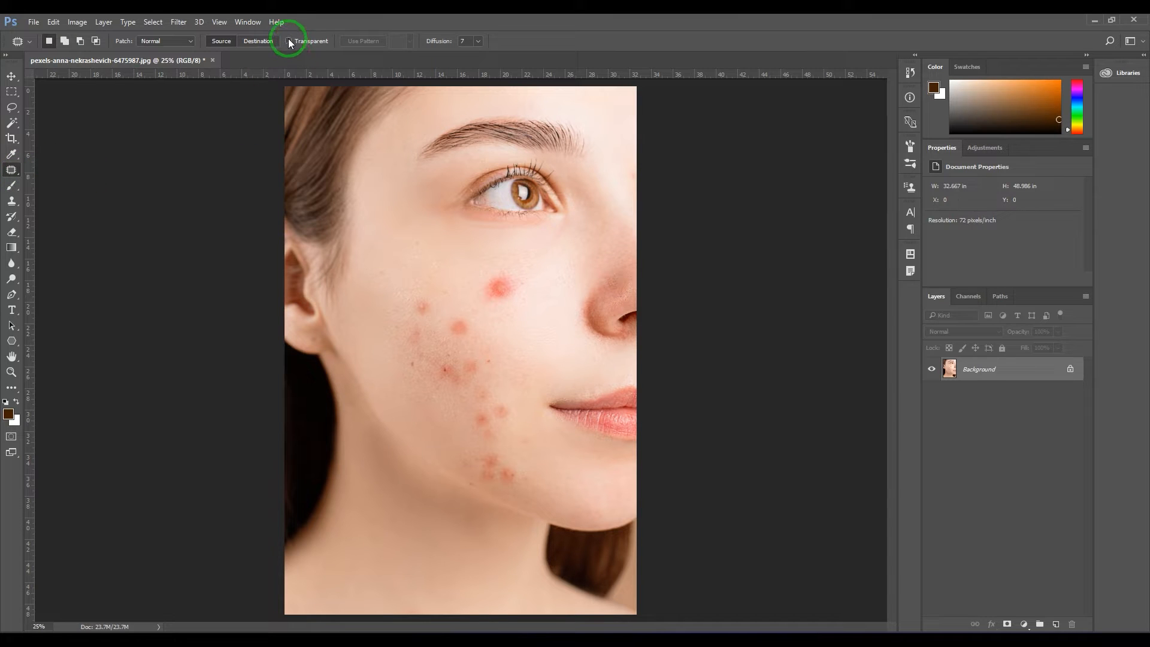
# - Turn off Transparent, lasso the large pimple and preview skin sources beside the nose and cheek
pyautogui.click(291, 41)
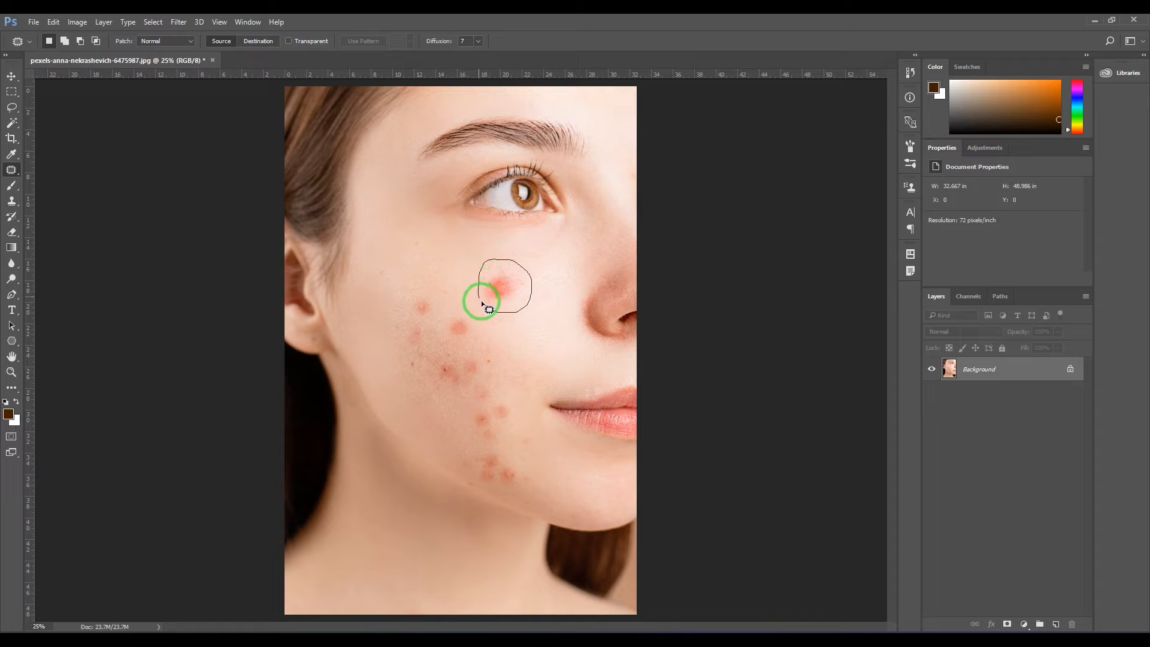
pyautogui.moveTo(487, 305); pyautogui.dragTo(528, 304)
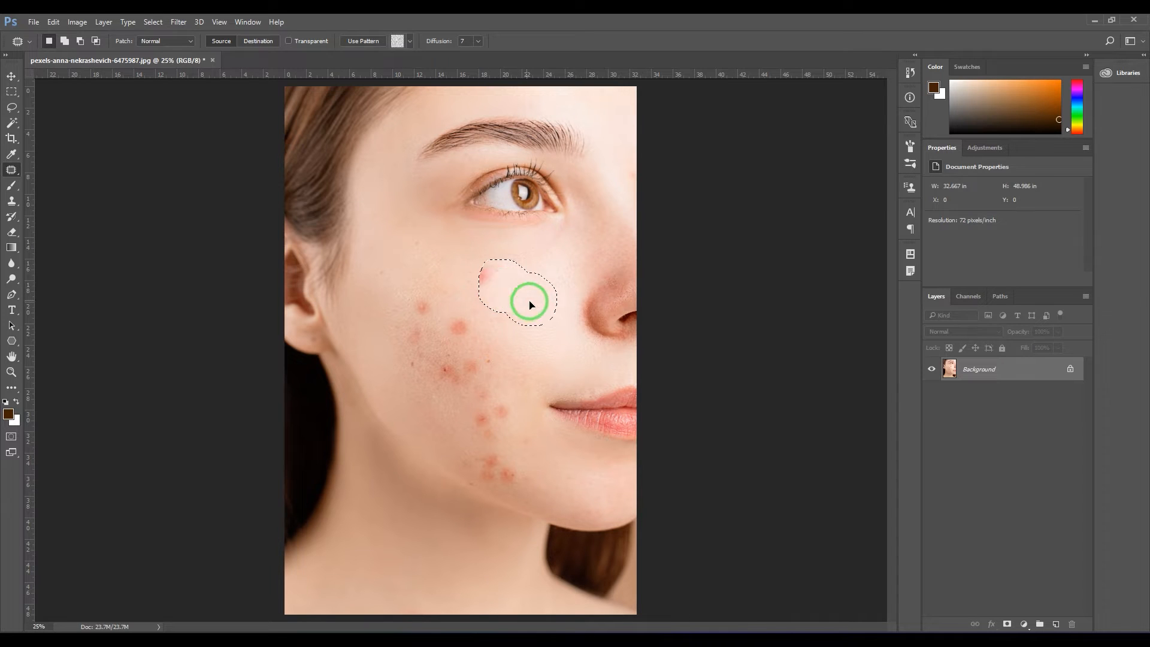
pyautogui.moveTo(527, 303); pyautogui.dragTo(573, 288)
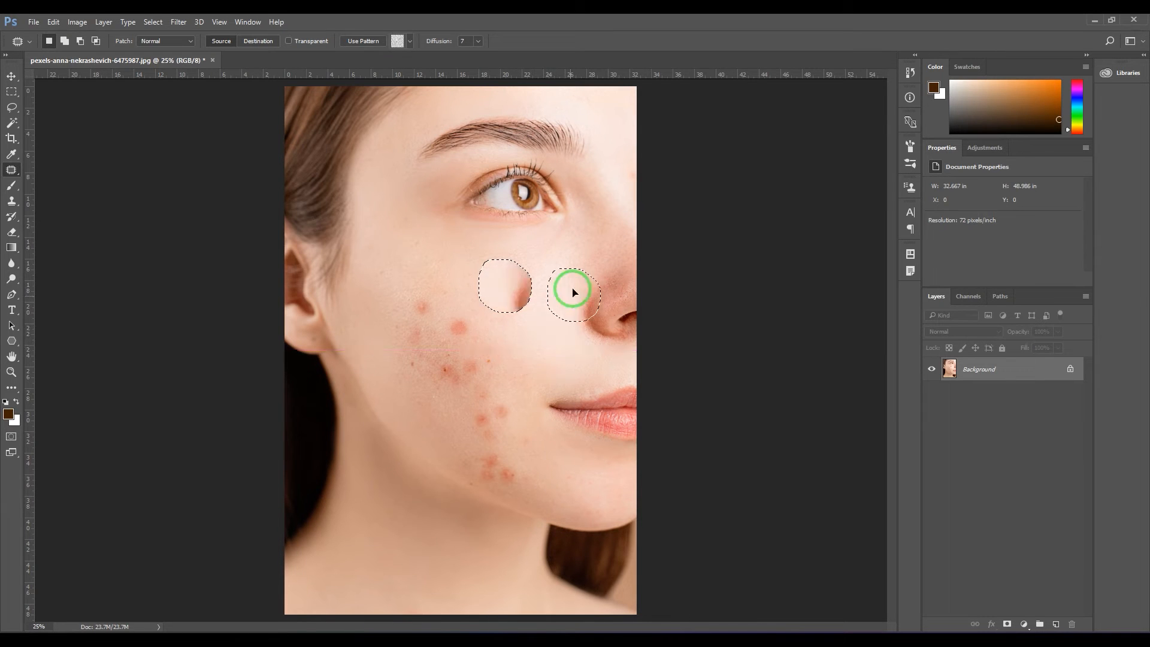
pyautogui.moveTo(574, 288); pyautogui.dragTo(398, 154)
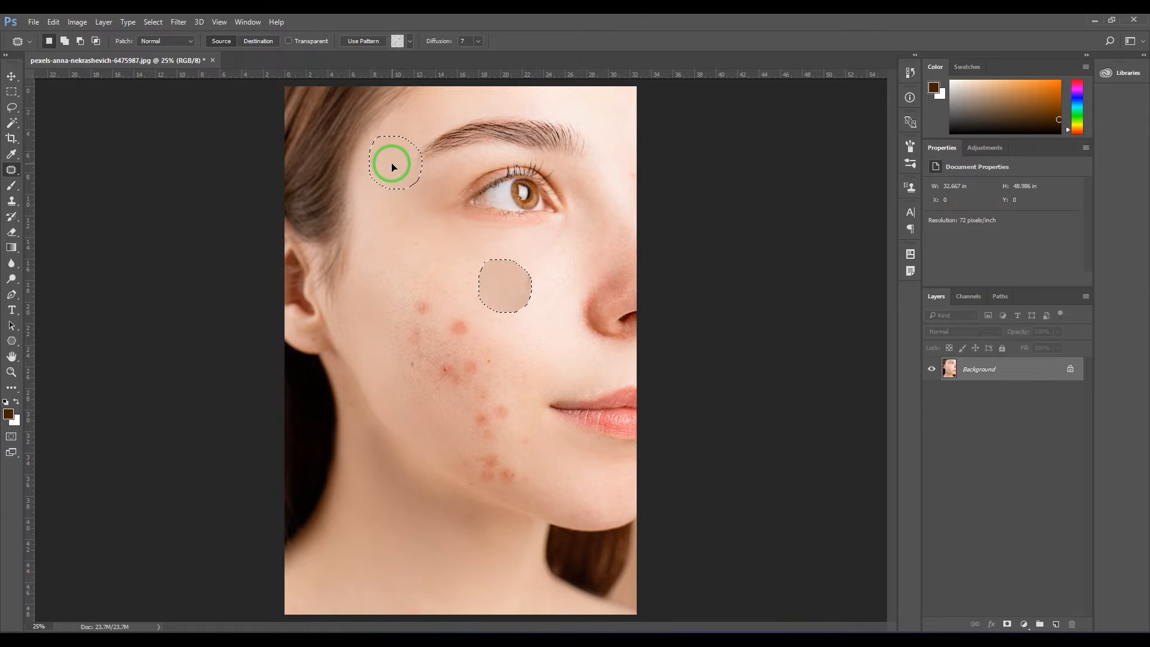
# - Patch the large pimple with clear skin from the lower cheek
pyautogui.moveTo(394, 163); pyautogui.dragTo(542, 345)
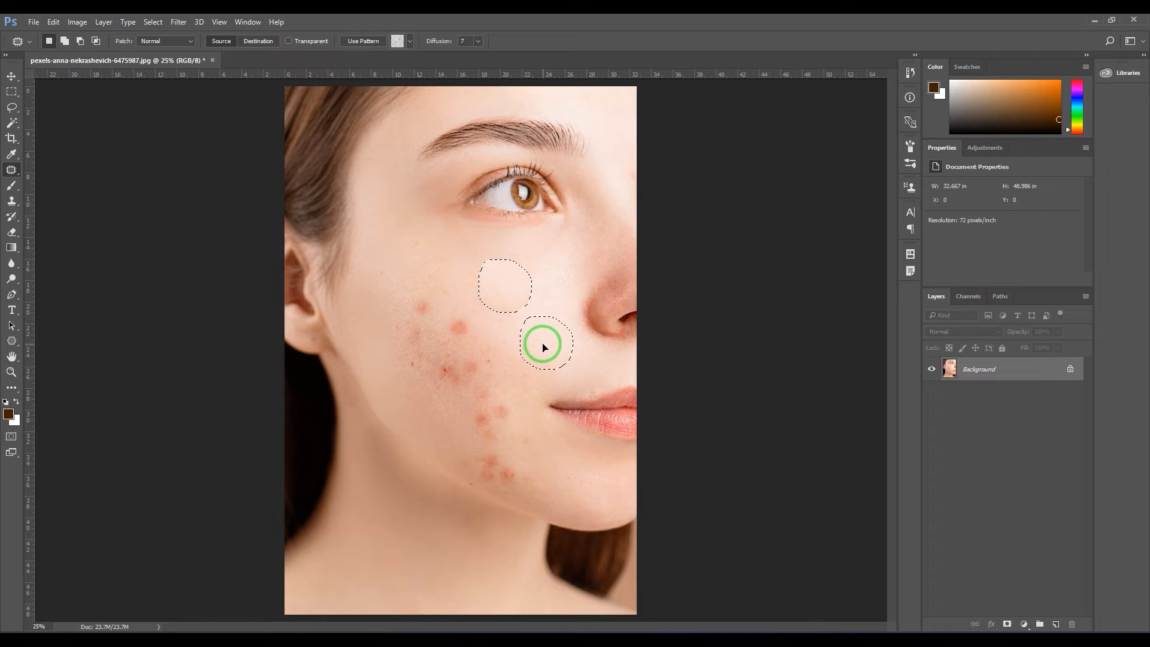
pyautogui.moveTo(544, 345); pyautogui.dragTo(504, 286)
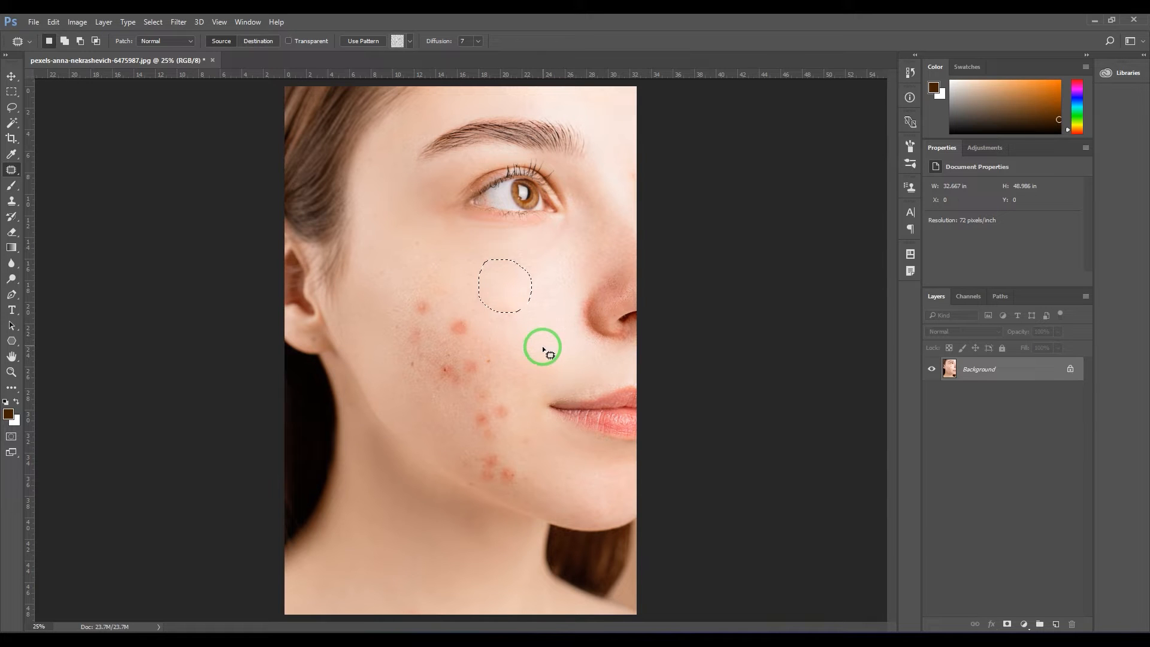
pyautogui.moveTo(542, 348); pyautogui.dragTo(476, 344)
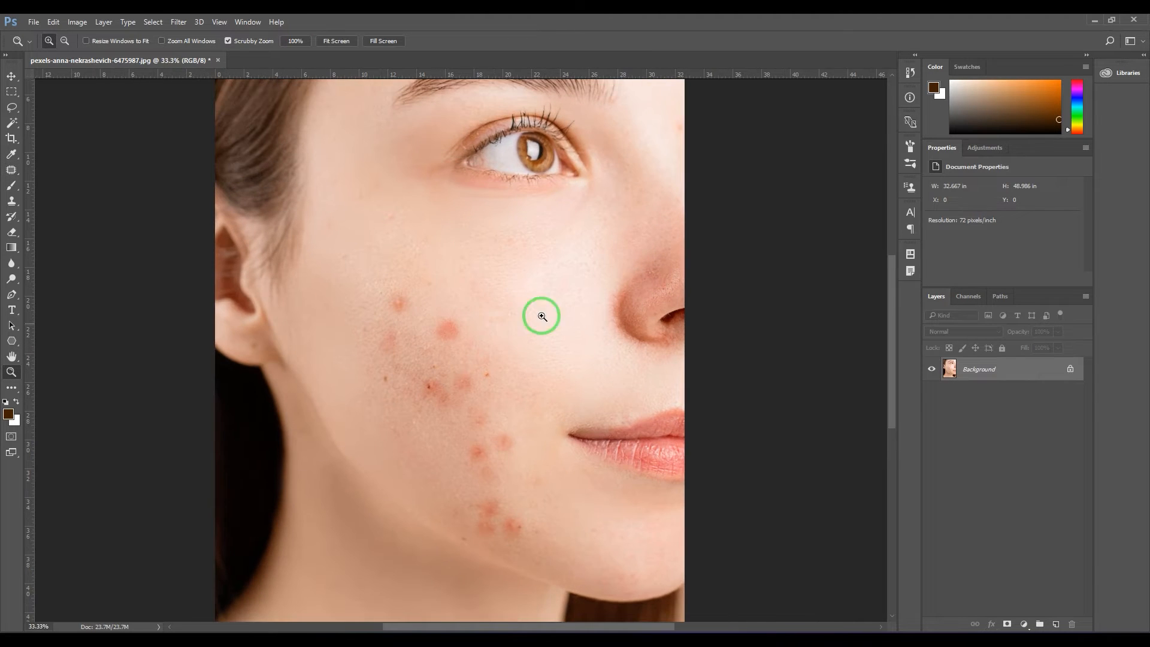
pyautogui.moveTo(556, 334)
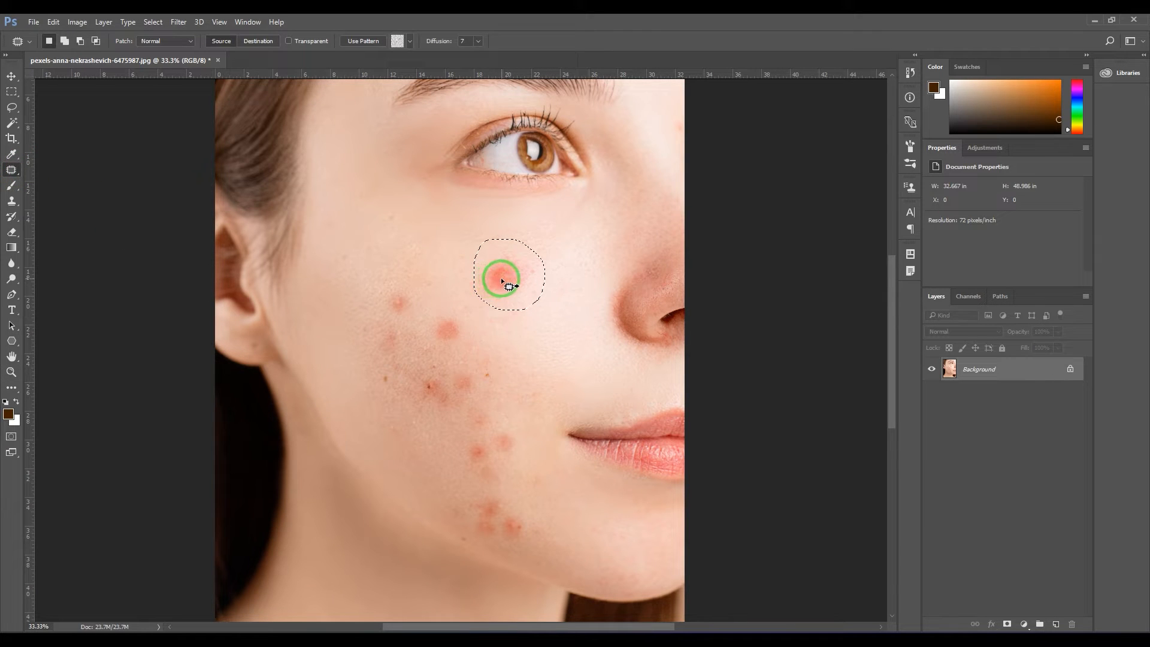
# - Drag the below-eye selection across various skin areas, including the lips, previewing patch sources
pyautogui.moveTo(505, 277); pyautogui.dragTo(489, 455)
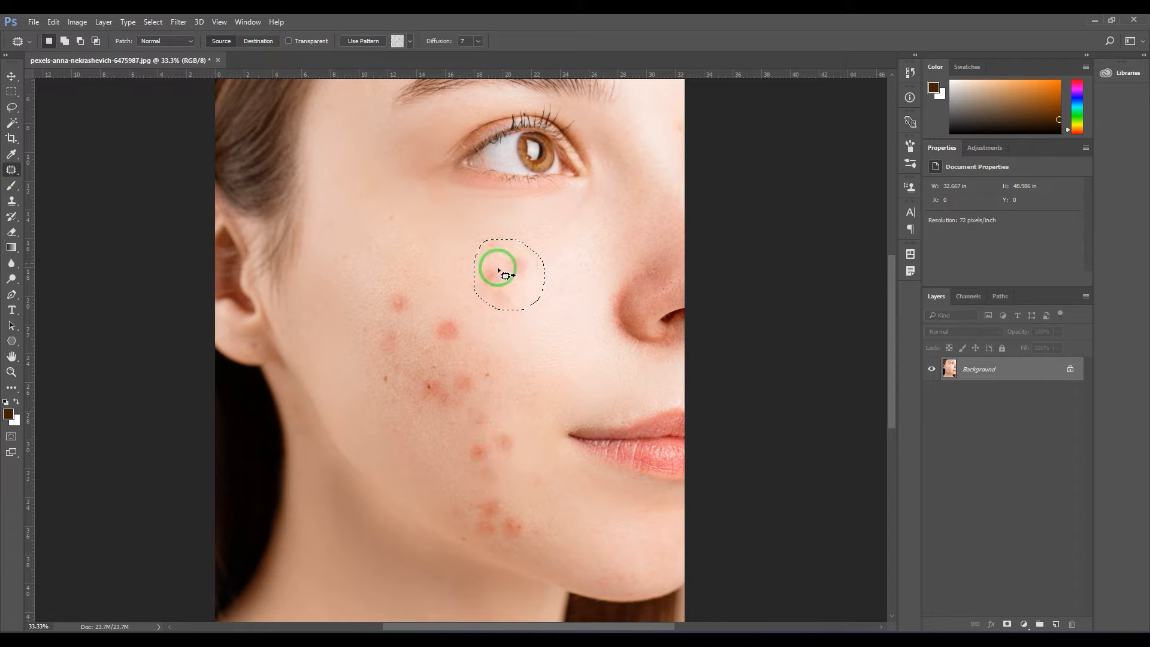
pyautogui.moveTo(504, 276); pyautogui.dragTo(512, 425)
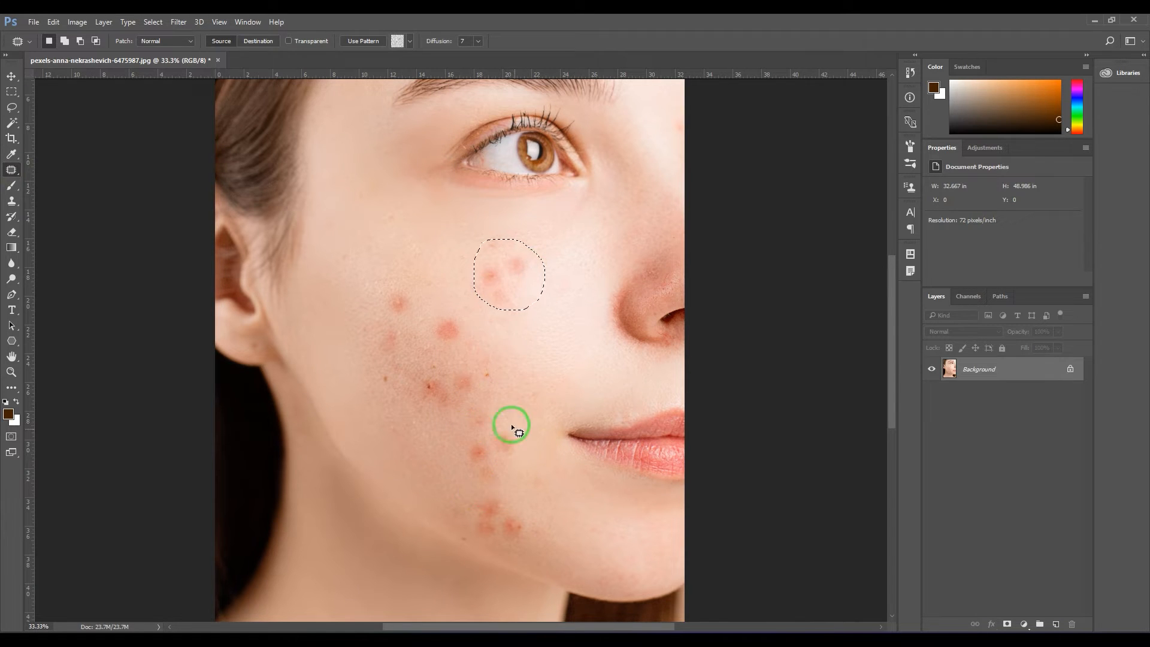
pyautogui.moveTo(511, 425); pyautogui.dragTo(511, 290)
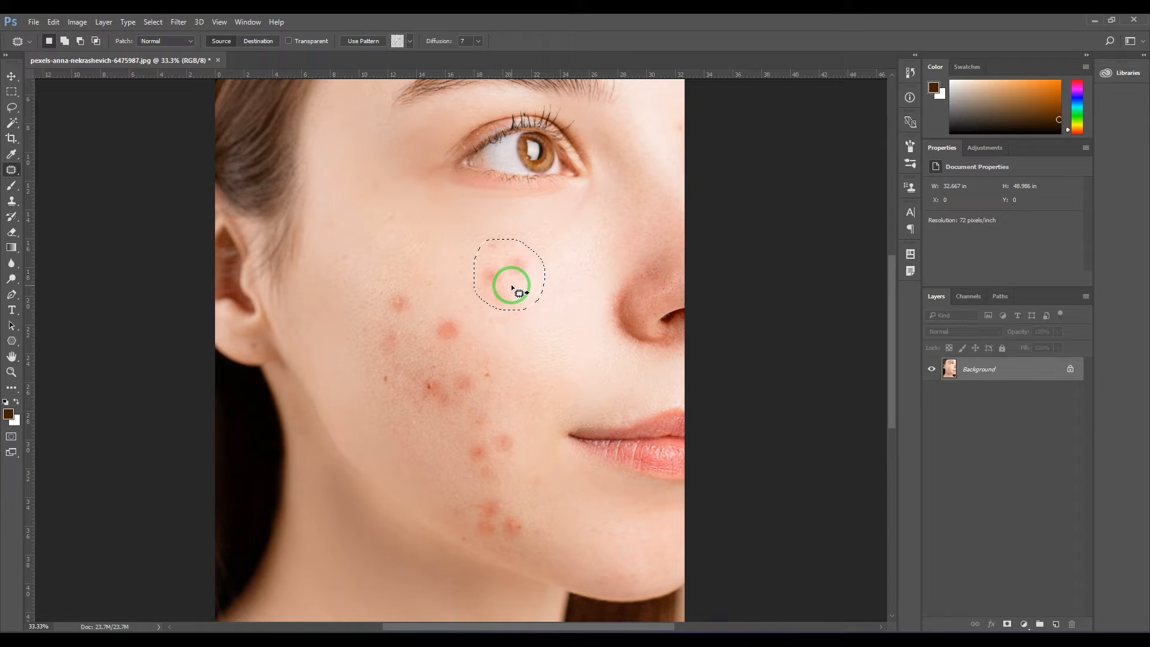
pyautogui.moveTo(511, 287); pyautogui.dragTo(498, 412)
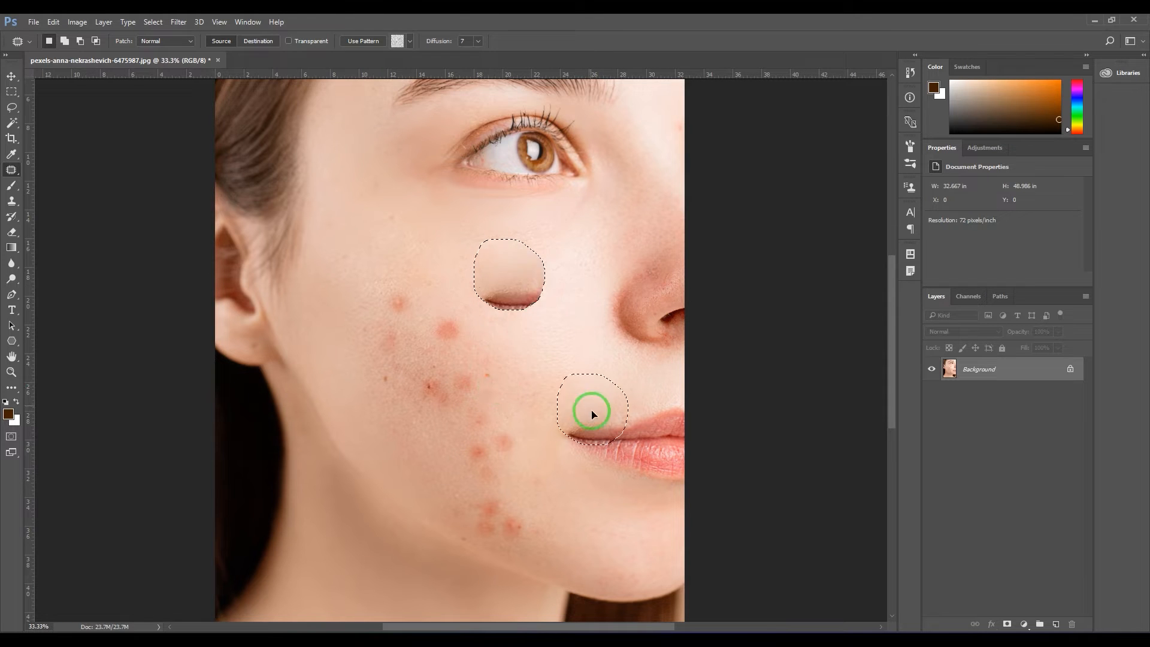
pyautogui.moveTo(593, 412); pyautogui.dragTo(519, 322)
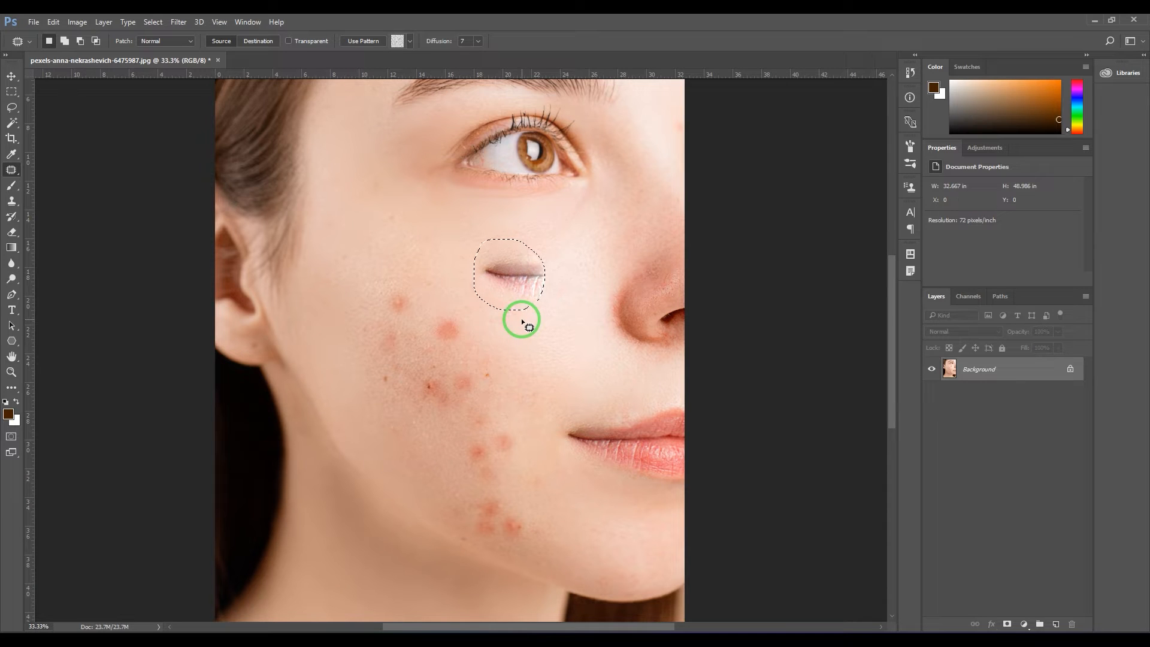
pyautogui.moveTo(521, 321); pyautogui.dragTo(550, 293)
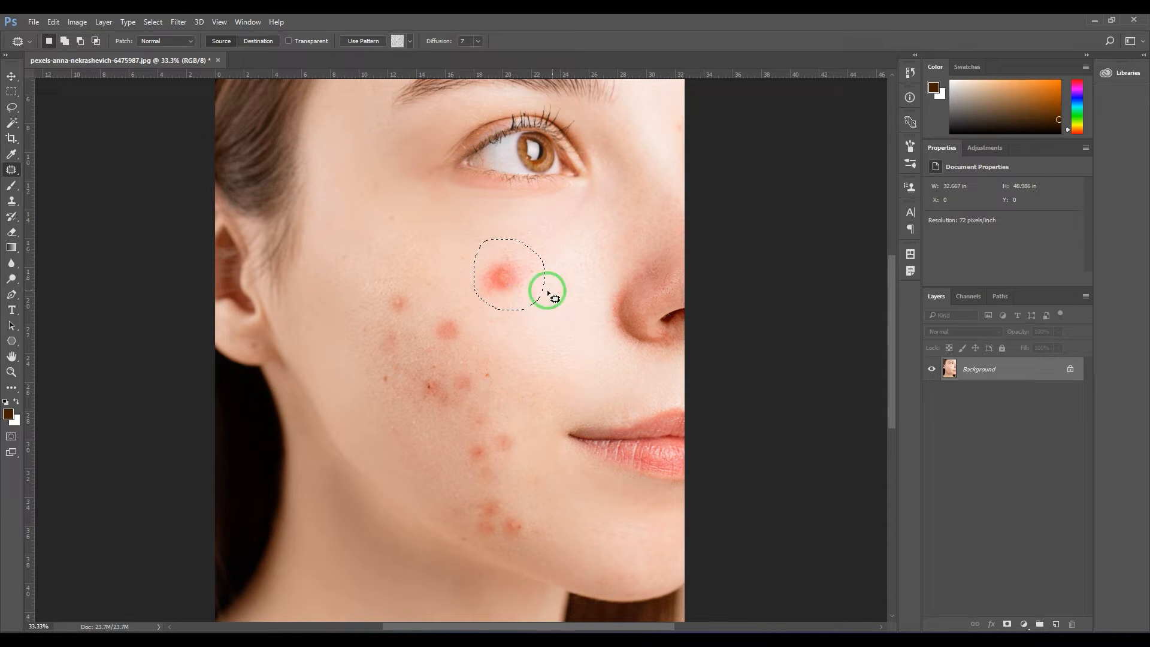
# - Try more source areas and release the patch below the eye, leaving a soft reddish spot
pyautogui.moveTo(546, 290); pyautogui.dragTo(504, 276)
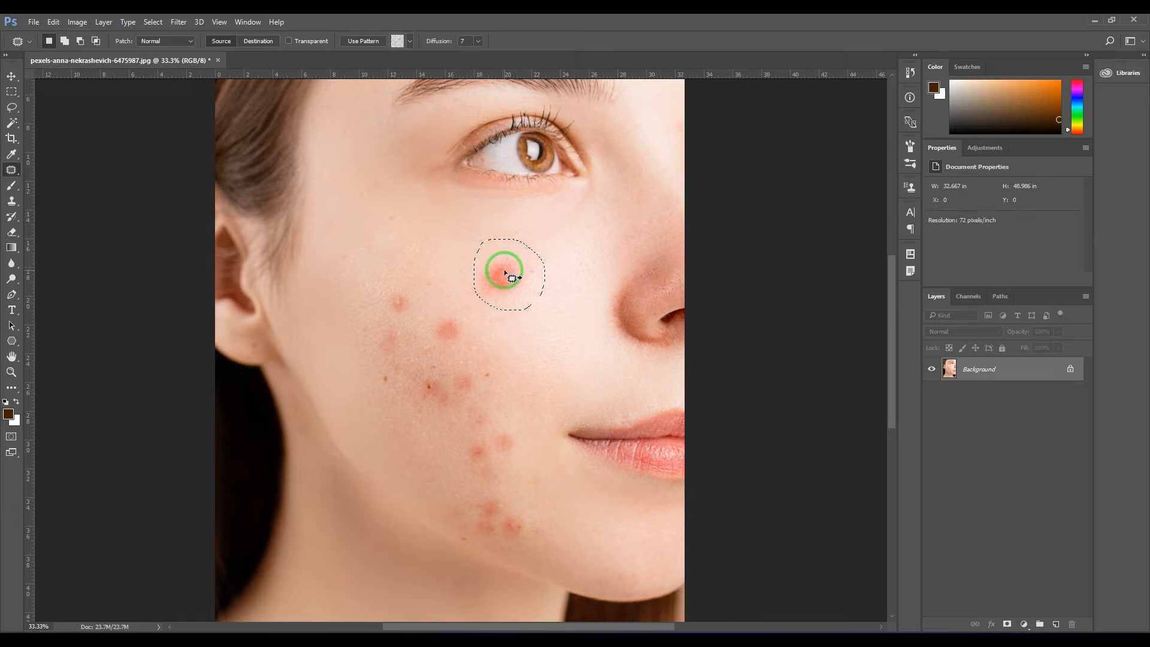
pyautogui.moveTo(505, 275); pyautogui.dragTo(510, 297)
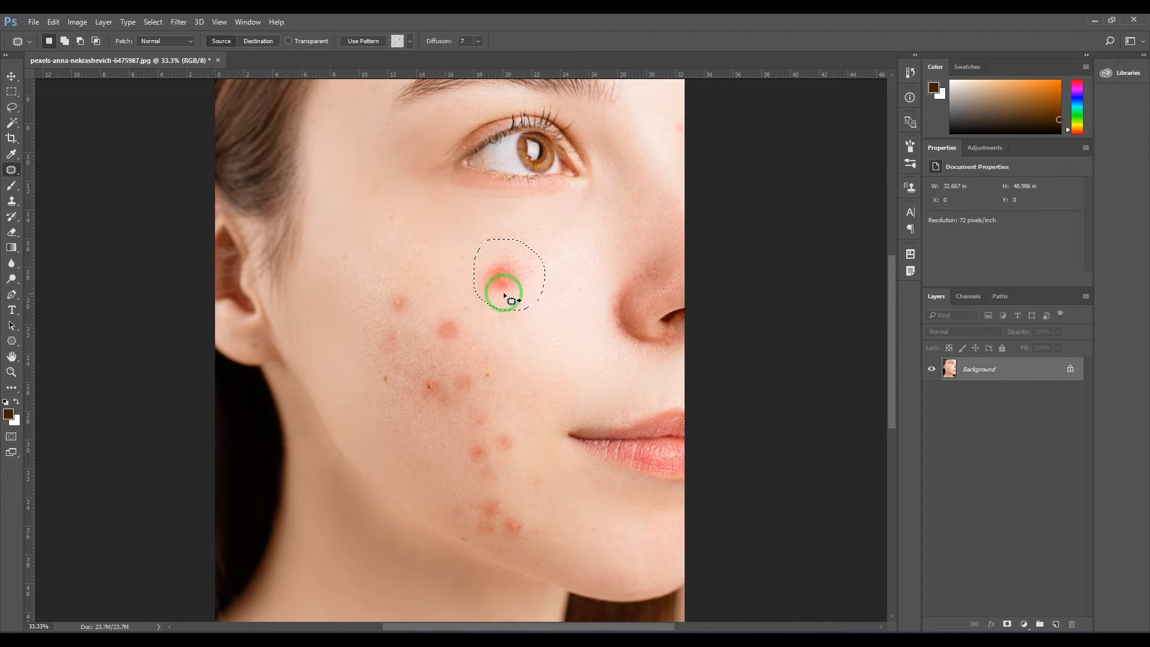
pyautogui.moveTo(505, 287); pyautogui.dragTo(552, 352)
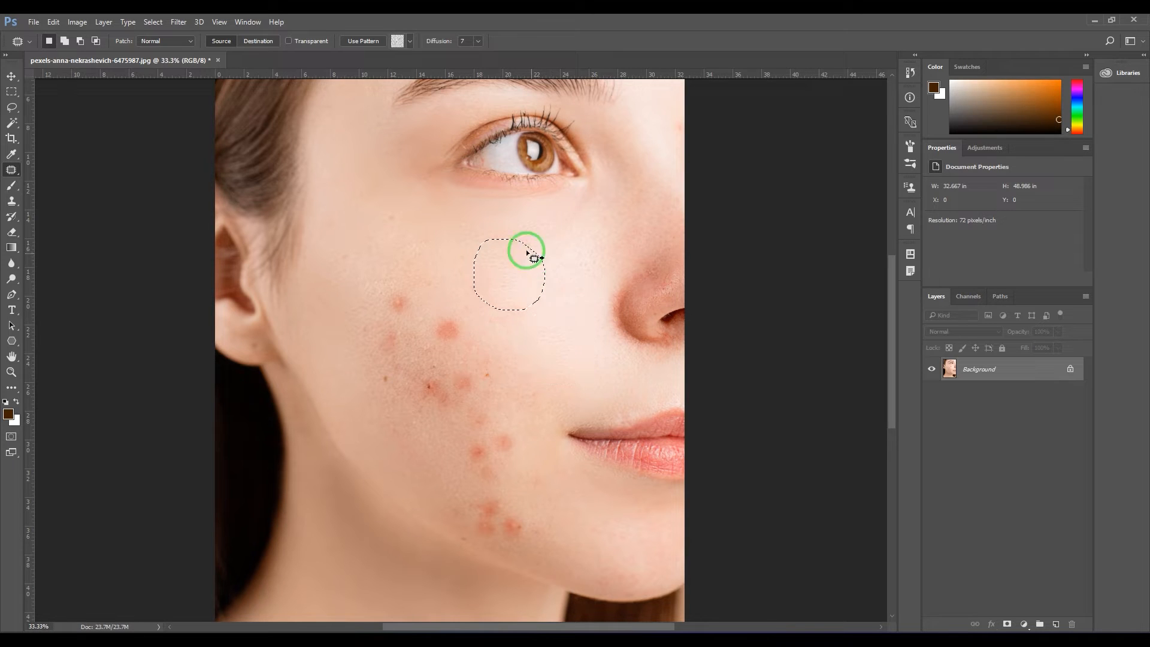
pyautogui.moveTo(527, 252); pyautogui.dragTo(480, 292)
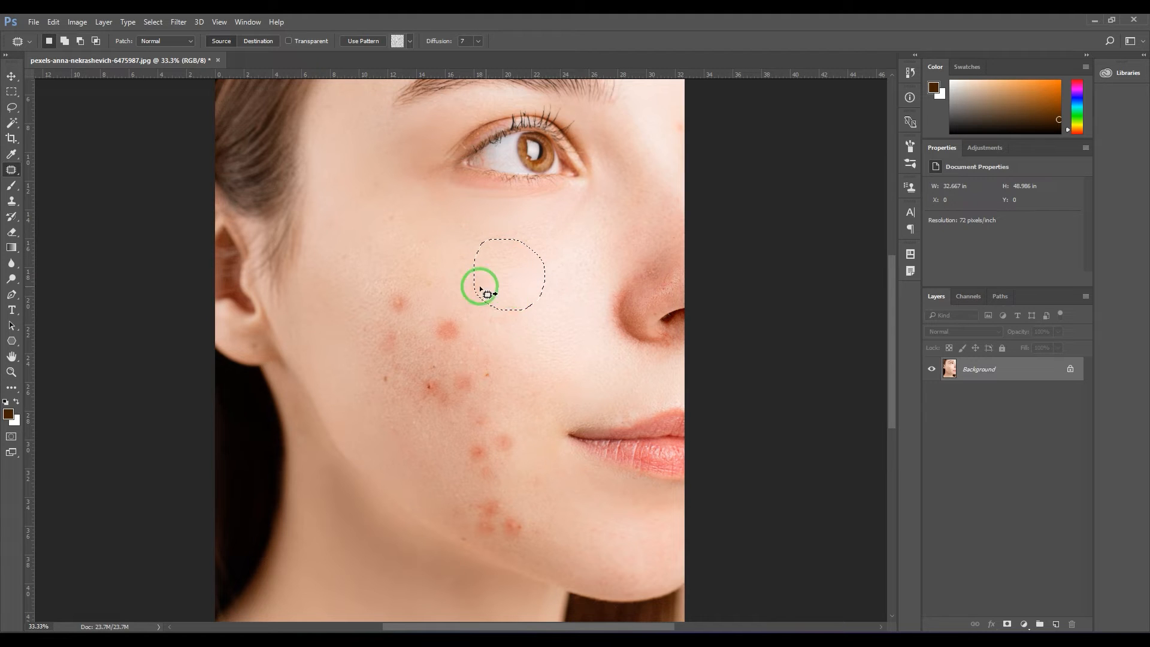
pyautogui.moveTo(481, 291); pyautogui.dragTo(537, 305)
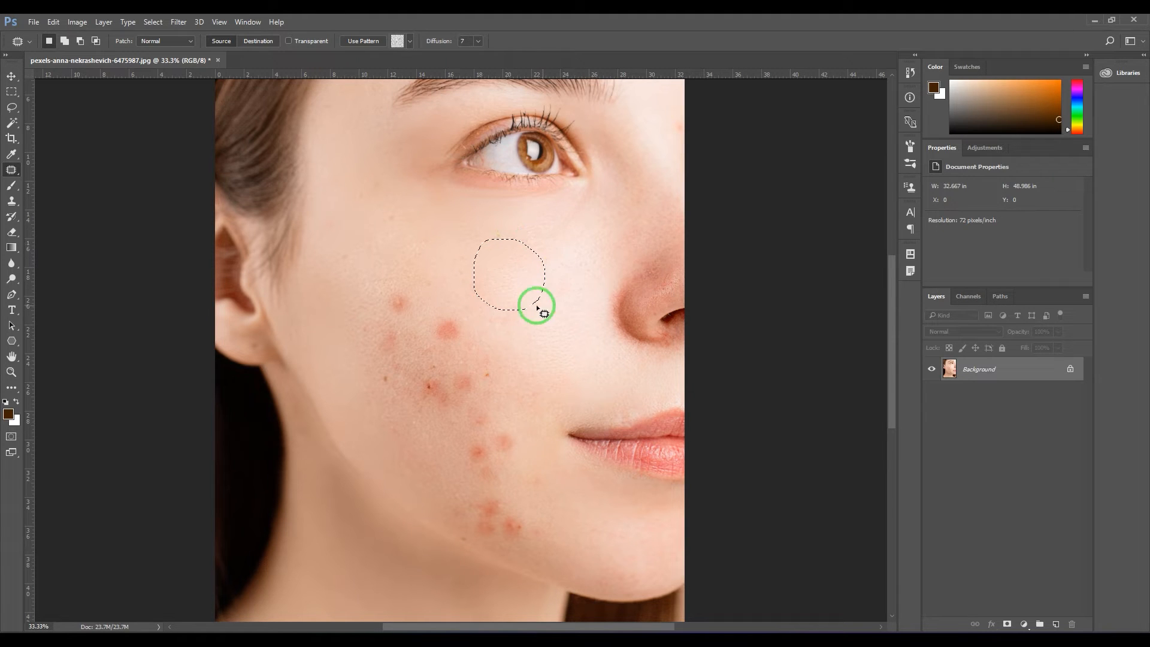
pyautogui.moveTo(539, 308); pyautogui.dragTo(532, 294)
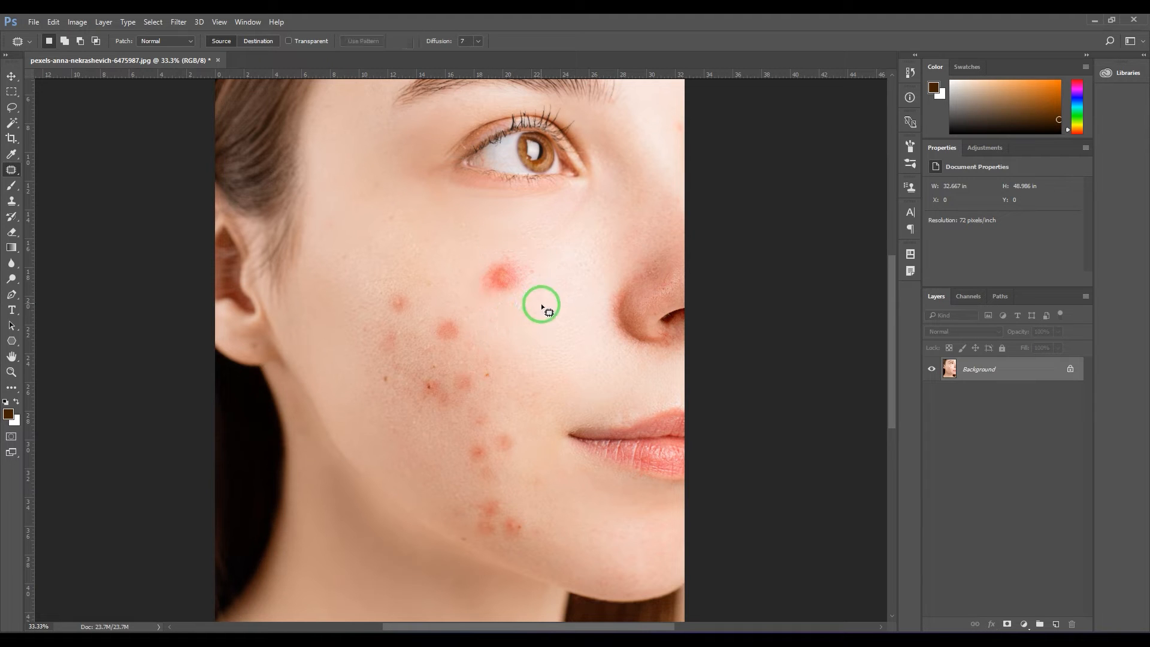
# - With Diffusion 1, lasso around the red spot and cover it with nearby skin, giving a hard-edged patch
pyautogui.moveTo(542, 306); pyautogui.dragTo(551, 325)
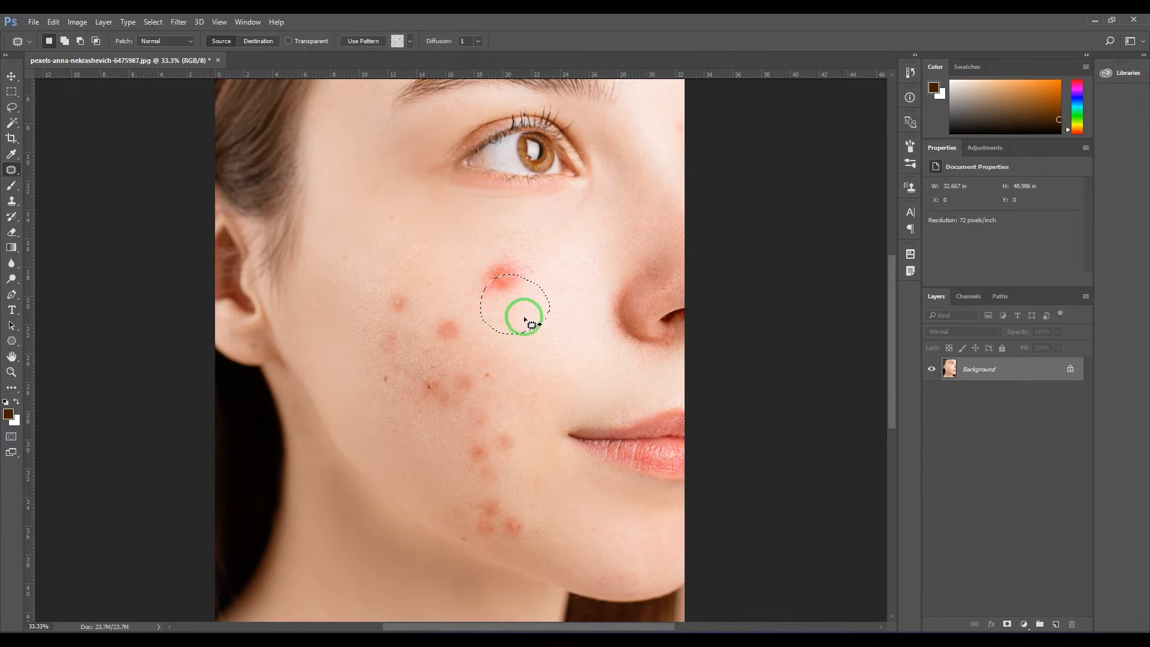
pyautogui.moveTo(524, 308); pyautogui.dragTo(561, 377)
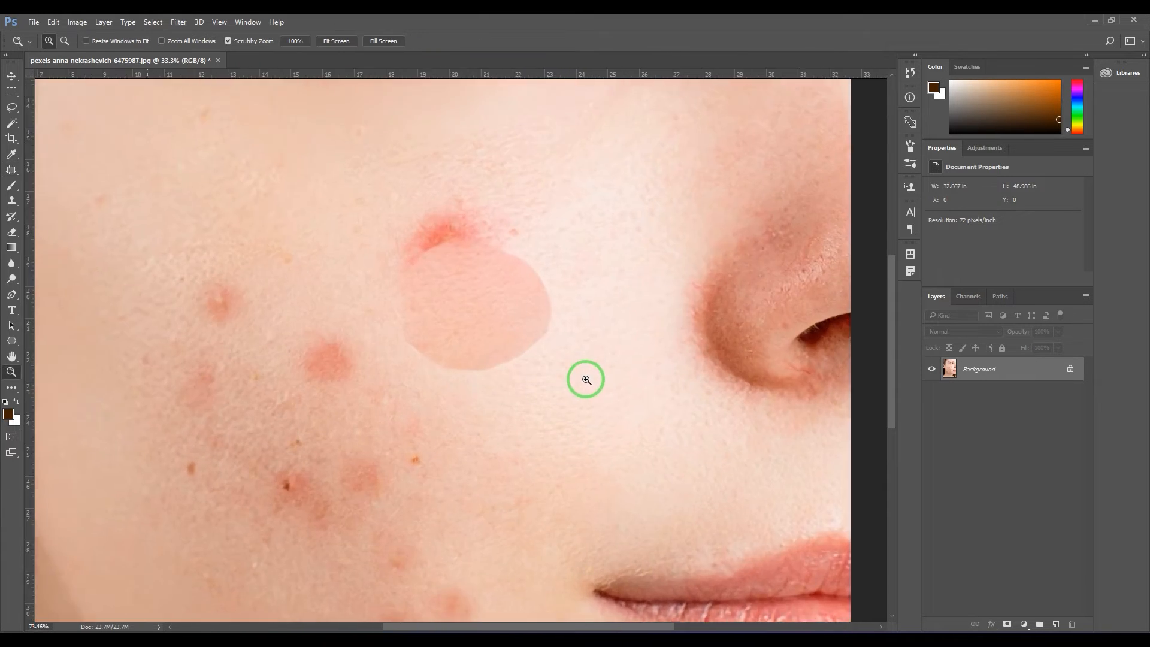
# - Undo the hard-edged patch and, with Diffusion 7, patch the spot from lower-cheek skin
pyautogui.click(587, 379)
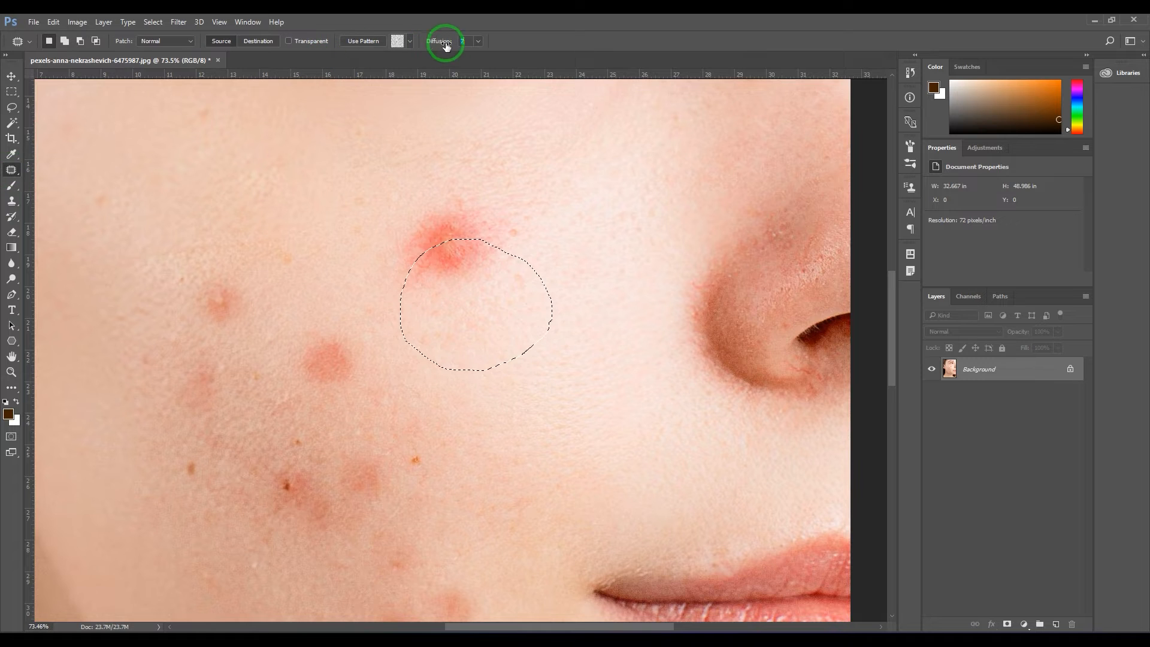
pyautogui.moveTo(473, 304); pyautogui.dragTo(576, 433)
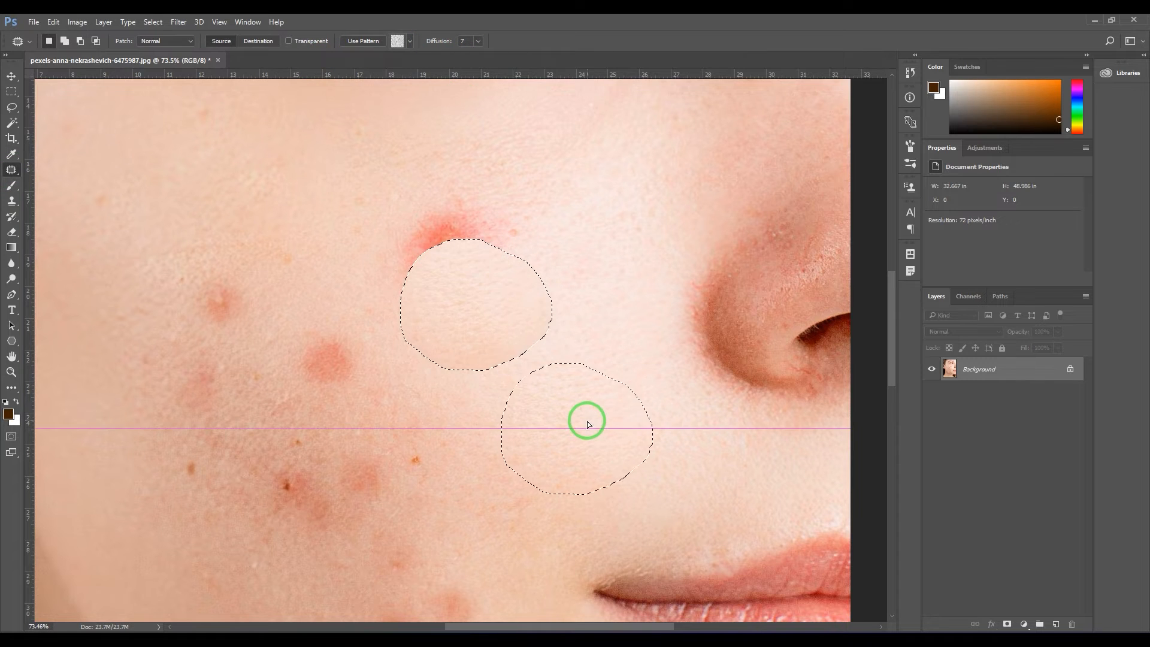
pyautogui.moveTo(587, 424); pyautogui.dragTo(427, 332)
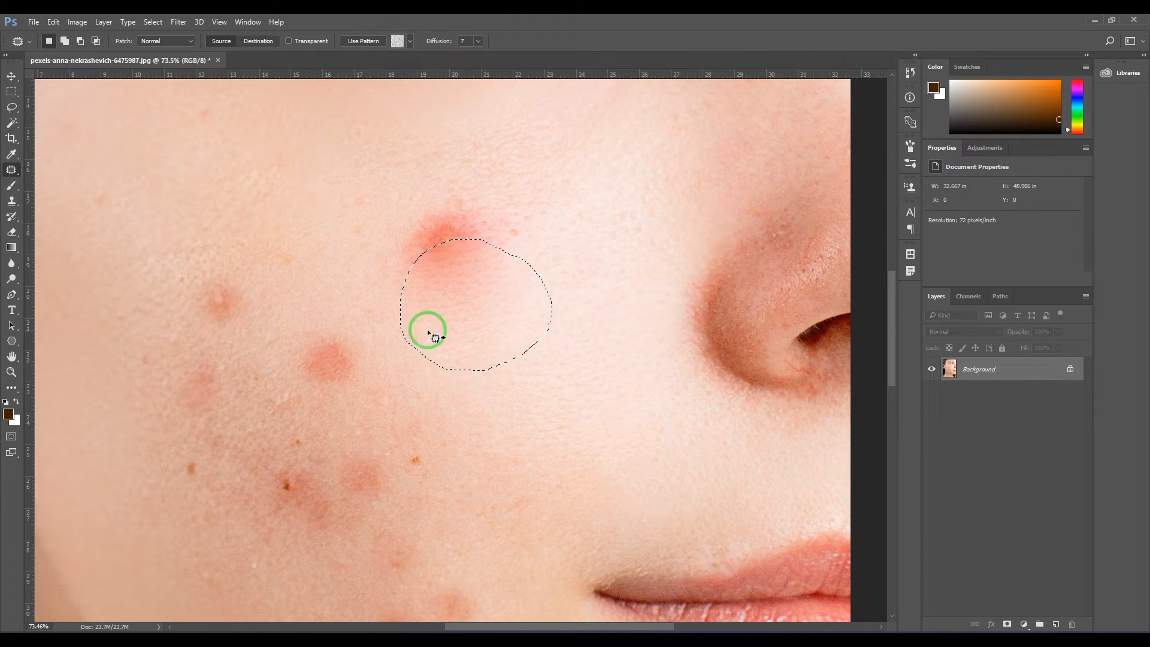
pyautogui.moveTo(429, 330); pyautogui.dragTo(414, 241)
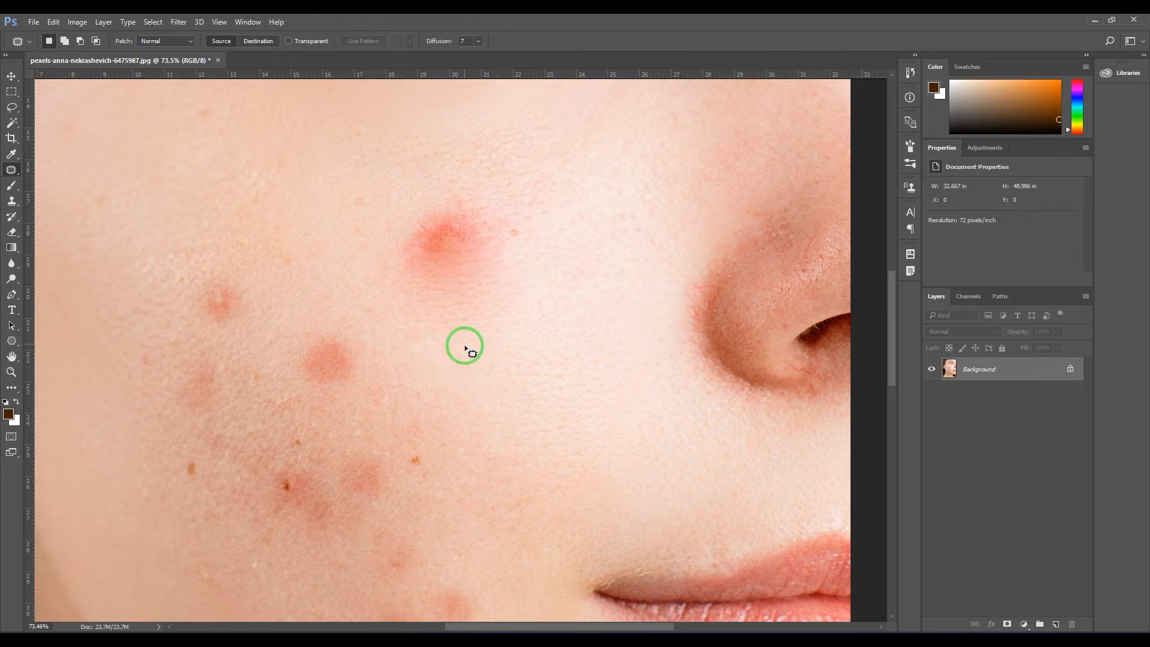
# - Outline the remaining red spot and replace it with clean skin sampled from below
pyautogui.moveTo(469, 352); pyautogui.dragTo(443, 352)
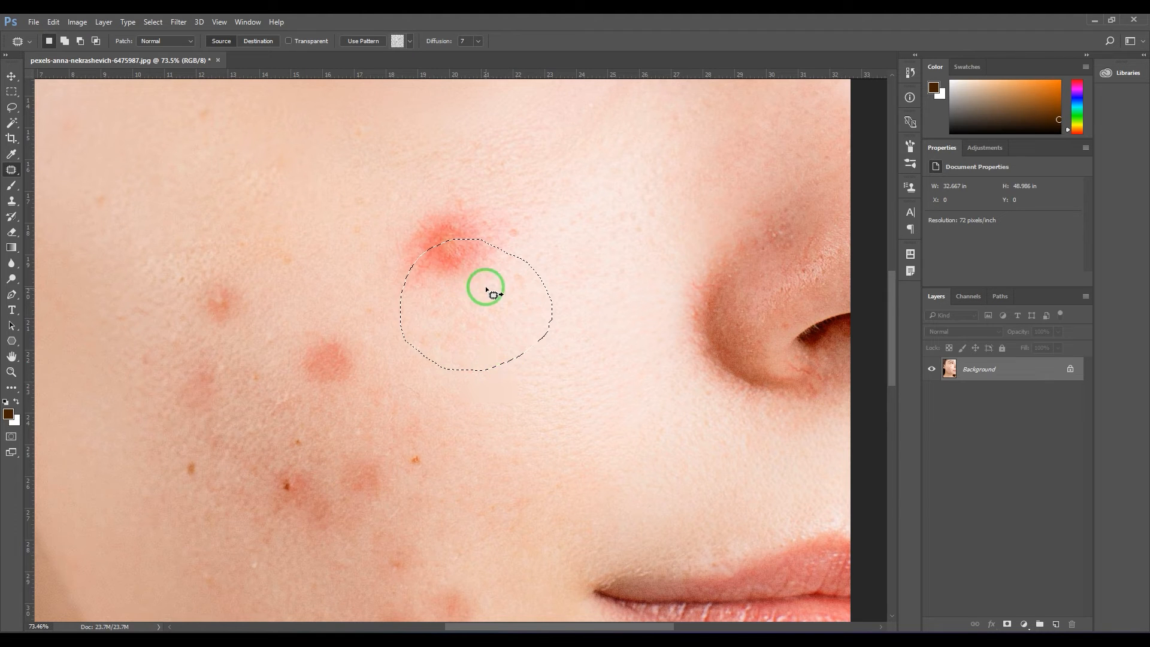
pyautogui.moveTo(485, 294); pyautogui.dragTo(452, 224)
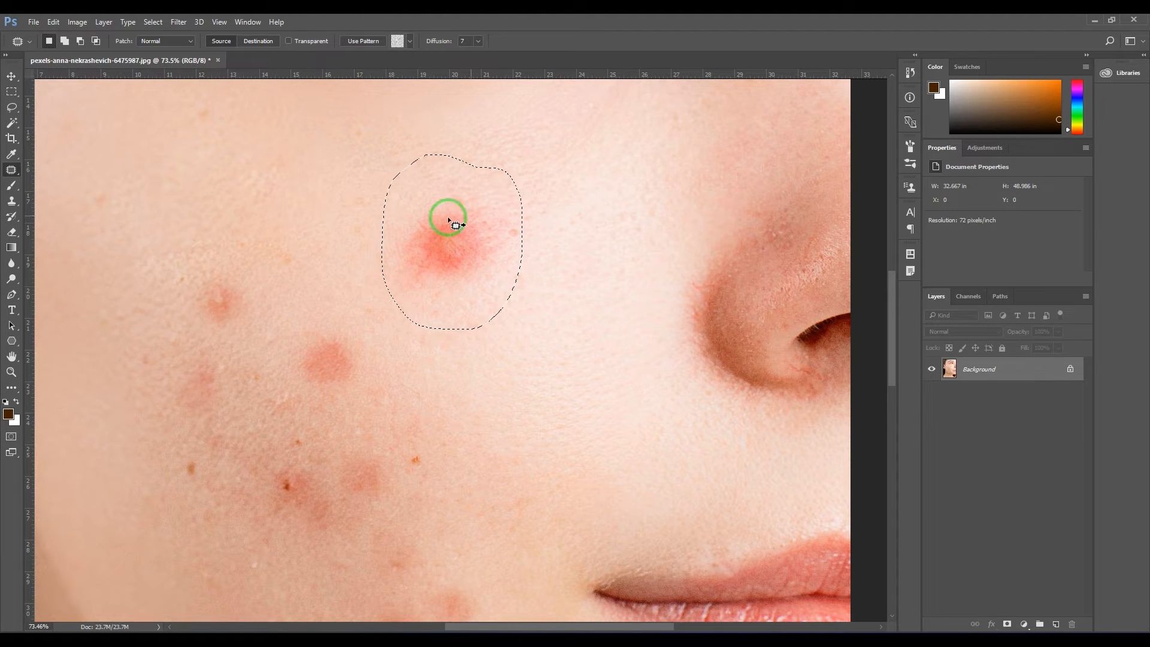
pyautogui.moveTo(446, 220); pyautogui.dragTo(564, 396)
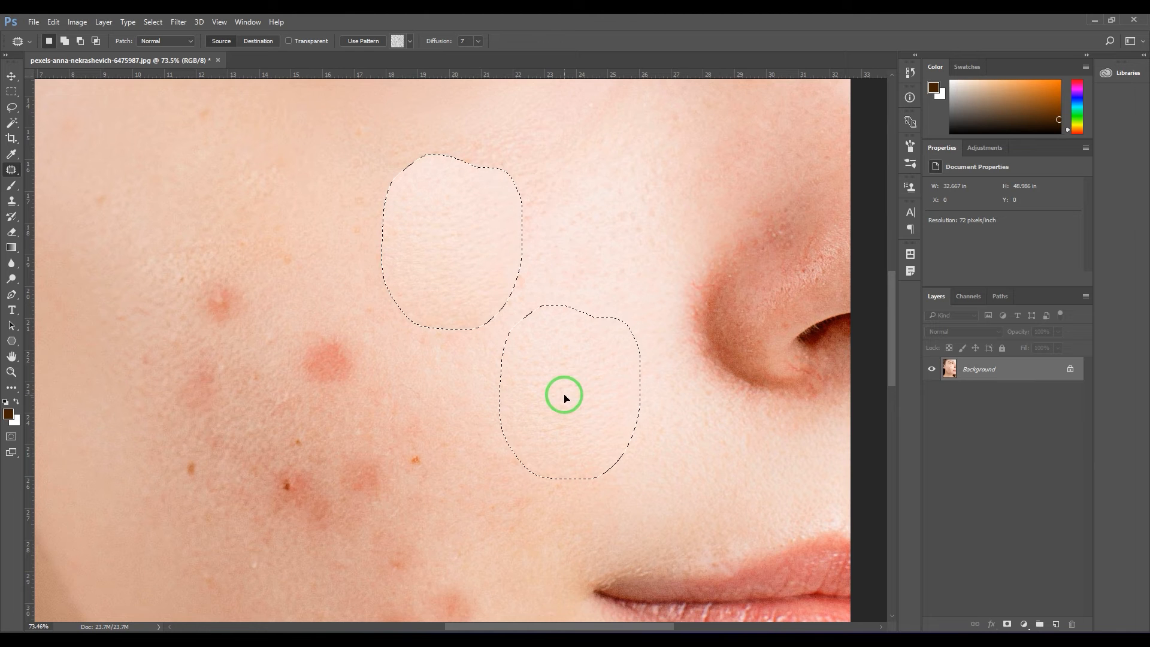
pyautogui.moveTo(563, 397); pyautogui.dragTo(486, 182)
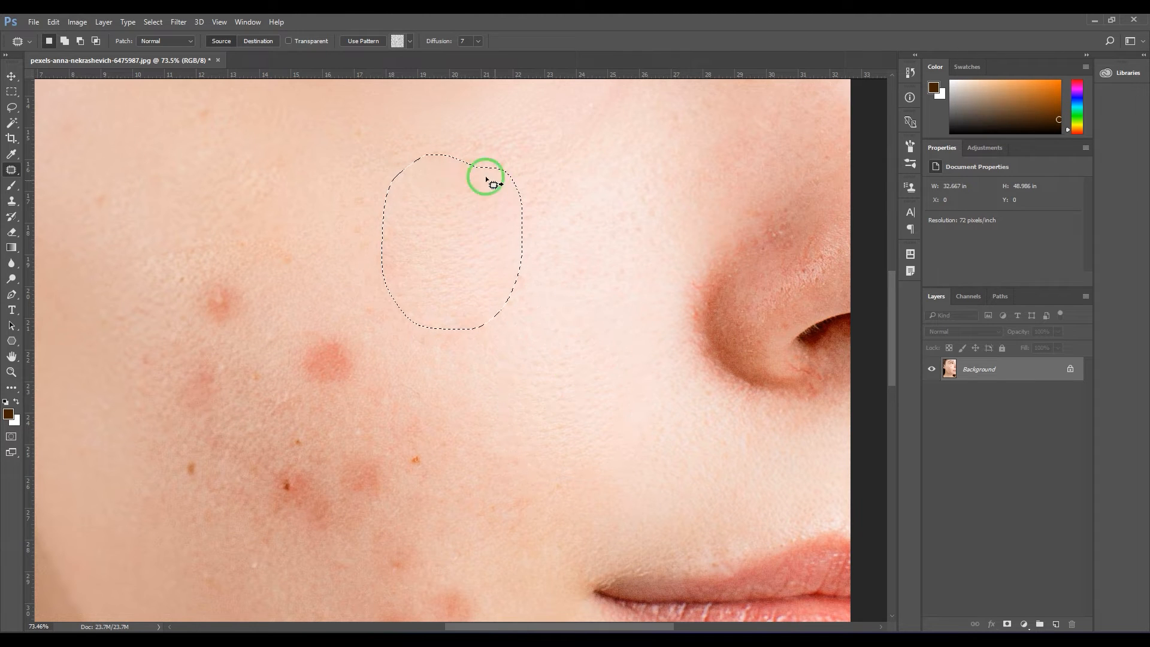
pyautogui.moveTo(485, 181); pyautogui.dragTo(485, 331)
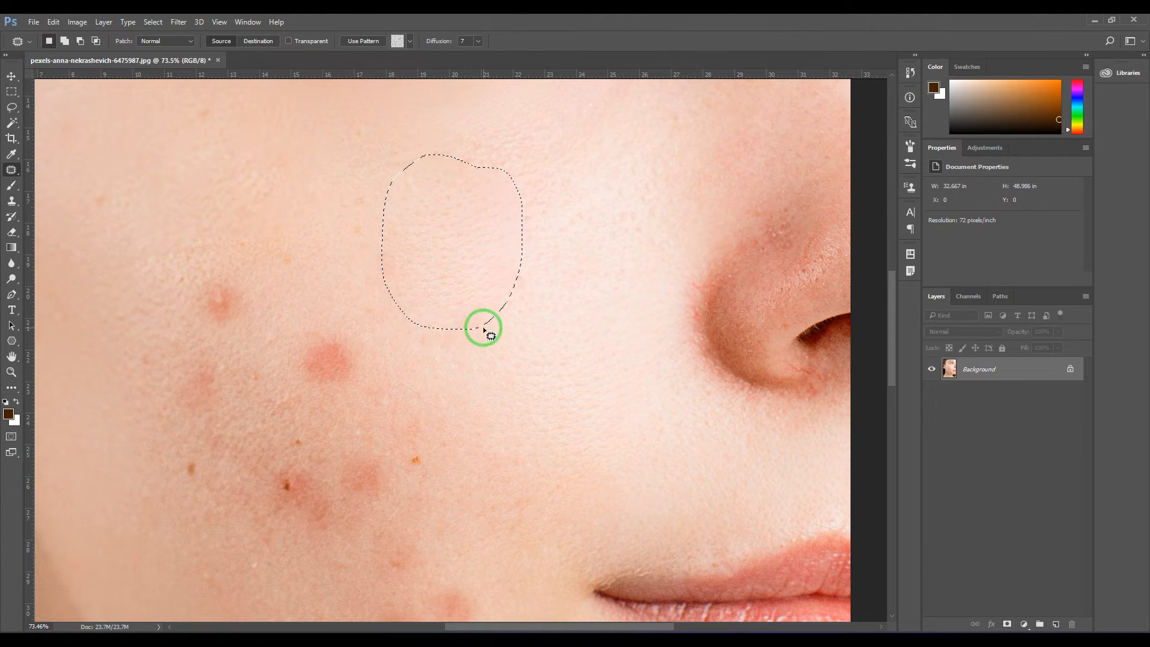
pyautogui.moveTo(483, 330); pyautogui.dragTo(475, 191)
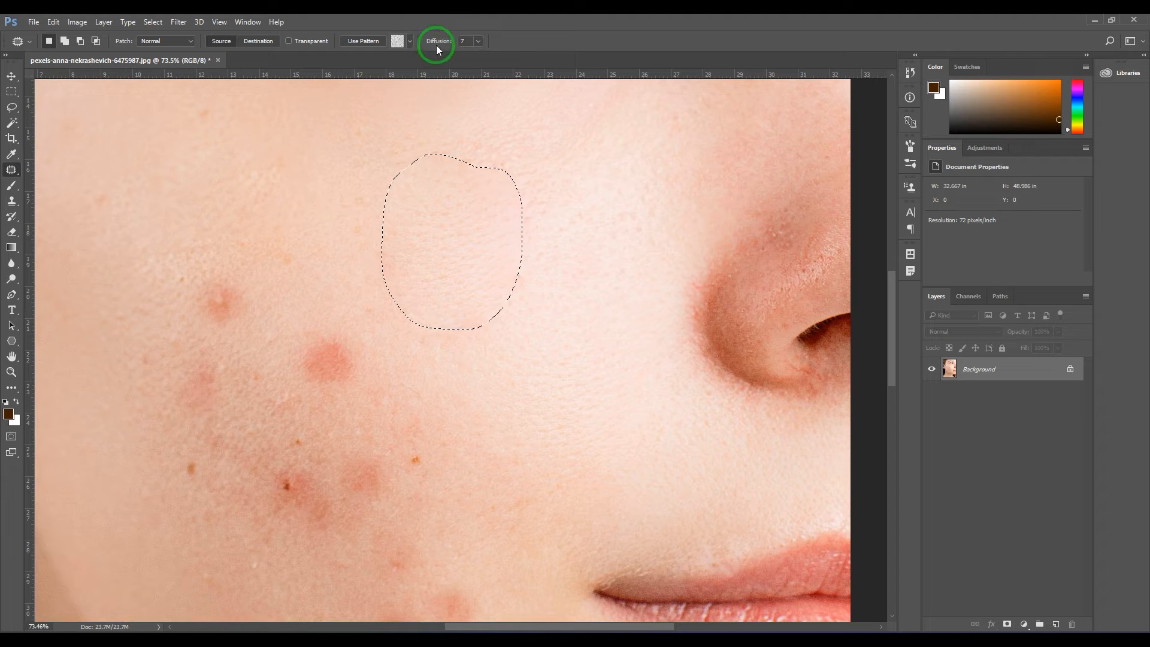
pyautogui.moveTo(436, 43)
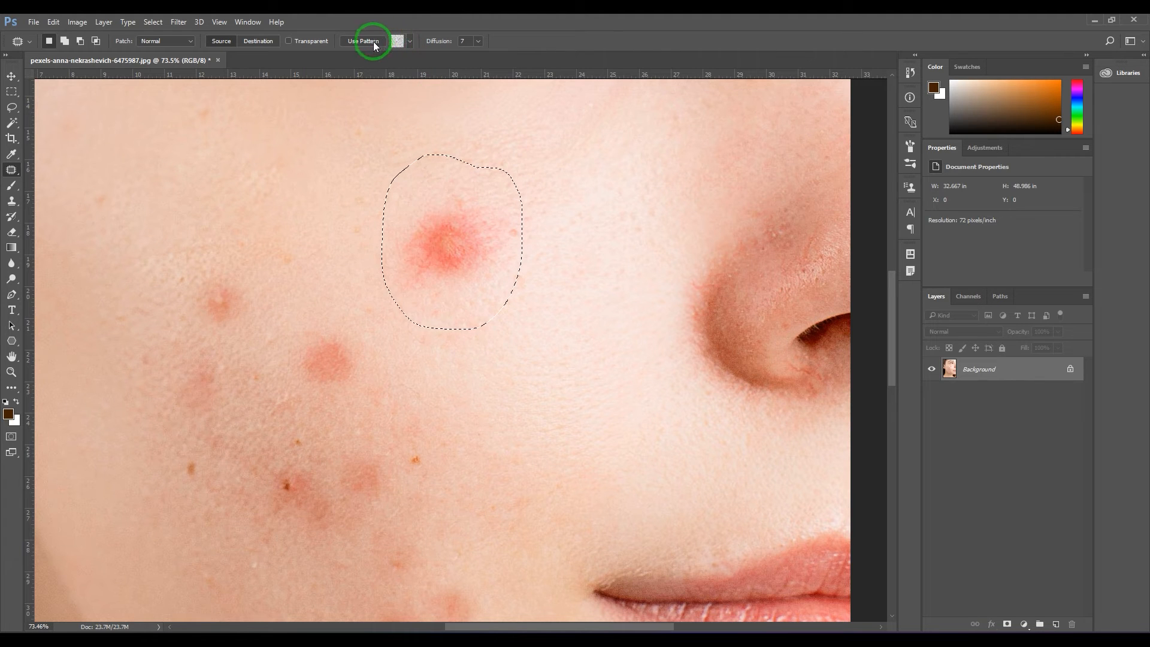
pyautogui.click(402, 41)
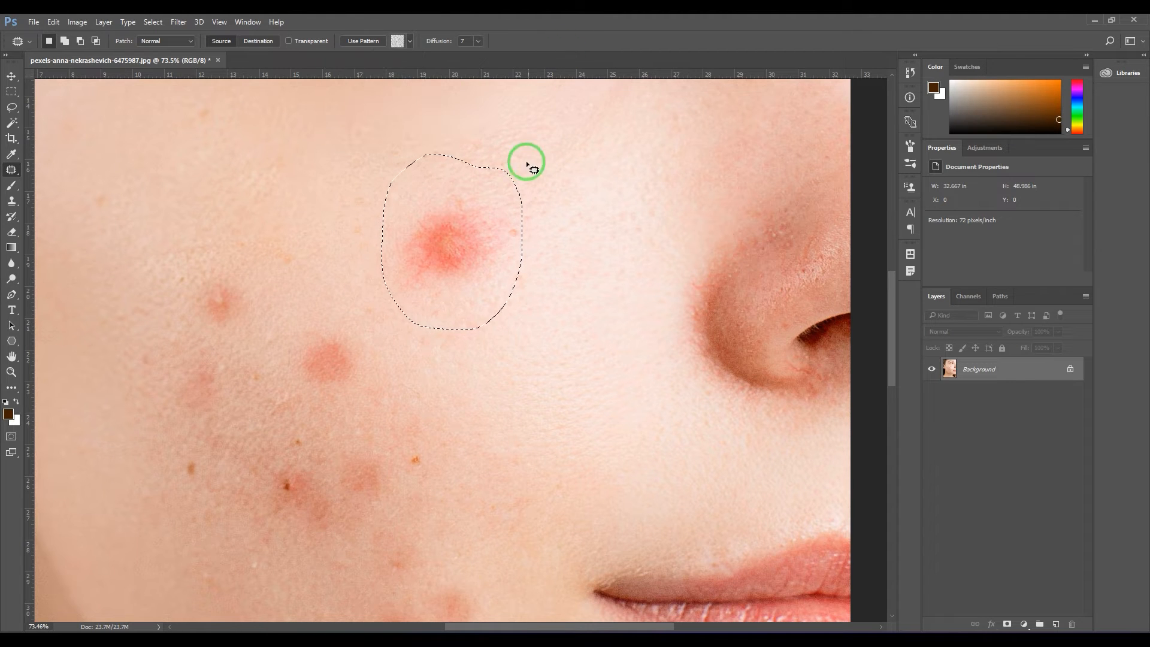
pyautogui.click(363, 41)
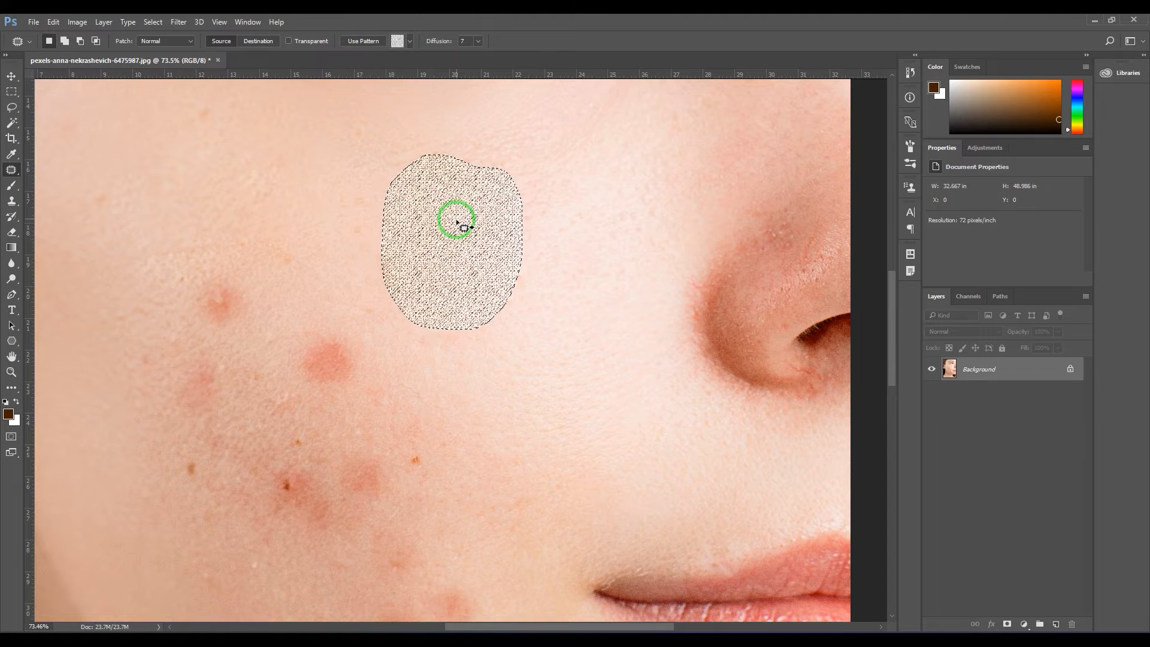
pyautogui.moveTo(528, 259)
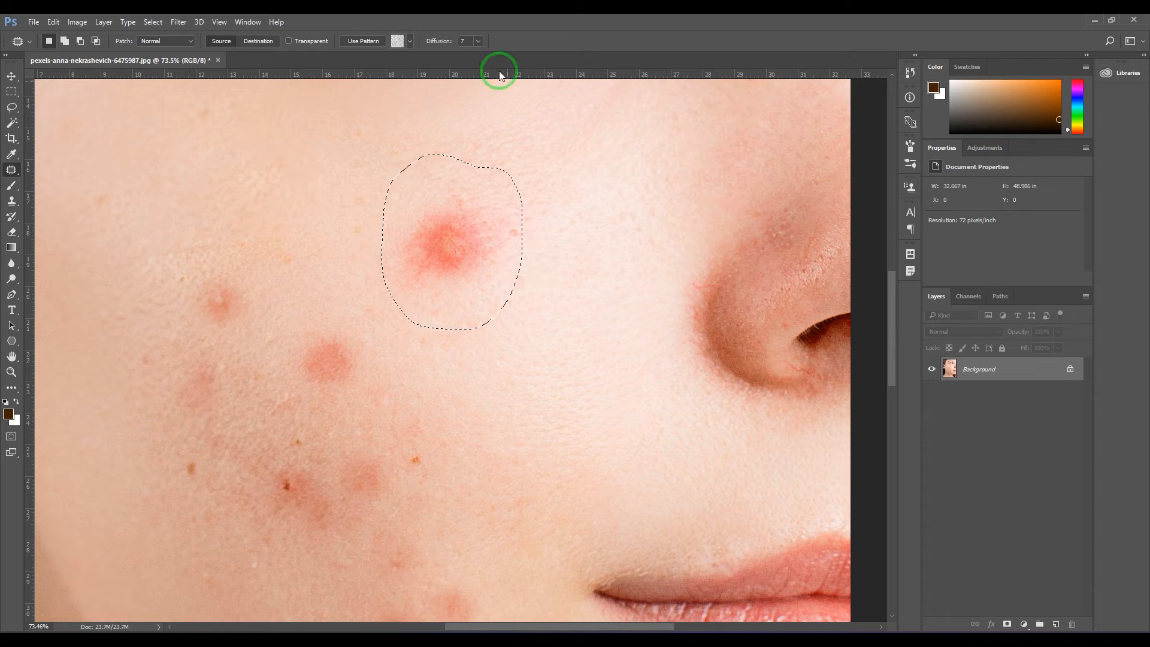
pyautogui.click(400, 41)
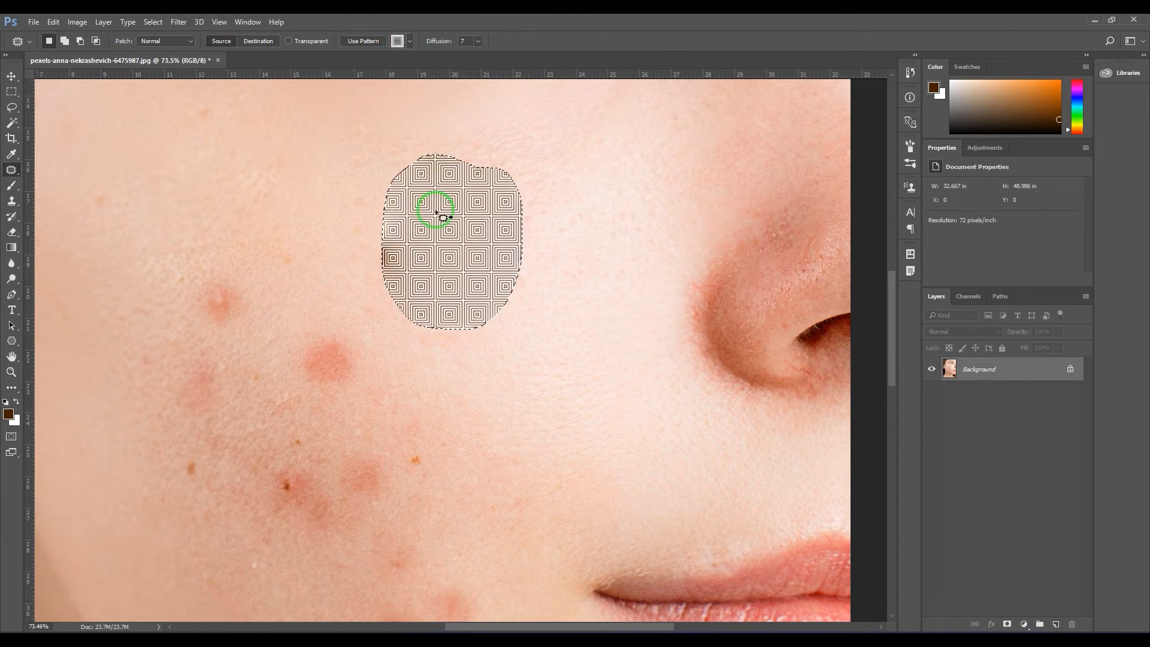
pyautogui.moveTo(475, 265)
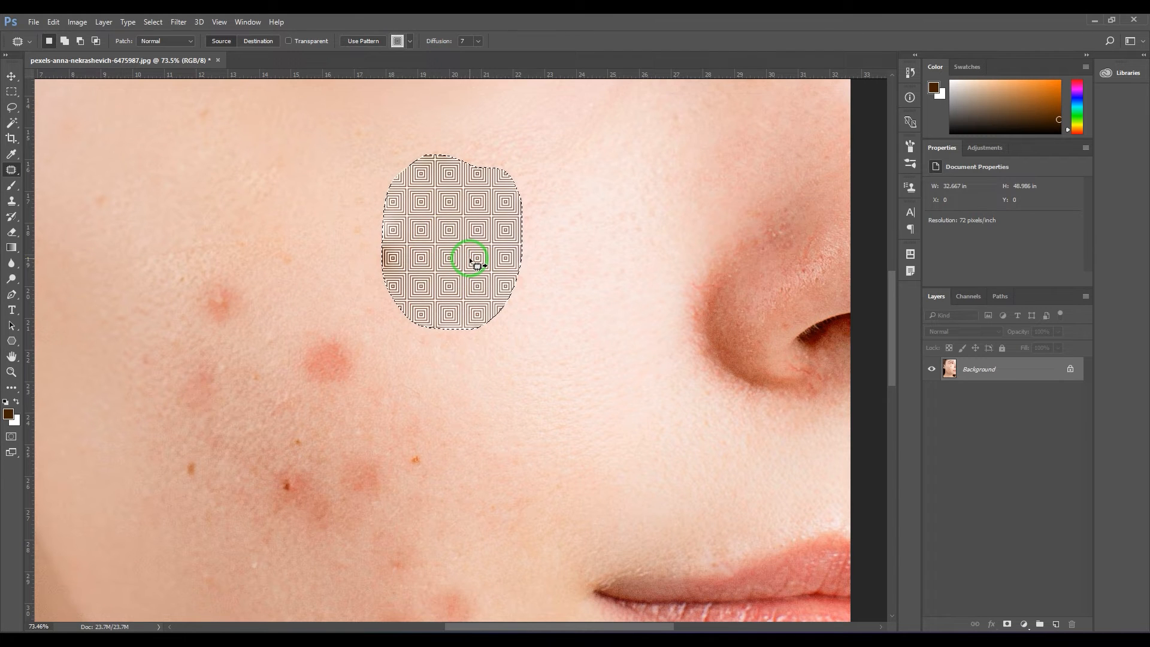
pyautogui.moveTo(473, 263); pyautogui.dragTo(428, 191)
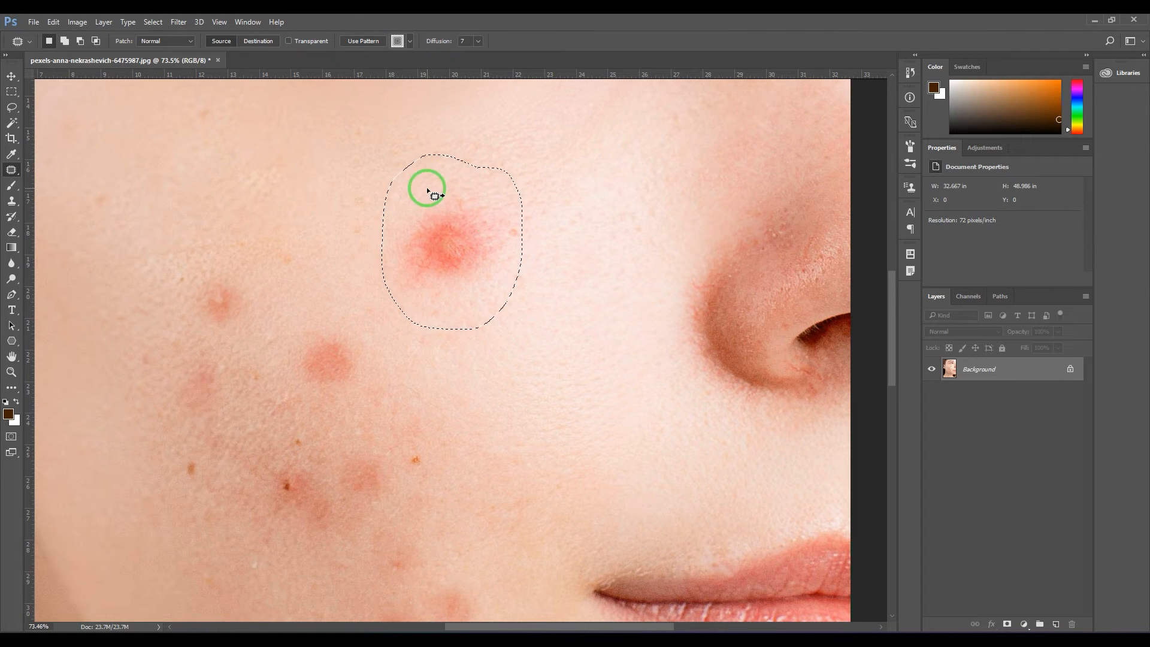
pyautogui.click(259, 41)
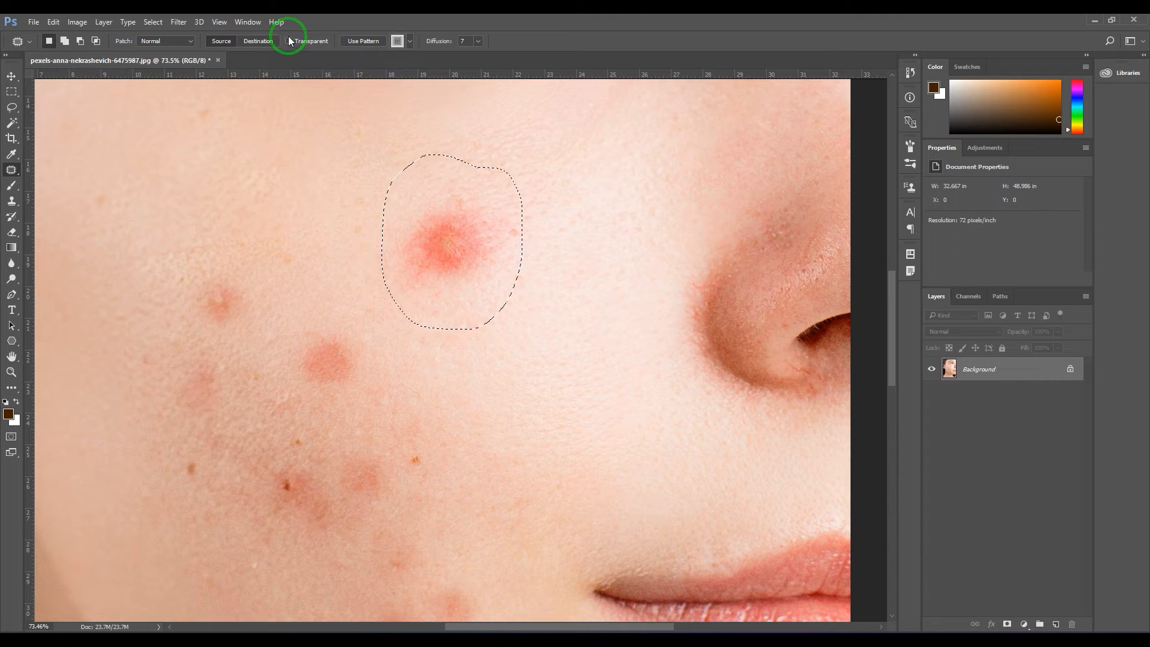
pyautogui.moveTo(289, 41)
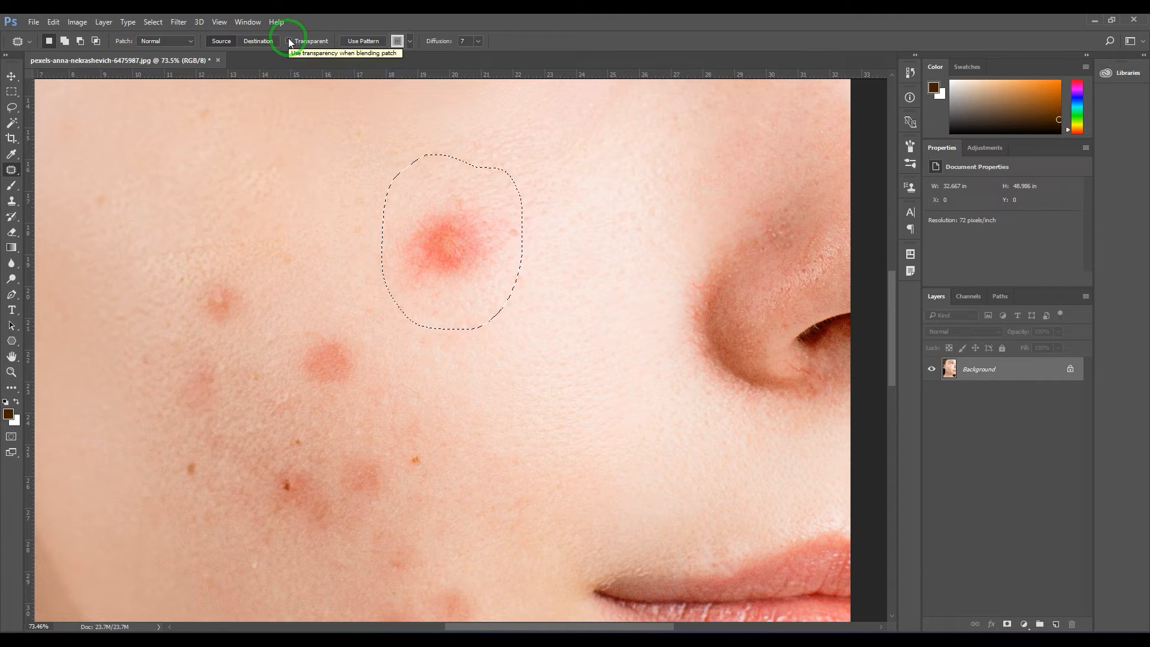
pyautogui.moveTo(452, 242); pyautogui.dragTo(574, 338)
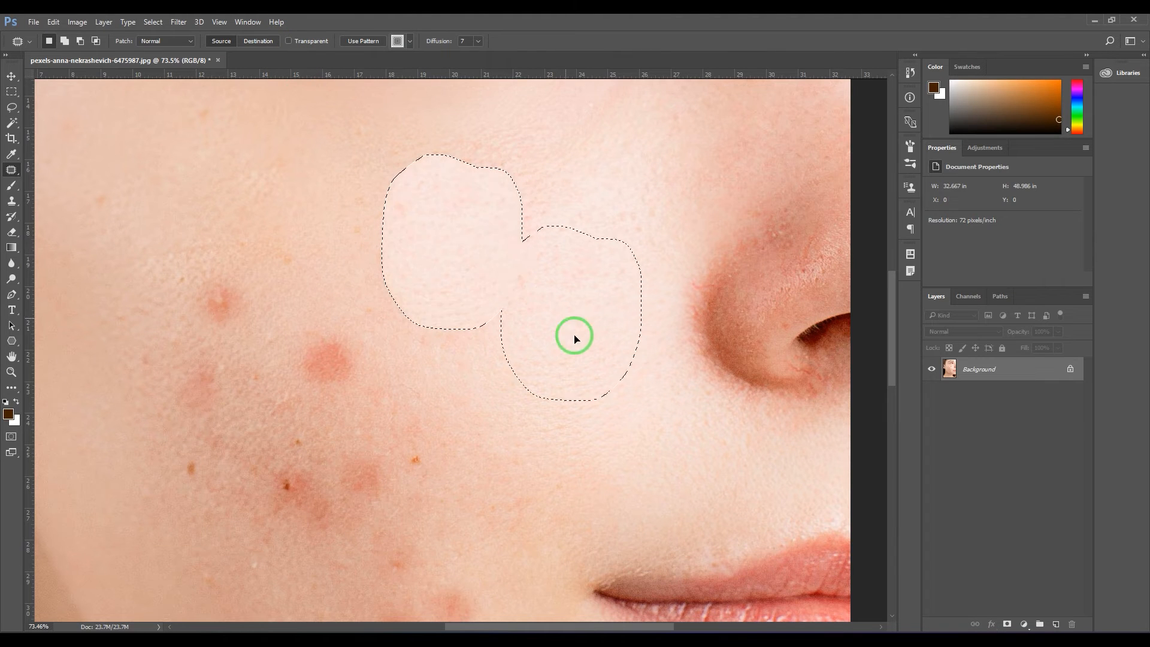
pyautogui.moveTo(574, 338); pyautogui.dragTo(563, 410)
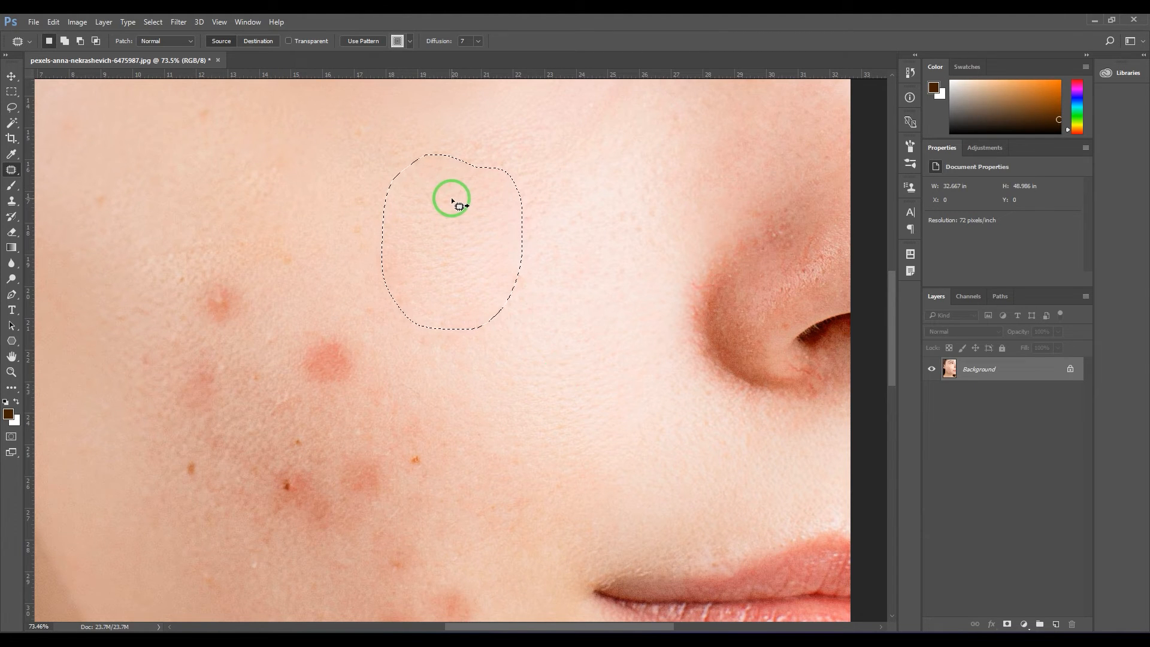
pyautogui.moveTo(451, 202); pyautogui.dragTo(366, 304)
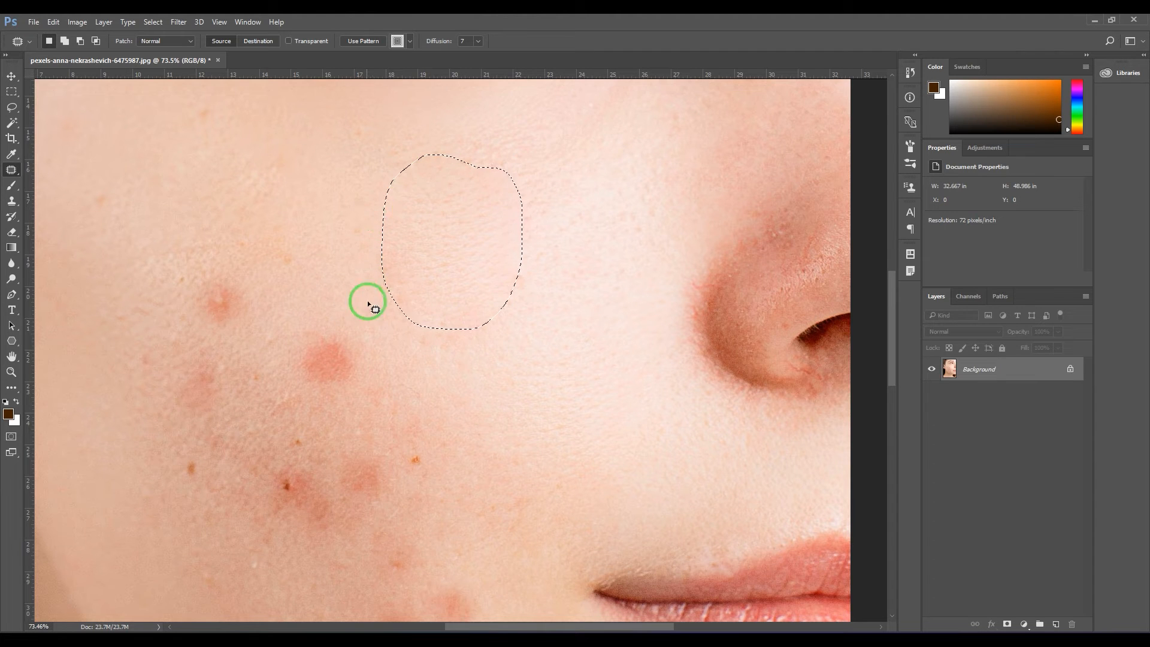
pyautogui.moveTo(367, 303); pyautogui.dragTo(466, 284)
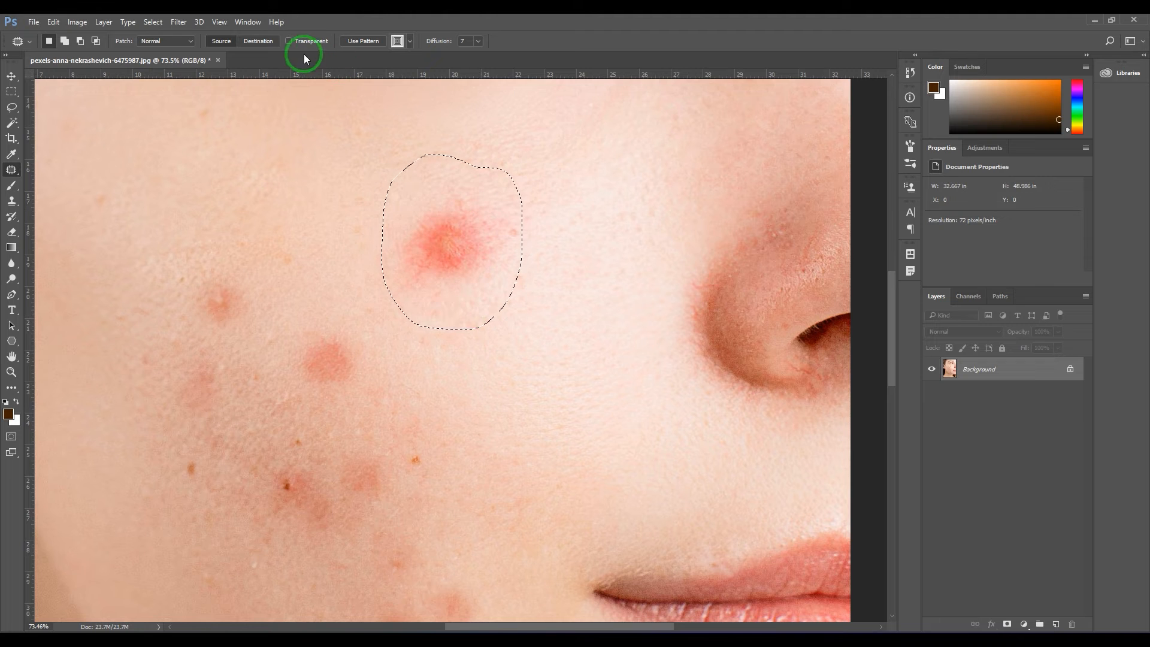
pyautogui.moveTo(452, 242); pyautogui.dragTo(565, 331)
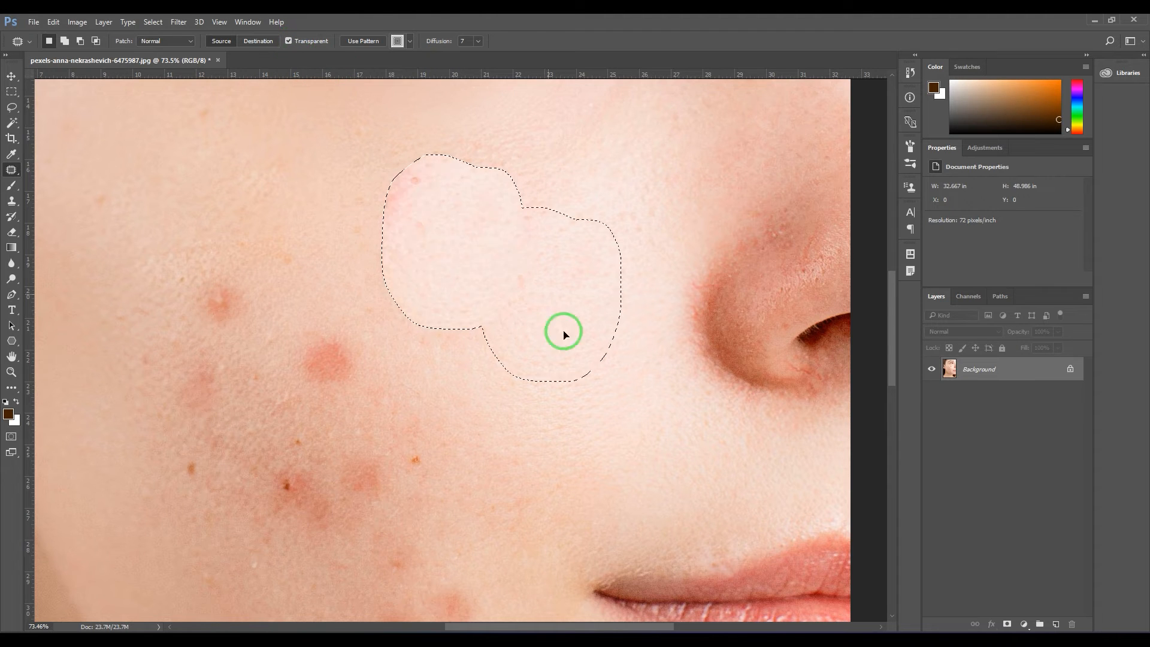
pyautogui.moveTo(563, 332); pyautogui.dragTo(570, 415)
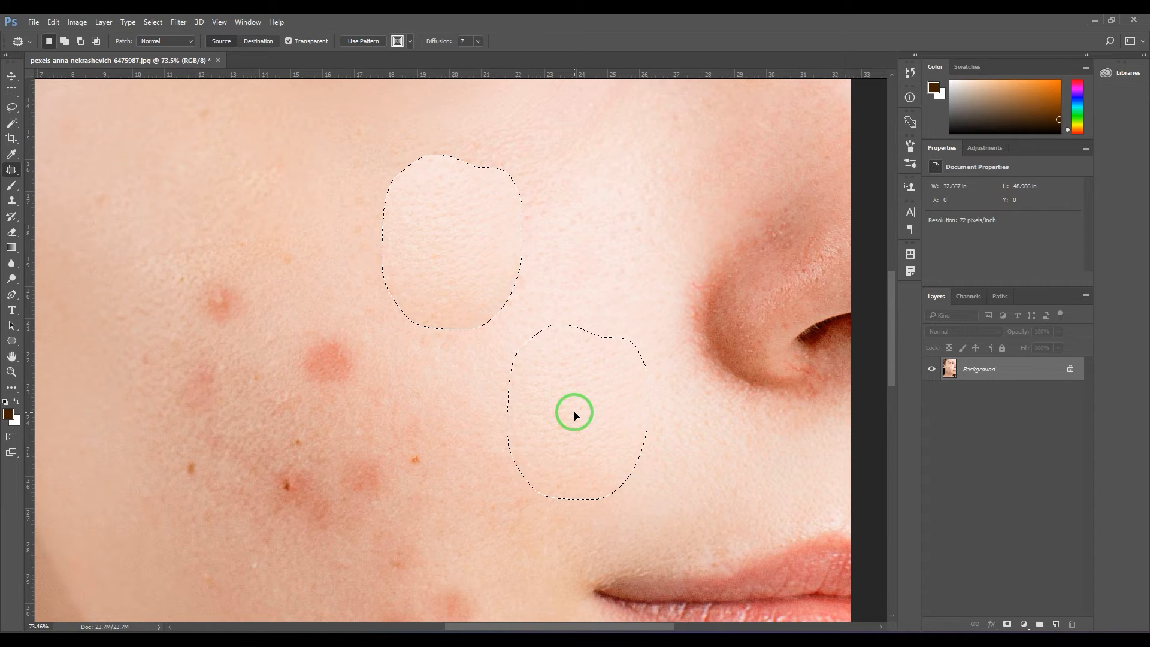
pyautogui.moveTo(574, 412); pyautogui.dragTo(422, 326)
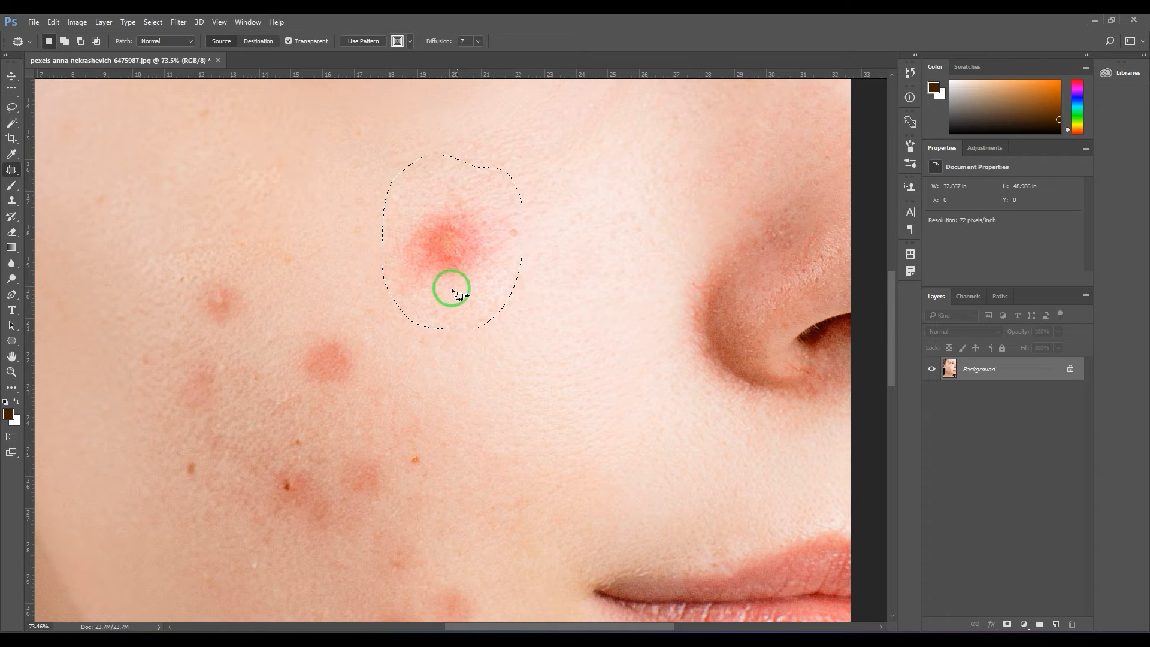
pyautogui.moveTo(453, 286); pyautogui.dragTo(553, 391)
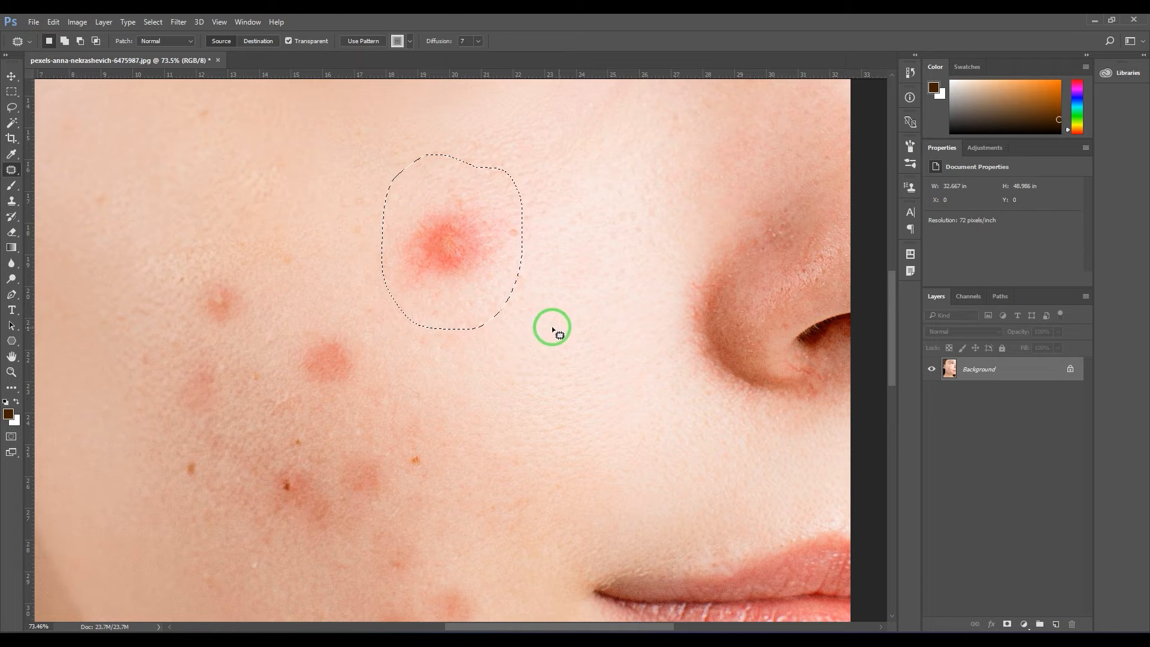
pyautogui.moveTo(551, 391)
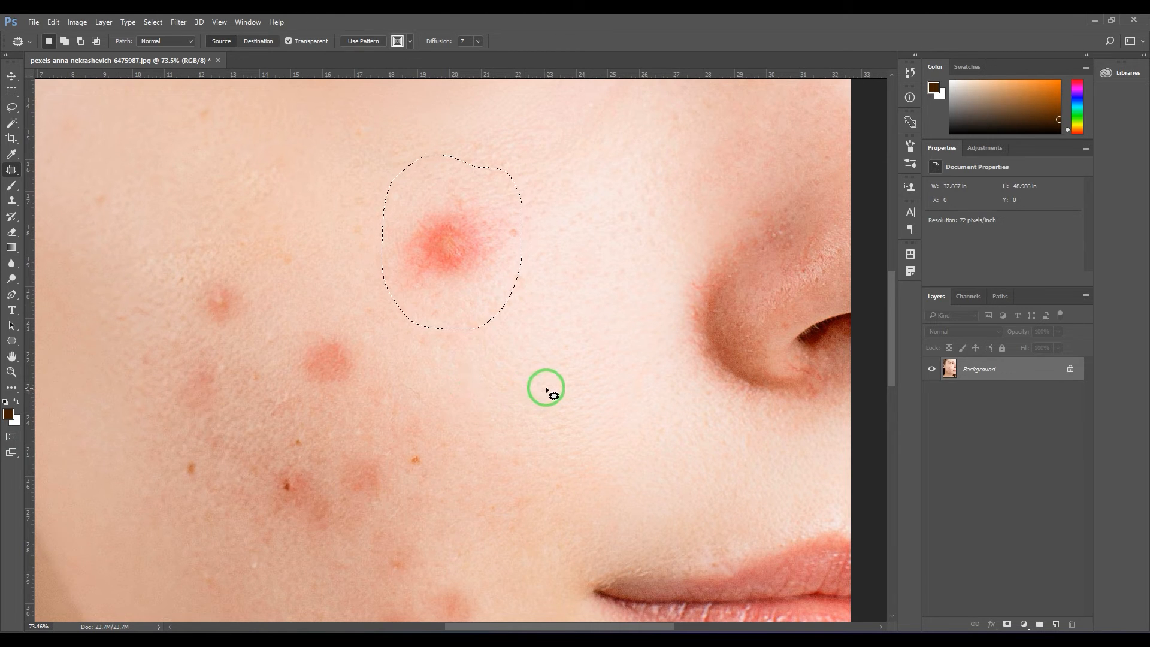
pyautogui.moveTo(531, 379)
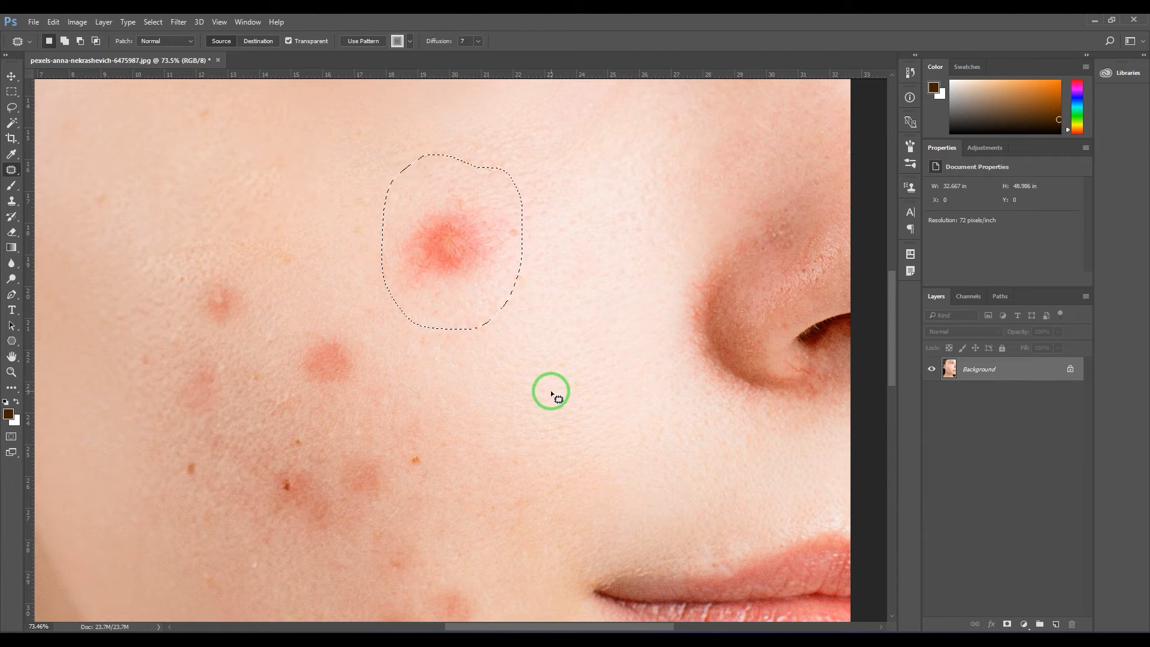
pyautogui.moveTo(550, 390); pyautogui.dragTo(456, 244)
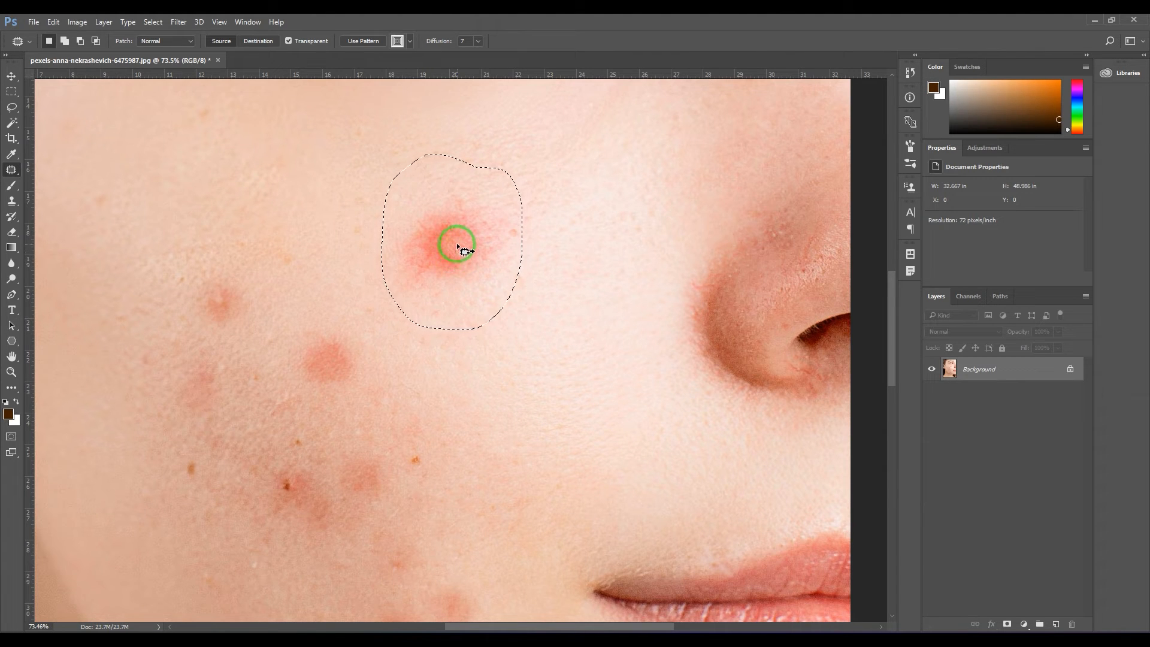
pyautogui.moveTo(456, 245); pyautogui.dragTo(481, 260)
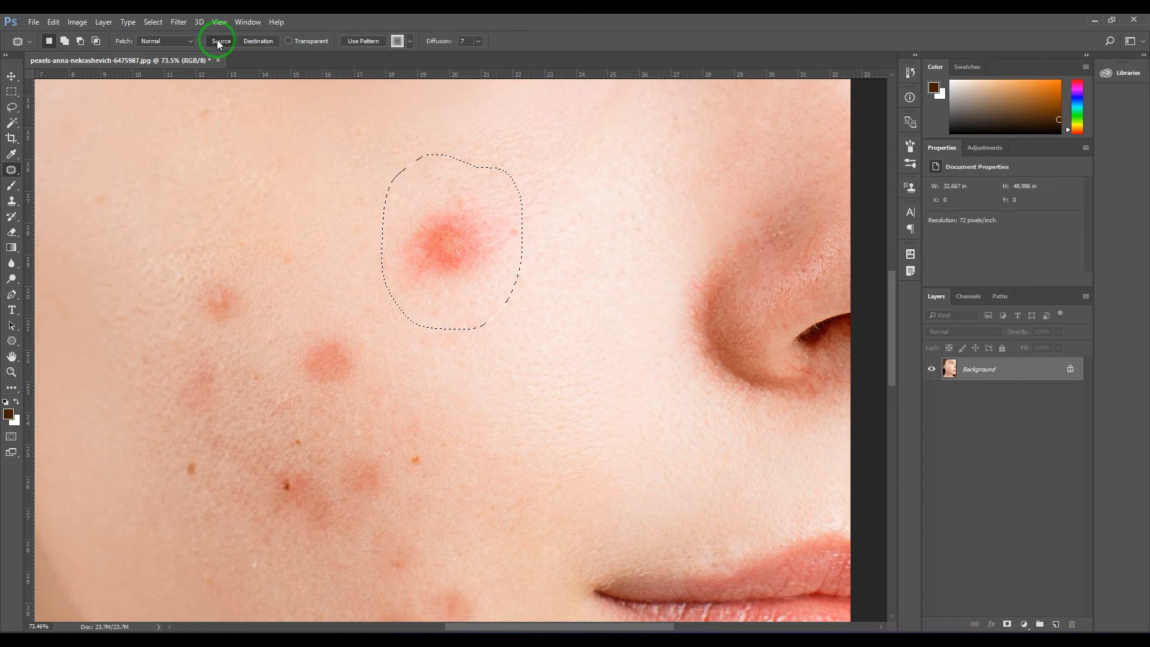
# - In Normal mode, preview patching from lower-cheek skin and drop a pimple copy onto clear skin lower right
pyautogui.moveTo(449, 242); pyautogui.dragTo(598, 436)
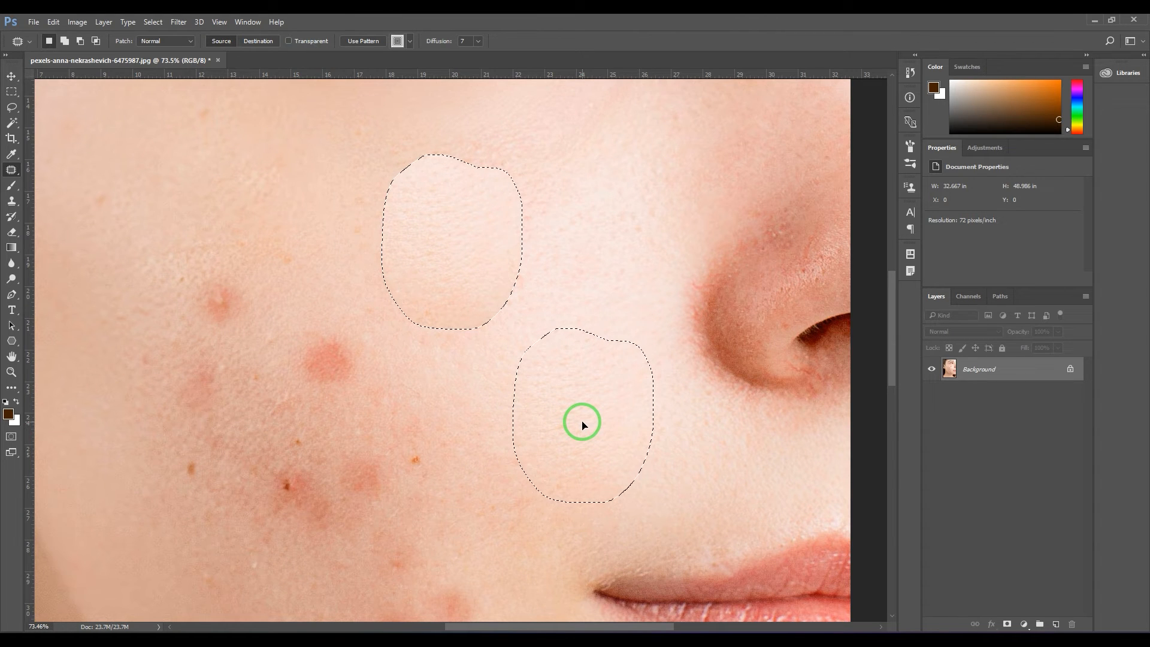
pyautogui.moveTo(582, 423); pyautogui.dragTo(429, 266)
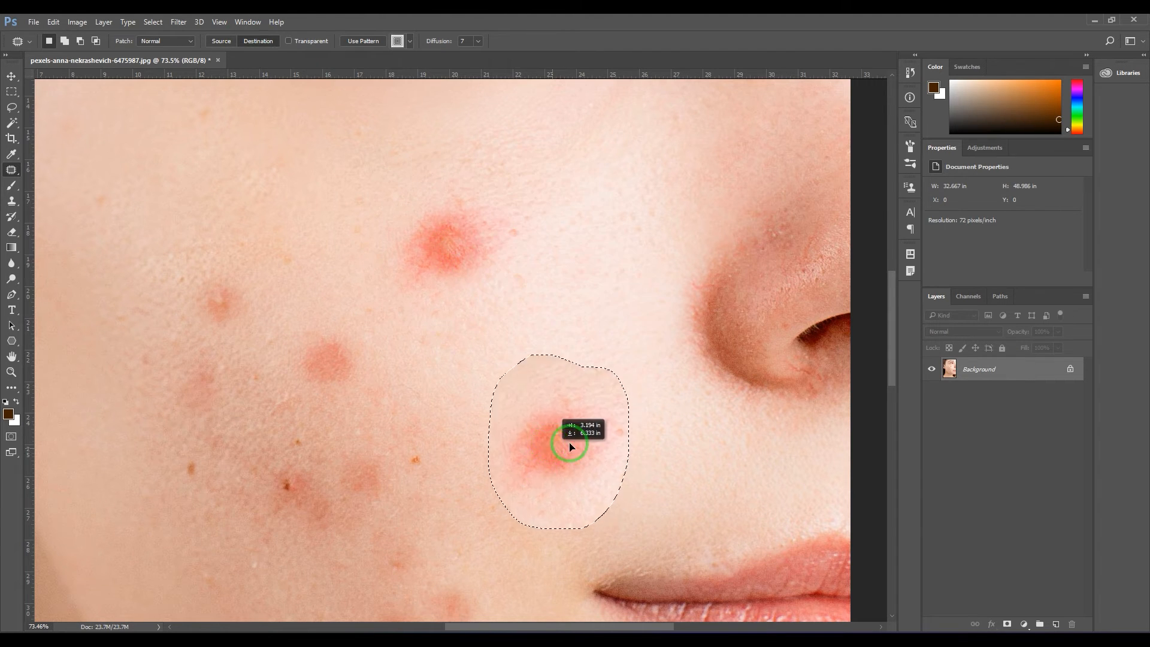
pyautogui.moveTo(568, 446); pyautogui.dragTo(591, 443)
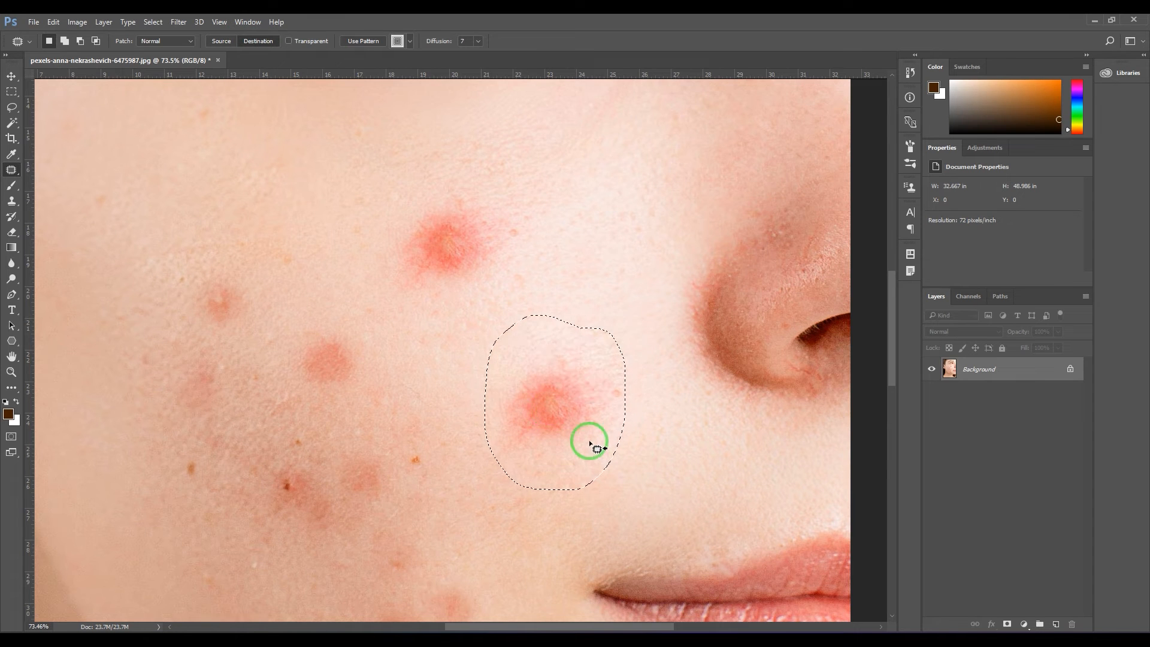
pyautogui.moveTo(591, 446); pyautogui.dragTo(541, 404)
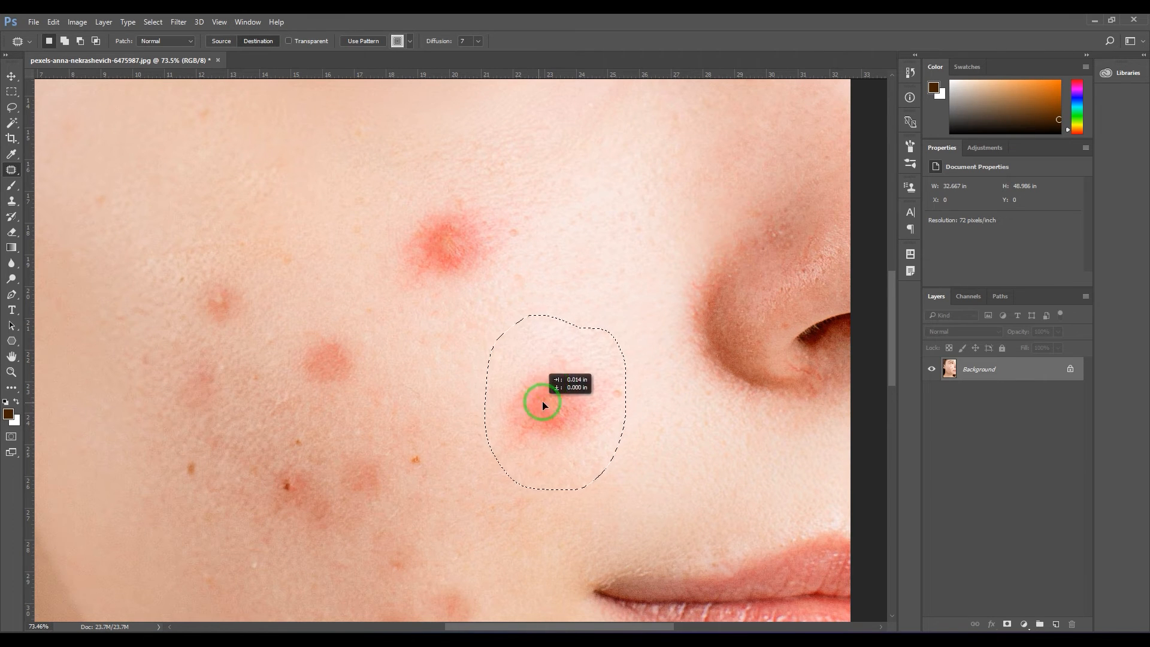
# - Copy the pimple to the upper cheek, upper left and side of the nose to show source/destination behaviour
pyautogui.moveTo(542, 406); pyautogui.dragTo(315, 117)
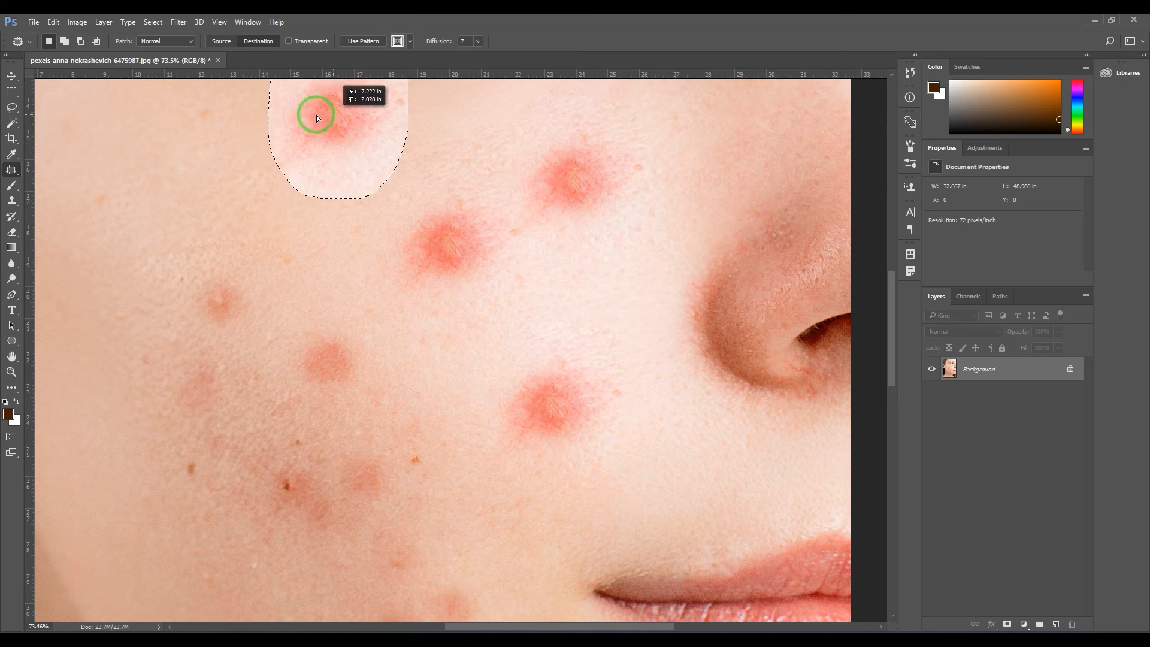
pyautogui.moveTo(316, 119); pyautogui.dragTo(118, 198)
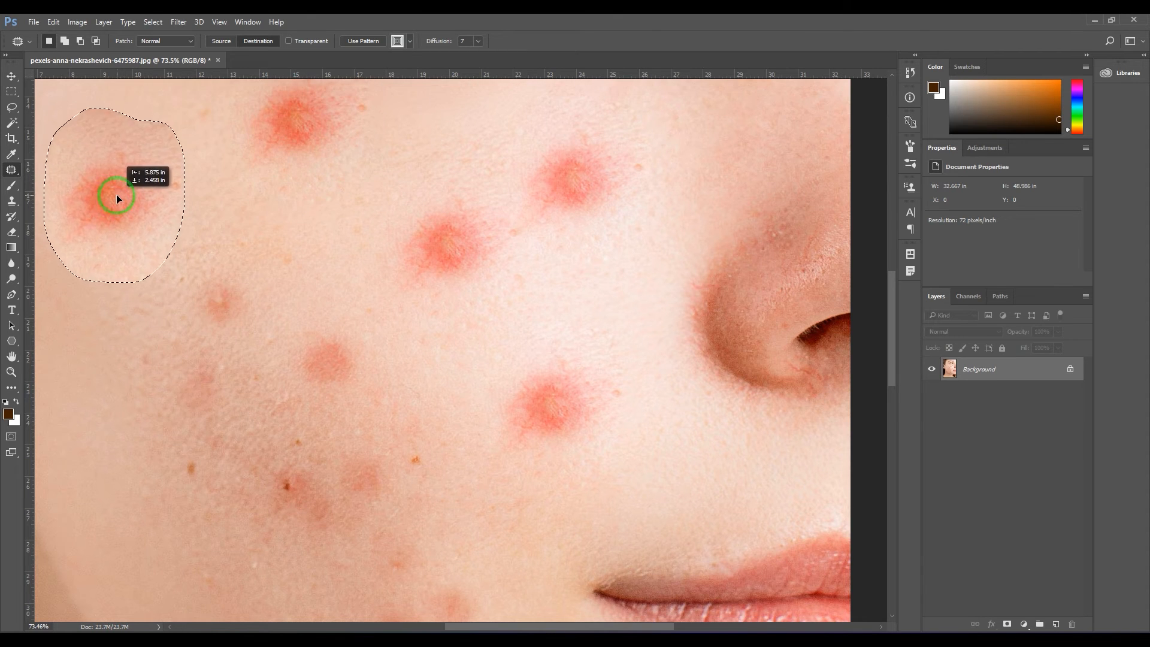
pyautogui.moveTo(117, 198); pyautogui.dragTo(514, 477)
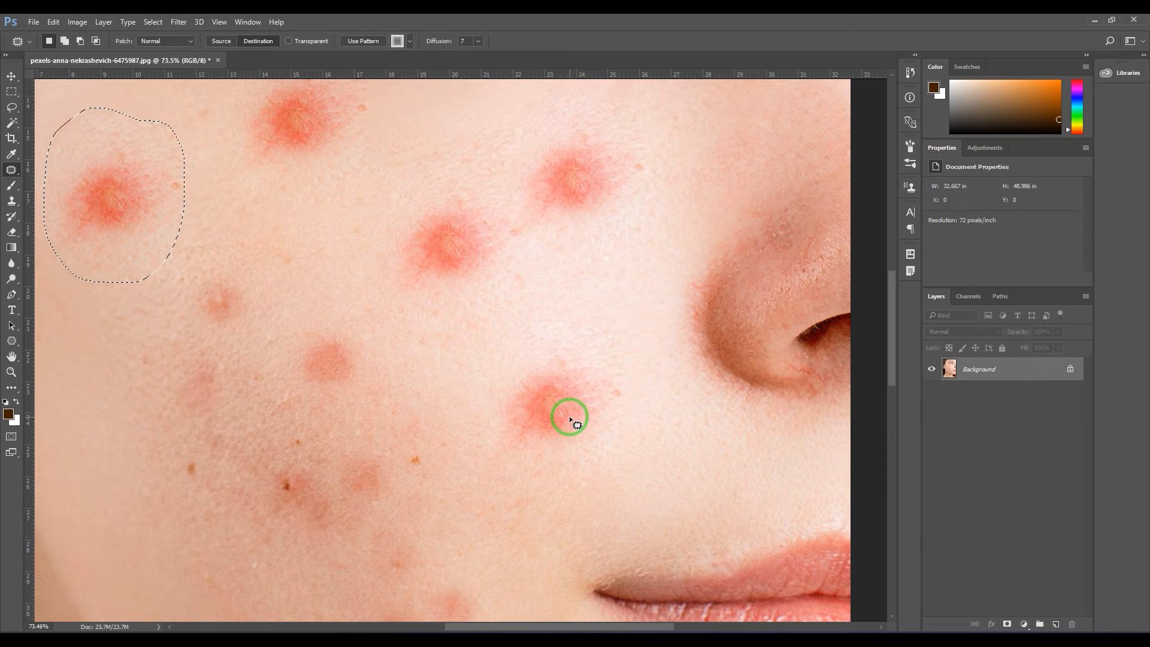
pyautogui.moveTo(567, 417); pyautogui.dragTo(107, 213)
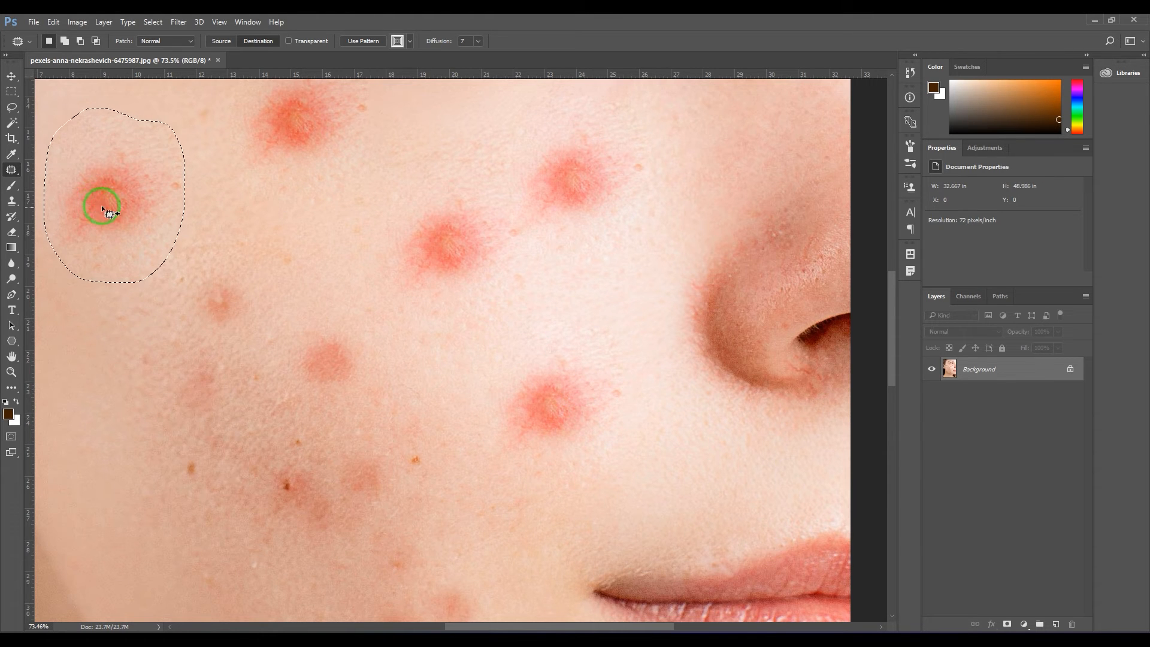
pyautogui.moveTo(108, 213); pyautogui.dragTo(155, 224)
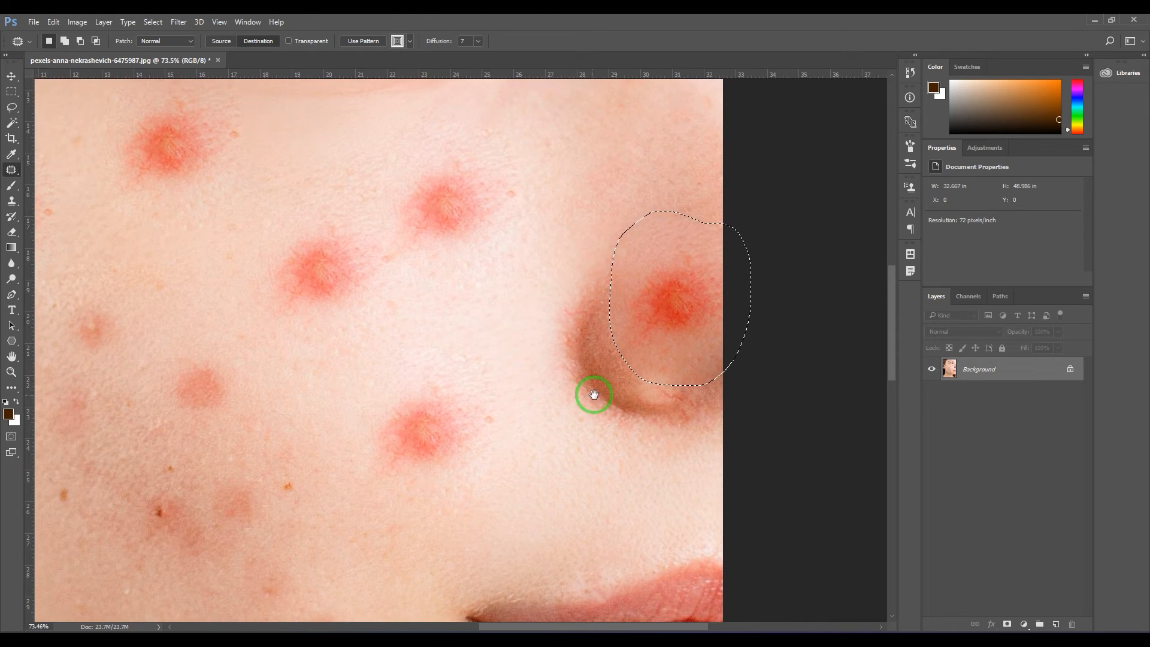
pyautogui.moveTo(594, 394); pyautogui.dragTo(614, 401)
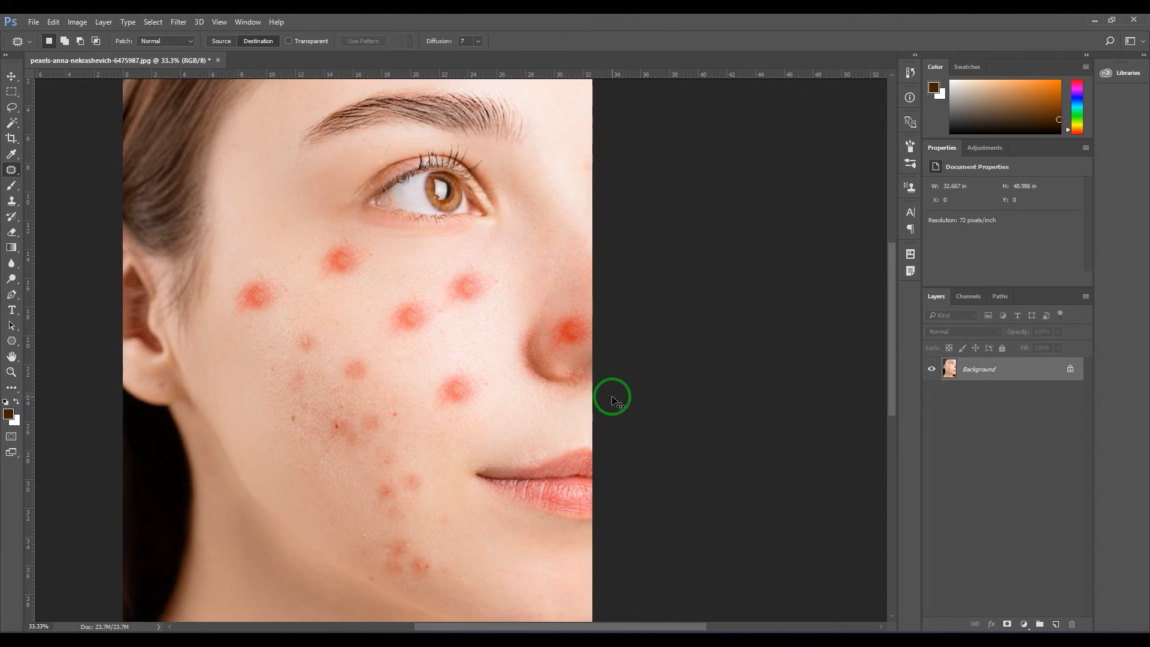
# - Lasso the pimple just below the eye and patch it with nearby clean skin
pyautogui.moveTo(308, 228); pyautogui.dragTo(373, 293)
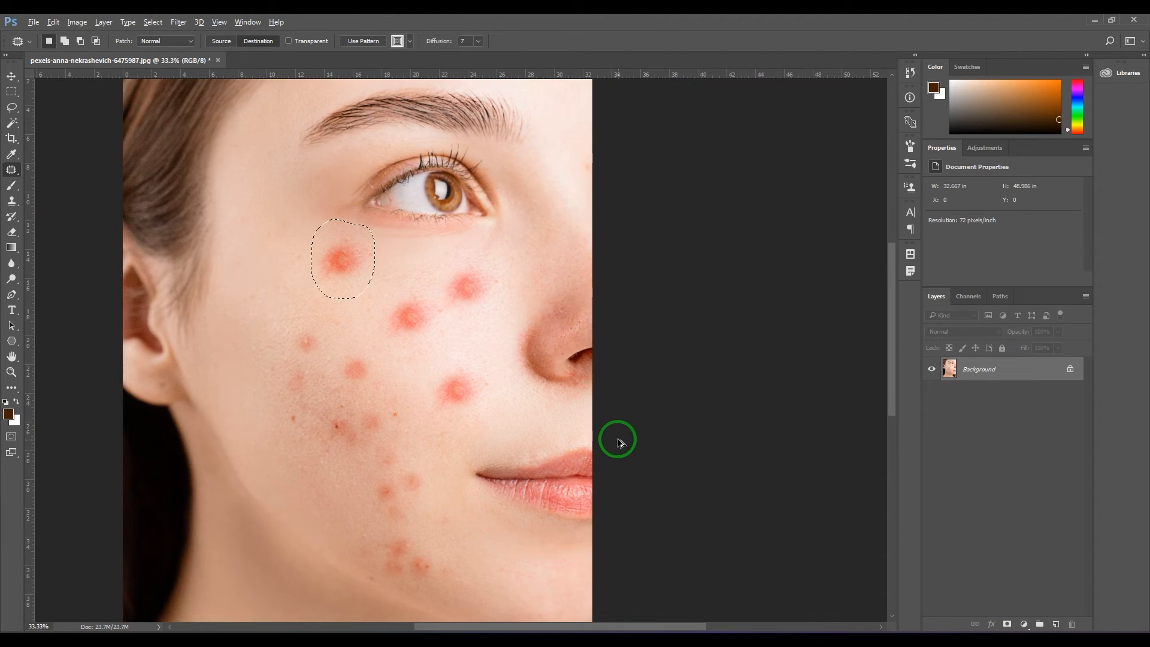
pyautogui.moveTo(341, 257); pyautogui.dragTo(412, 315)
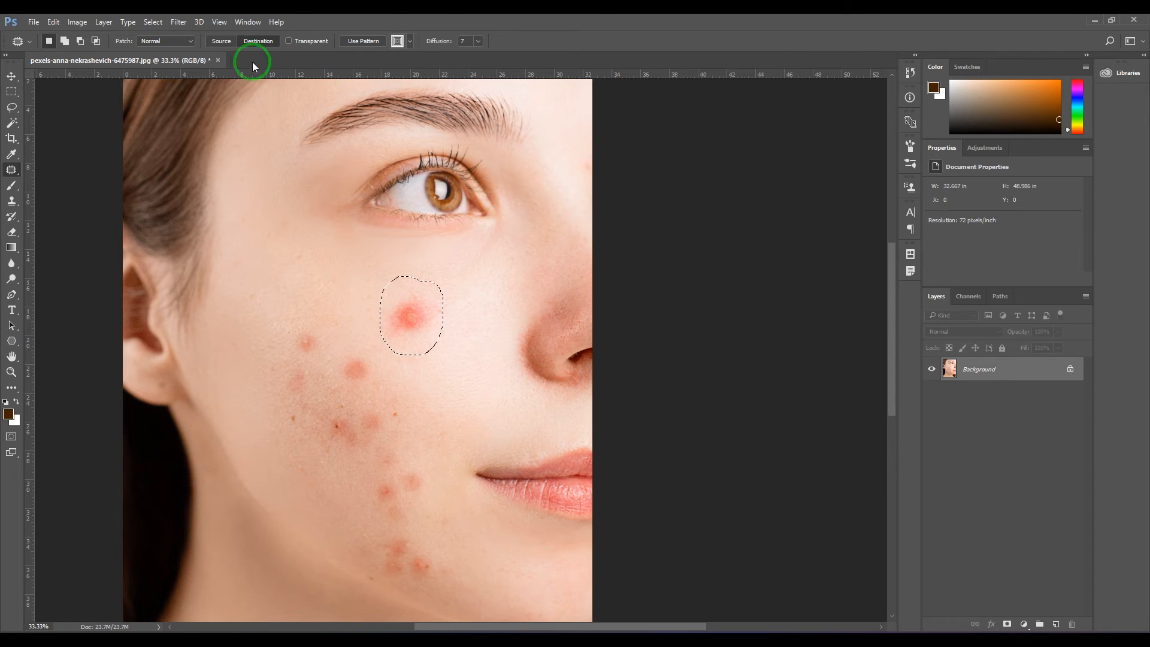
# - Switch the Patch mode to Content-Aware and test a patch over the mouth corner with cheek skin
pyautogui.click(174, 41)
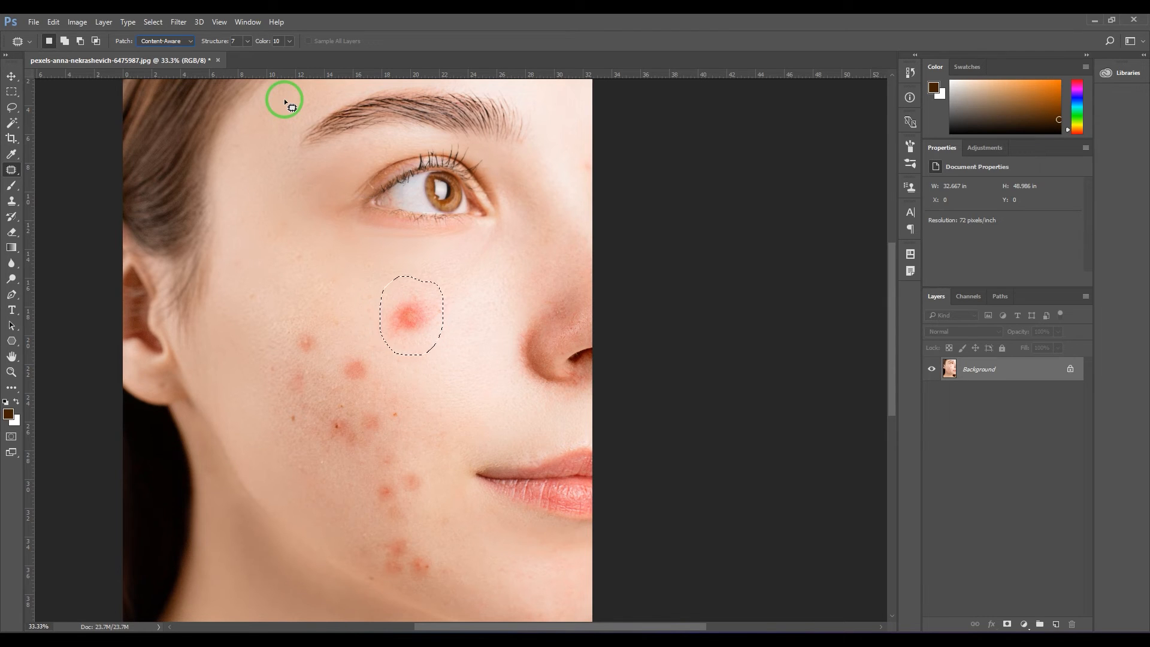
pyautogui.moveTo(346, 194)
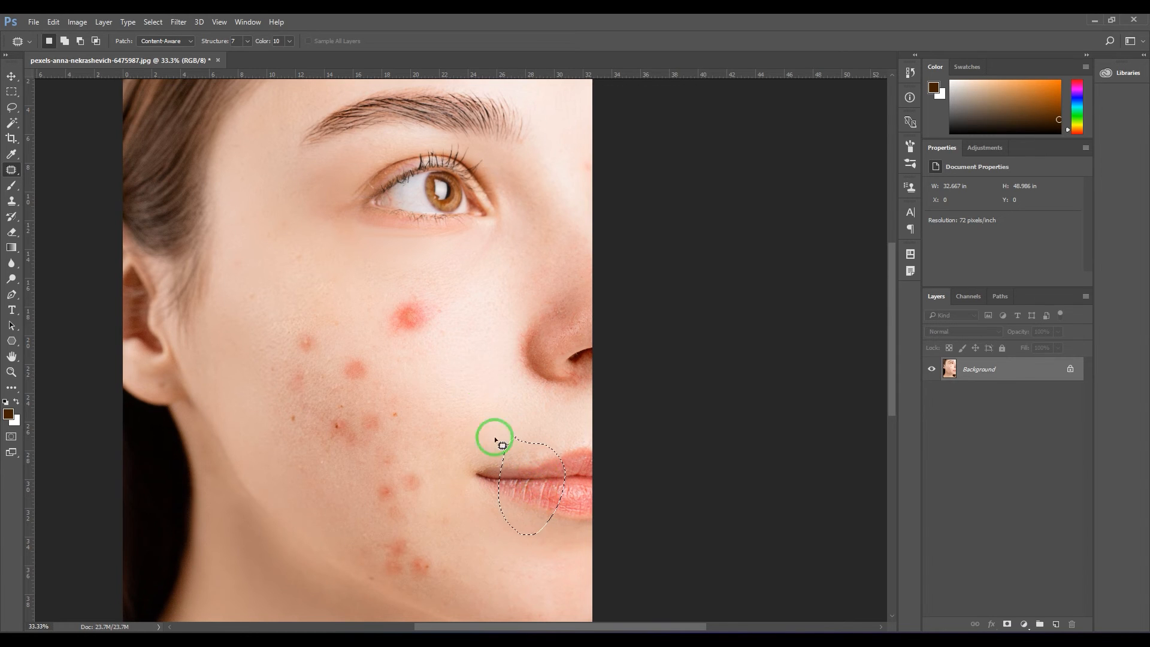
pyautogui.moveTo(528, 494); pyautogui.dragTo(455, 381)
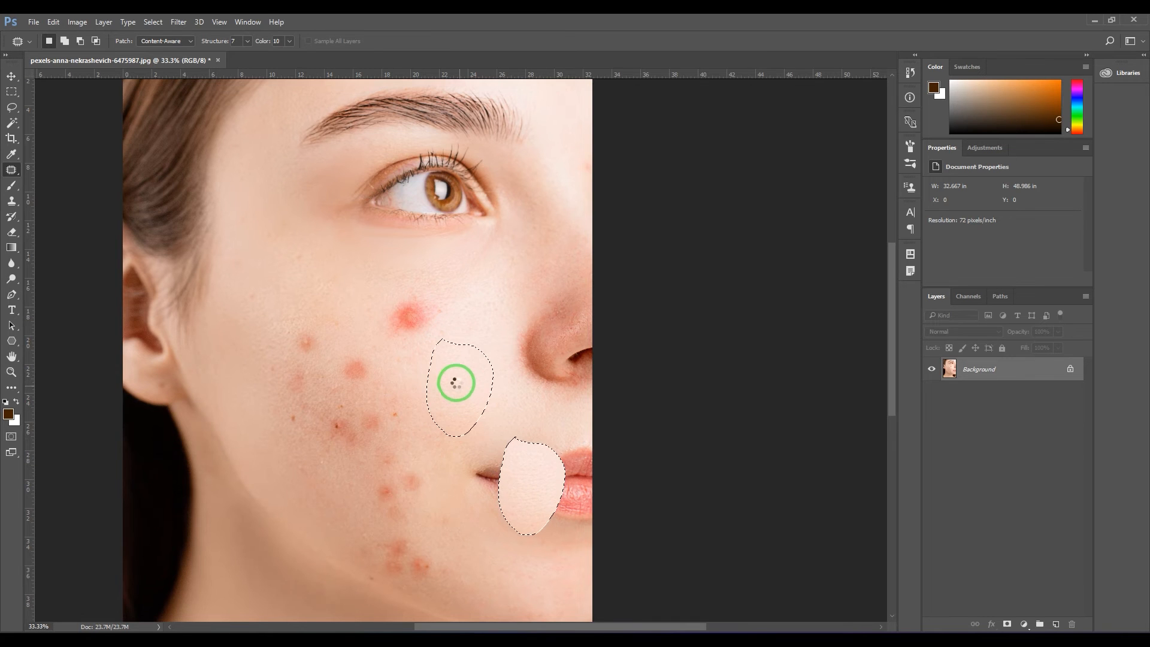
pyautogui.moveTo(456, 383); pyautogui.dragTo(511, 476)
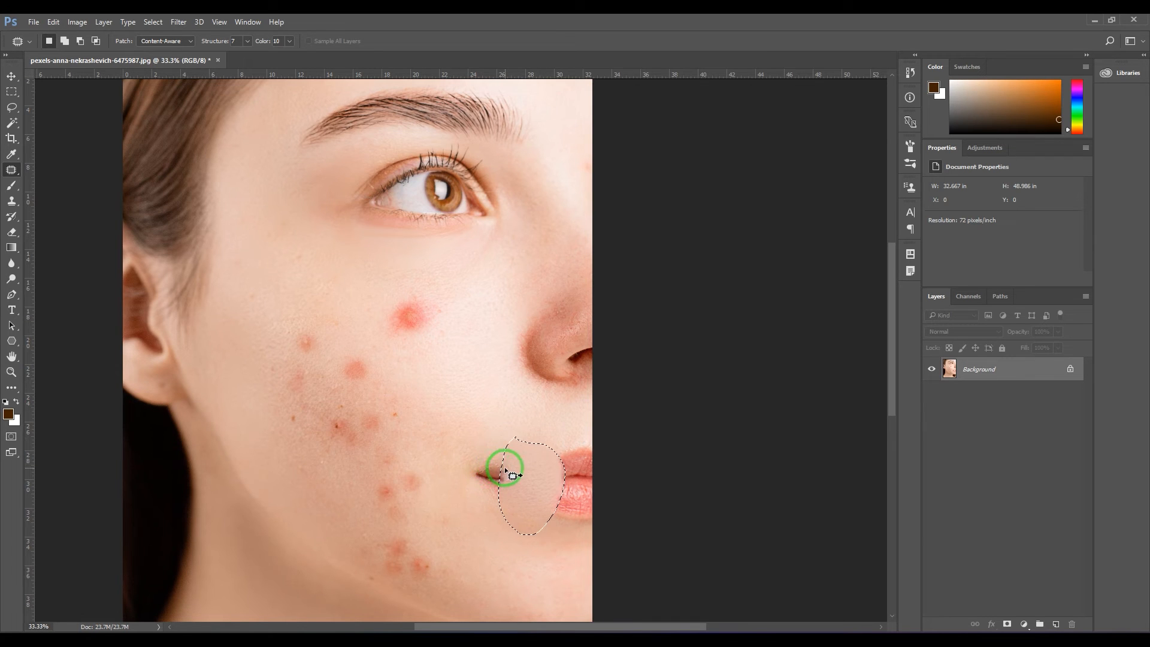
# - Finish the mouth test and outline the remaining upper-cheek pimple, ready to patch
pyautogui.moveTo(505, 473); pyautogui.dragTo(546, 473)
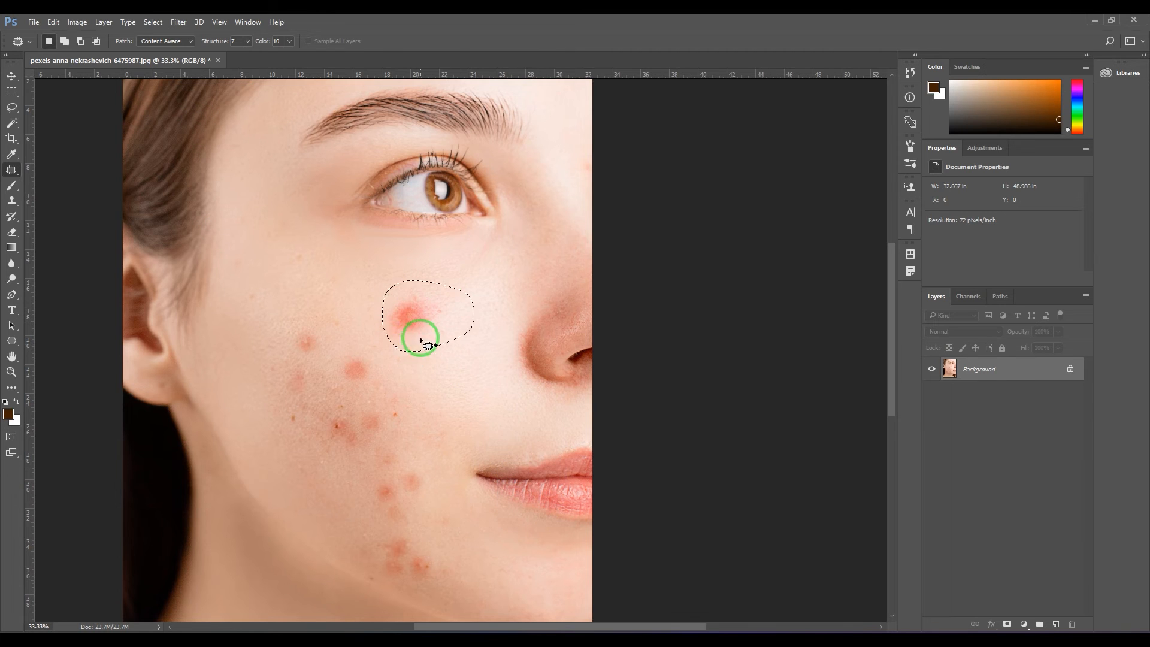
pyautogui.moveTo(424, 339); pyautogui.dragTo(464, 391)
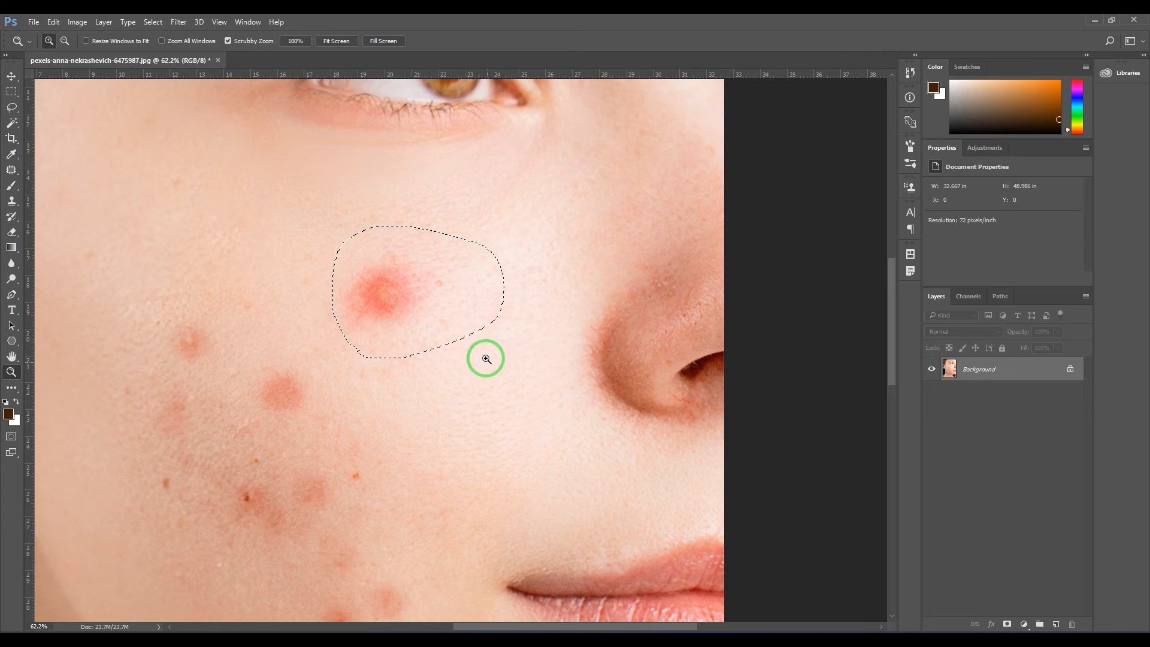
pyautogui.moveTo(272, 237)
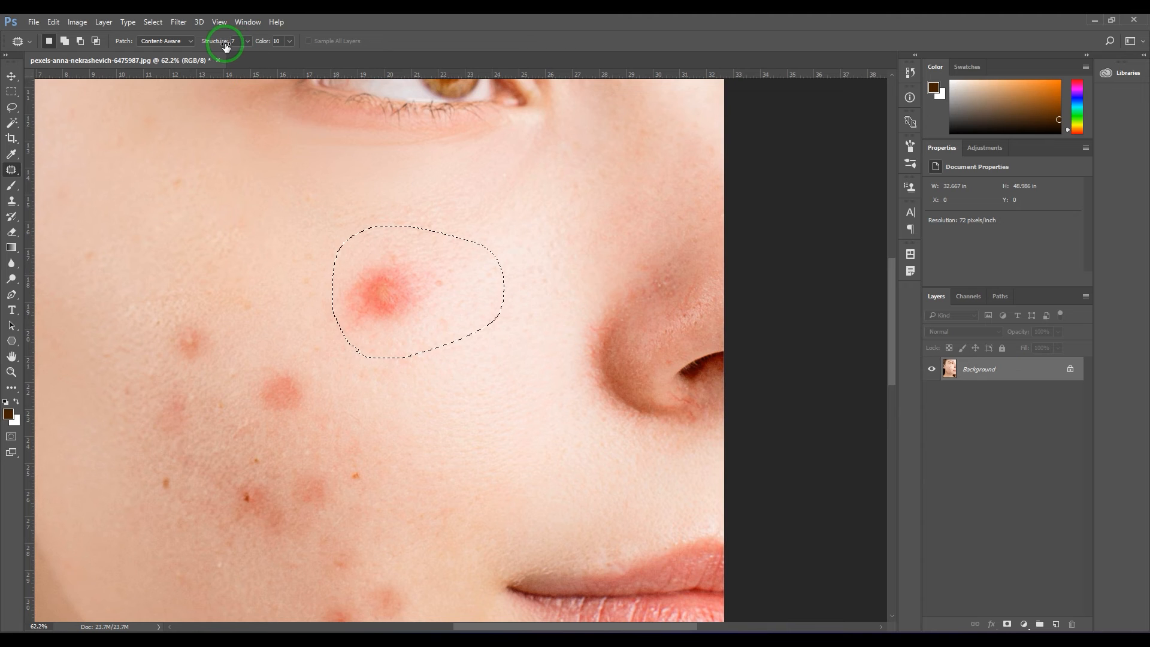
pyautogui.moveTo(229, 43)
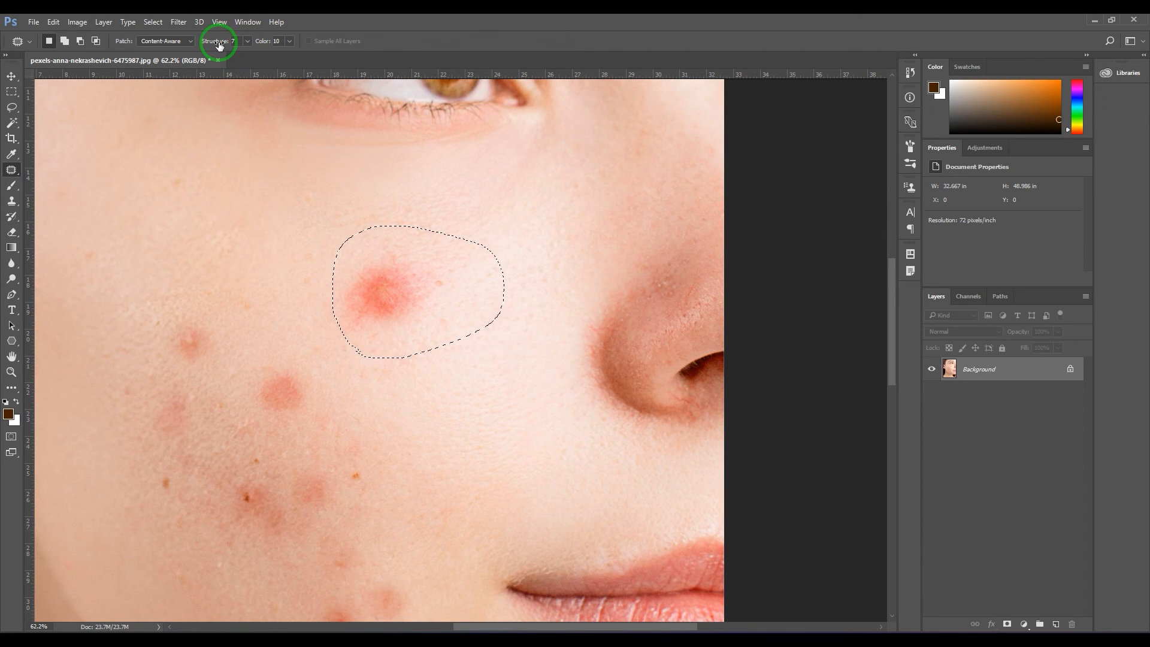
pyautogui.moveTo(218, 43)
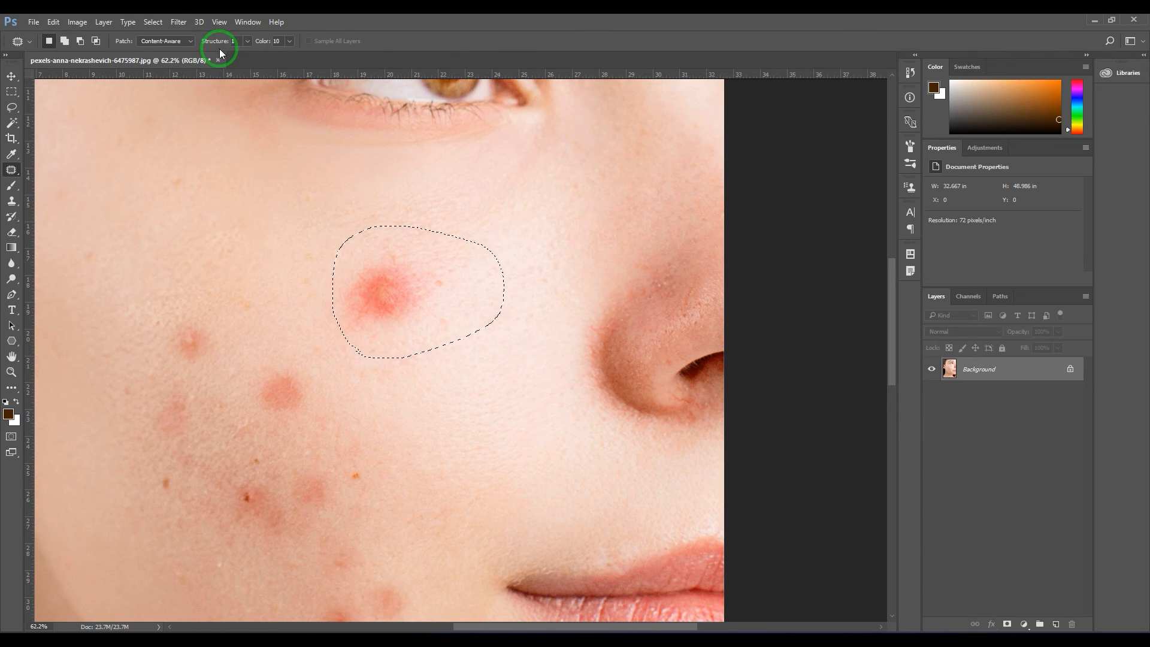
# - Patch the upper-cheek pimple with clean skin from above at Structure 1, leaving a soft blur
pyautogui.moveTo(414, 294); pyautogui.dragTo(432, 407)
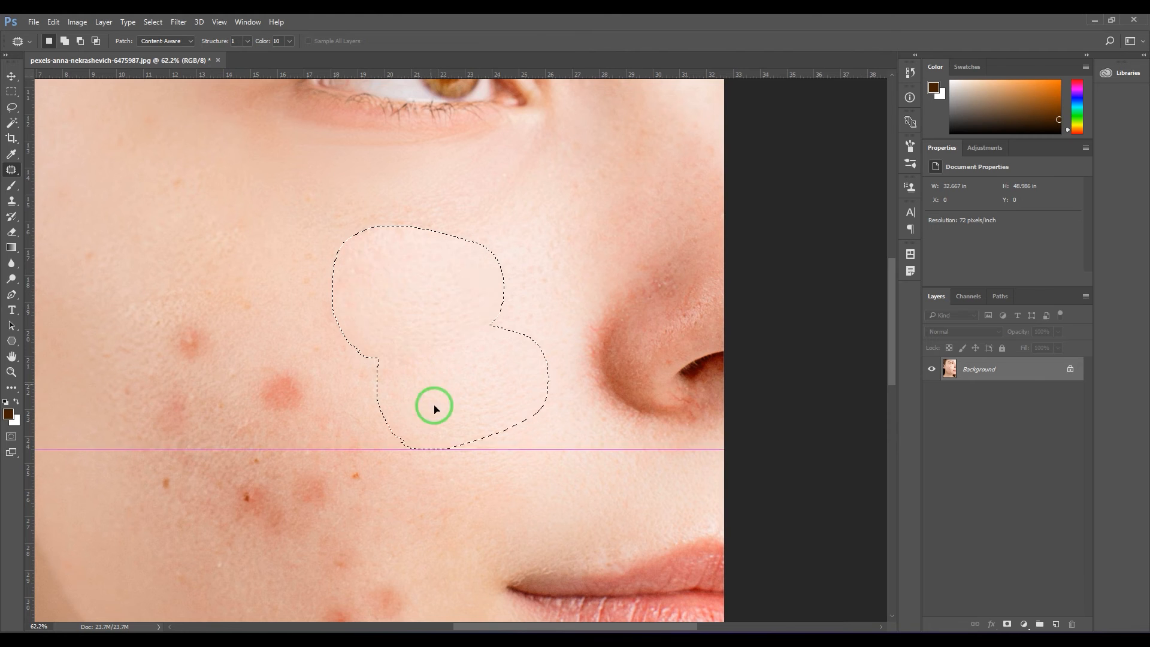
pyautogui.moveTo(432, 407); pyautogui.dragTo(481, 397)
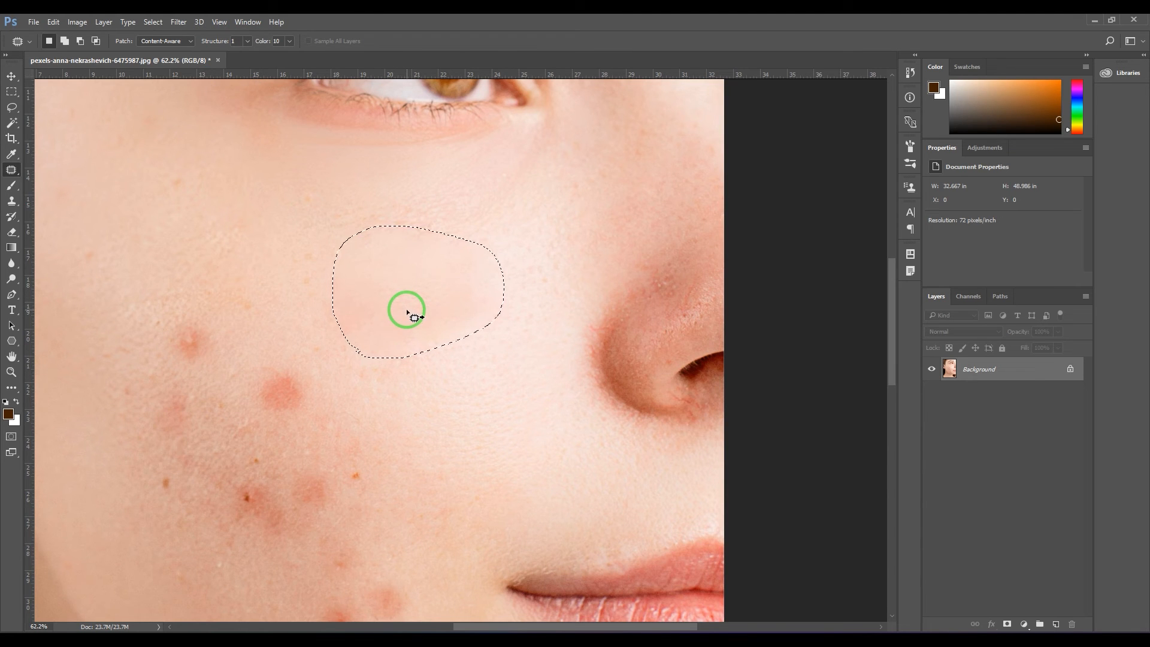
pyautogui.moveTo(407, 309); pyautogui.dragTo(400, 243)
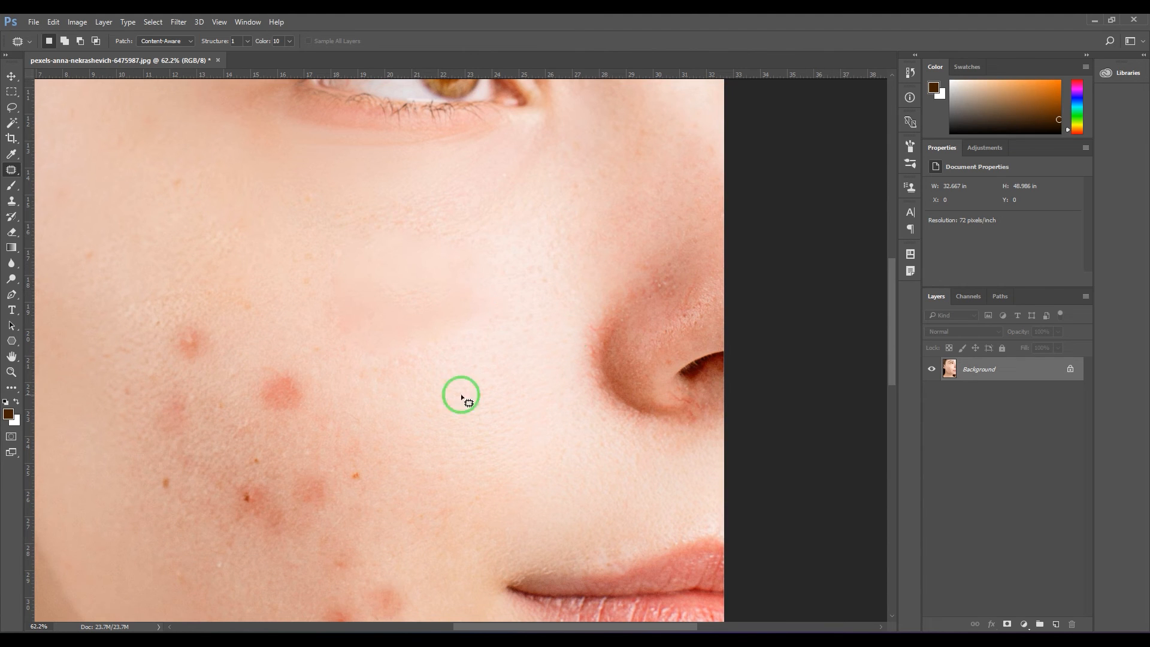
pyautogui.moveTo(566, 270)
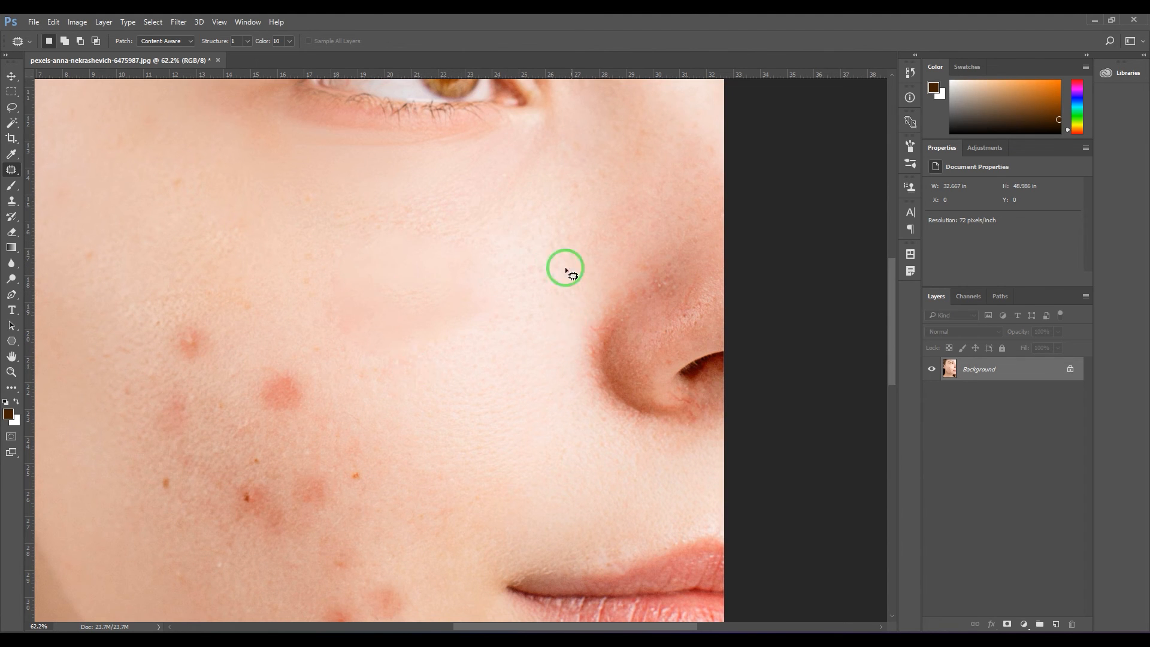
pyautogui.moveTo(564, 276); pyautogui.dragTo(459, 444)
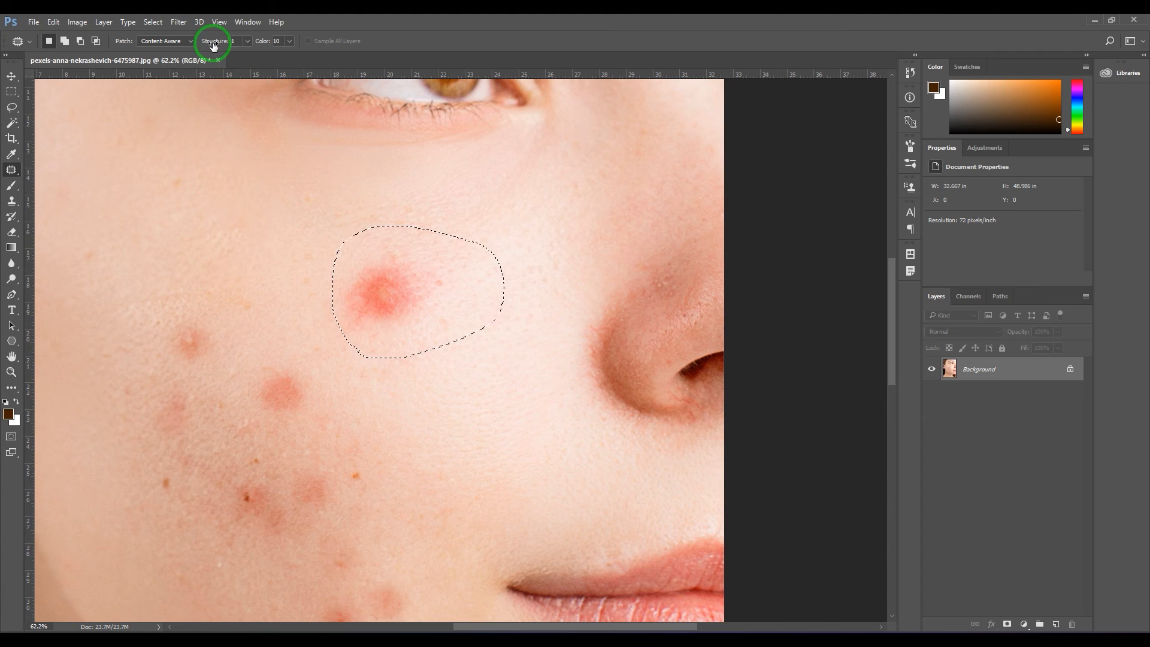
# - Repatch the upper-cheek pimple at Structure 7, then try Color blending at 0
pyautogui.moveTo(403, 293); pyautogui.dragTo(404, 304)
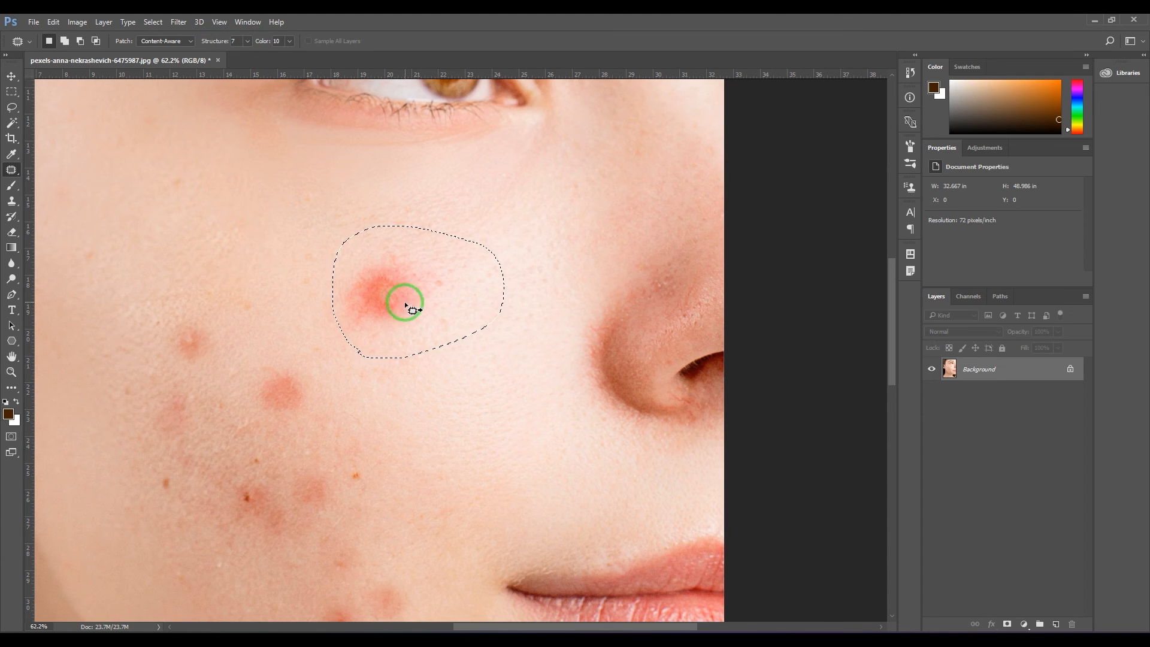
pyautogui.moveTo(407, 304); pyautogui.dragTo(484, 432)
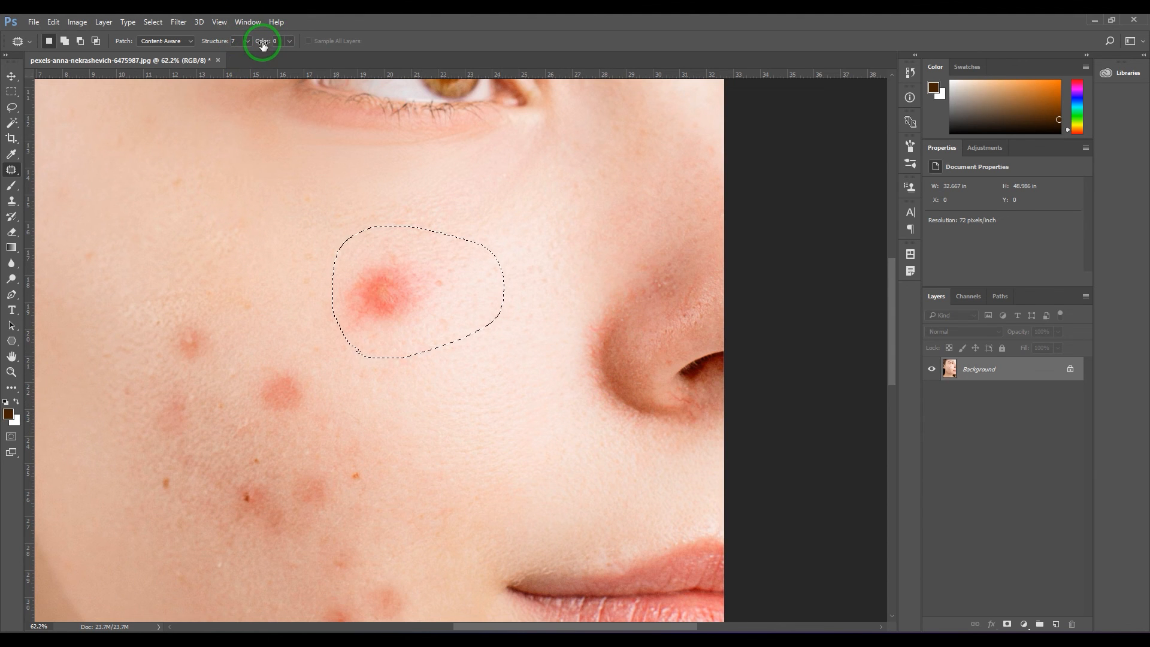
pyautogui.moveTo(263, 43)
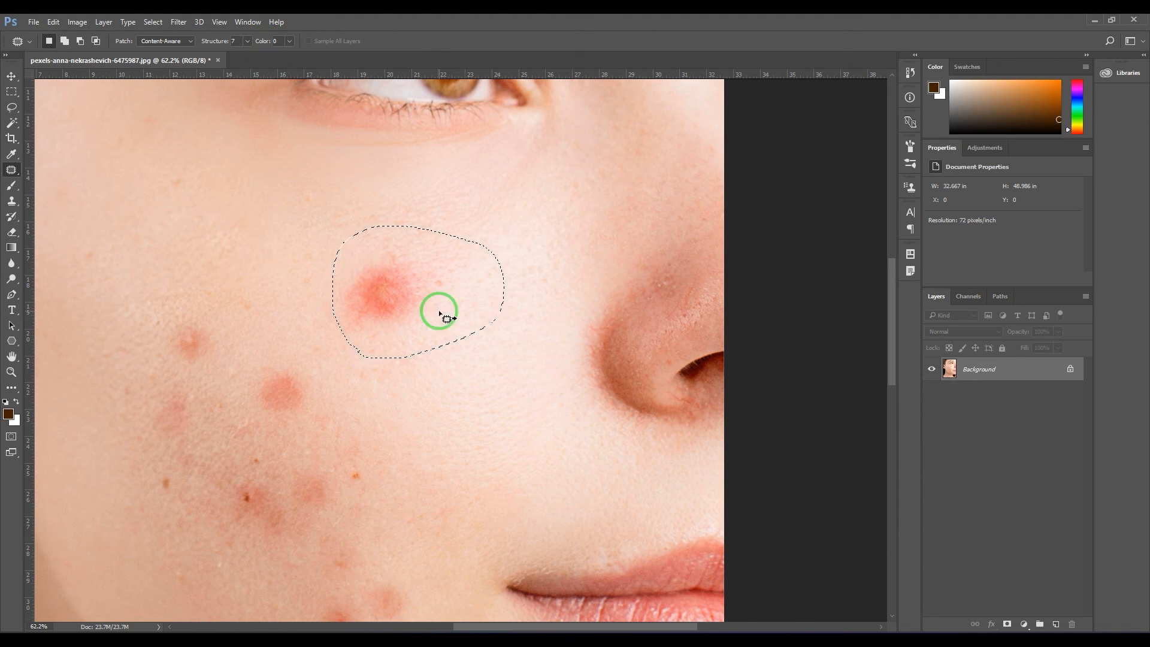
pyautogui.moveTo(440, 308); pyautogui.dragTo(384, 301)
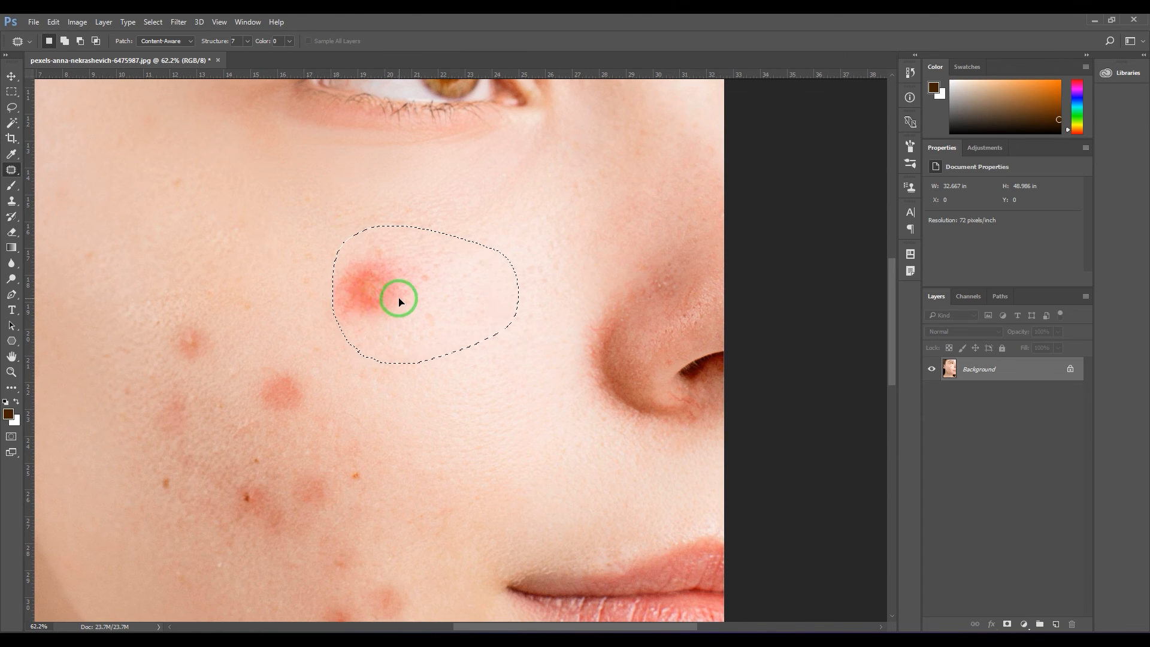
# - Enlarge the outline and sample darker and freckled lower-cheek skin into the pimple area
pyautogui.moveTo(398, 299); pyautogui.dragTo(223, 506)
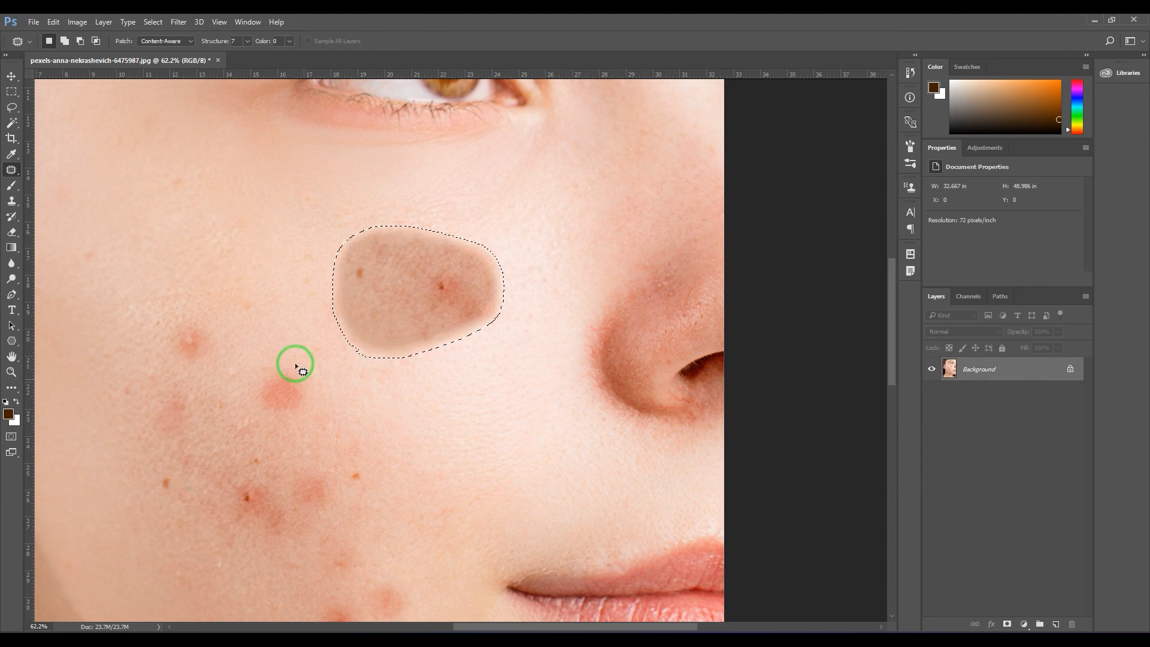
pyautogui.moveTo(296, 364); pyautogui.dragTo(372, 289)
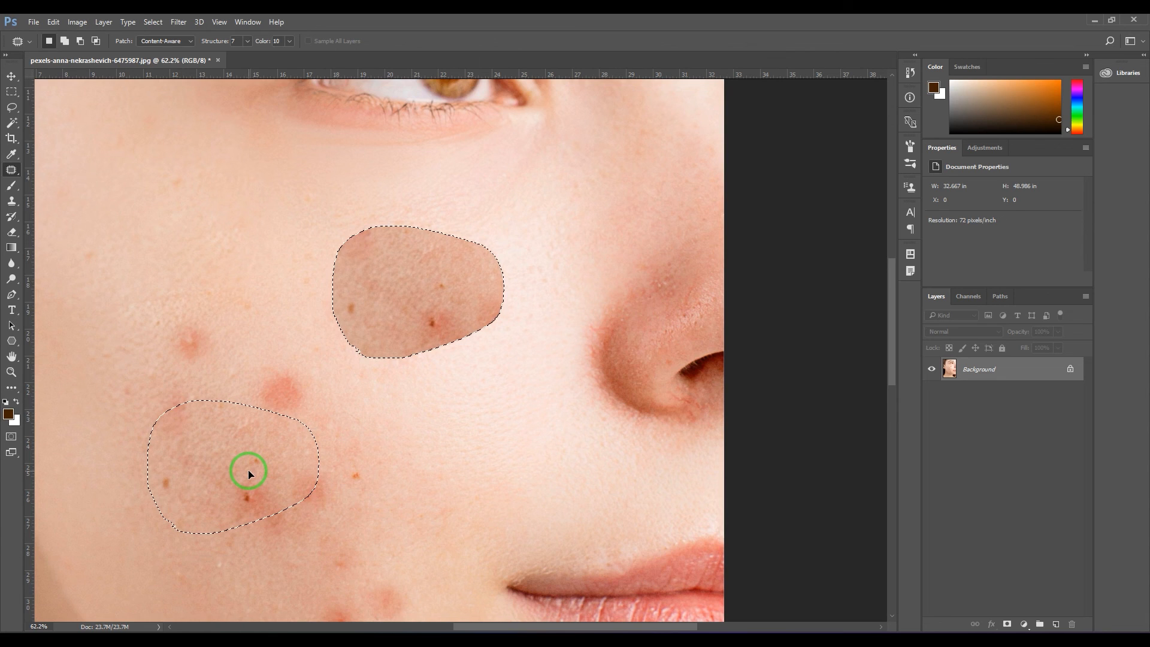
pyautogui.moveTo(248, 472); pyautogui.dragTo(485, 396)
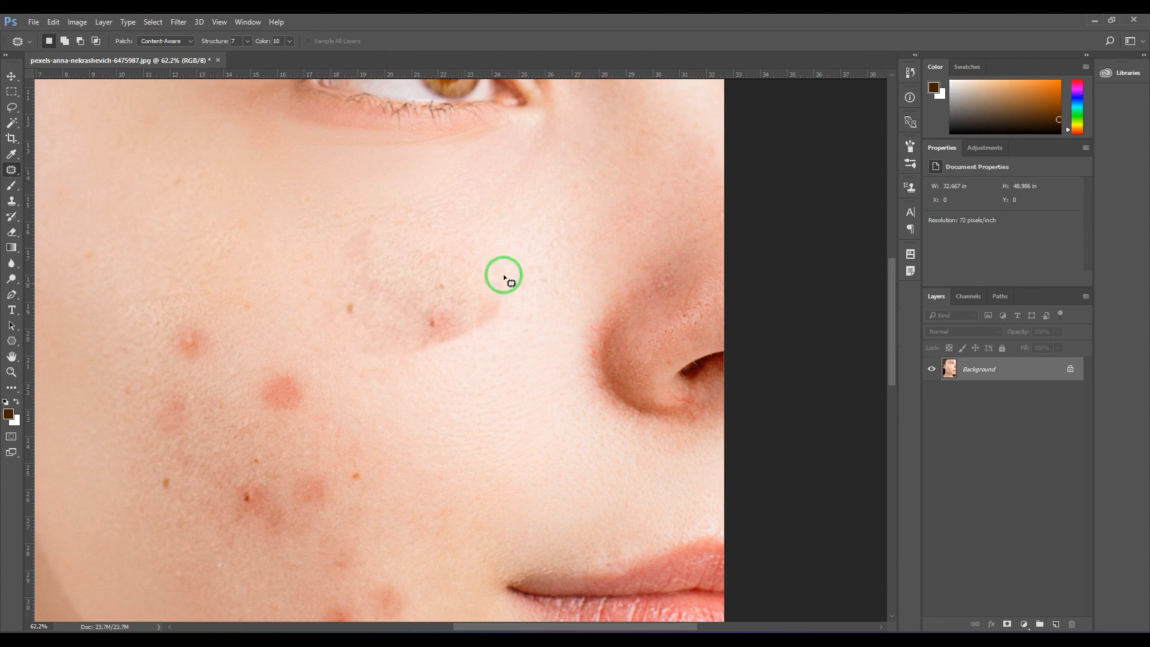
pyautogui.moveTo(506, 275); pyautogui.dragTo(477, 359)
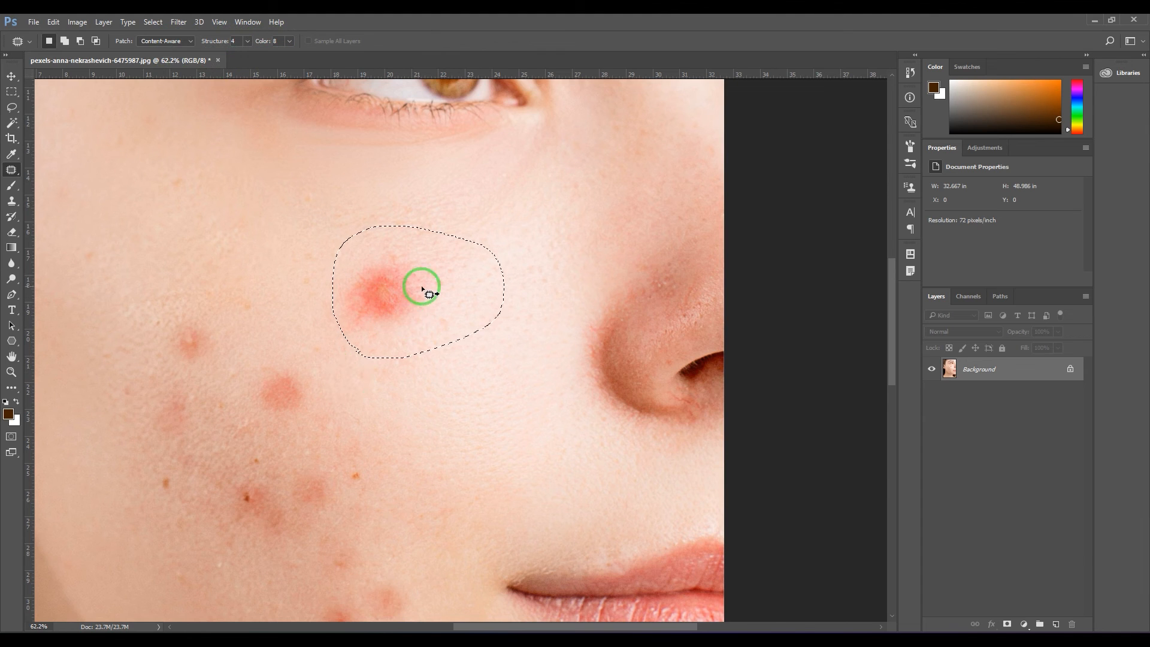
# - Patch the upper-cheek pimple at Structure 4, Color 8 using clean skin just below it
pyautogui.moveTo(424, 292); pyautogui.dragTo(403, 351)
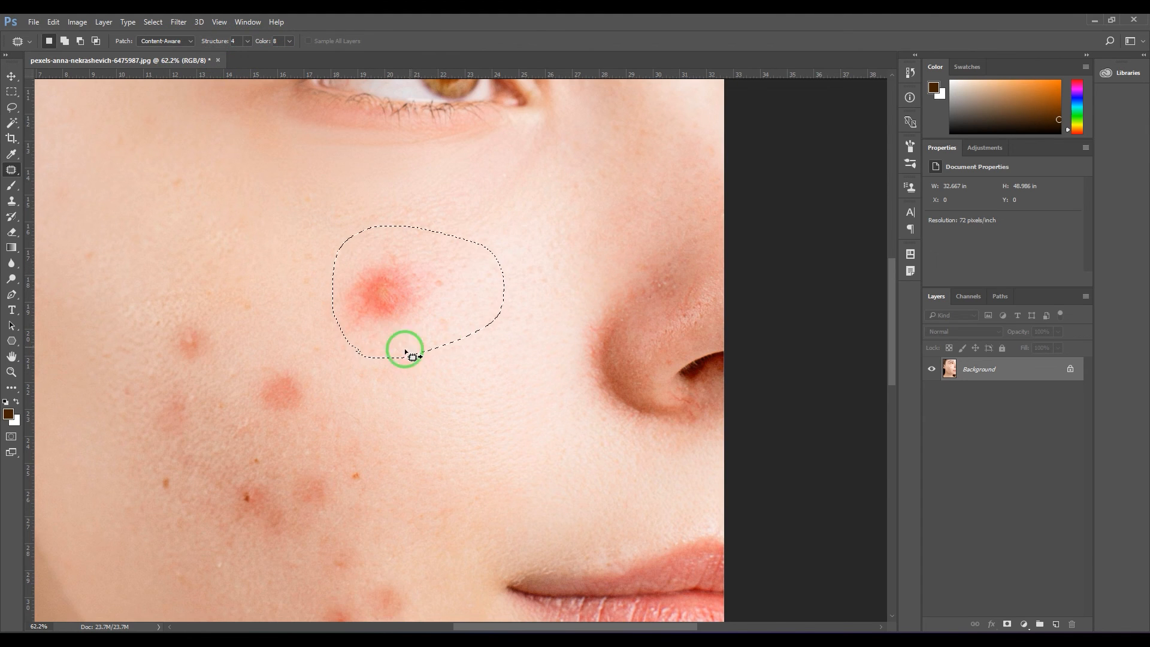
pyautogui.moveTo(407, 351); pyautogui.dragTo(446, 315)
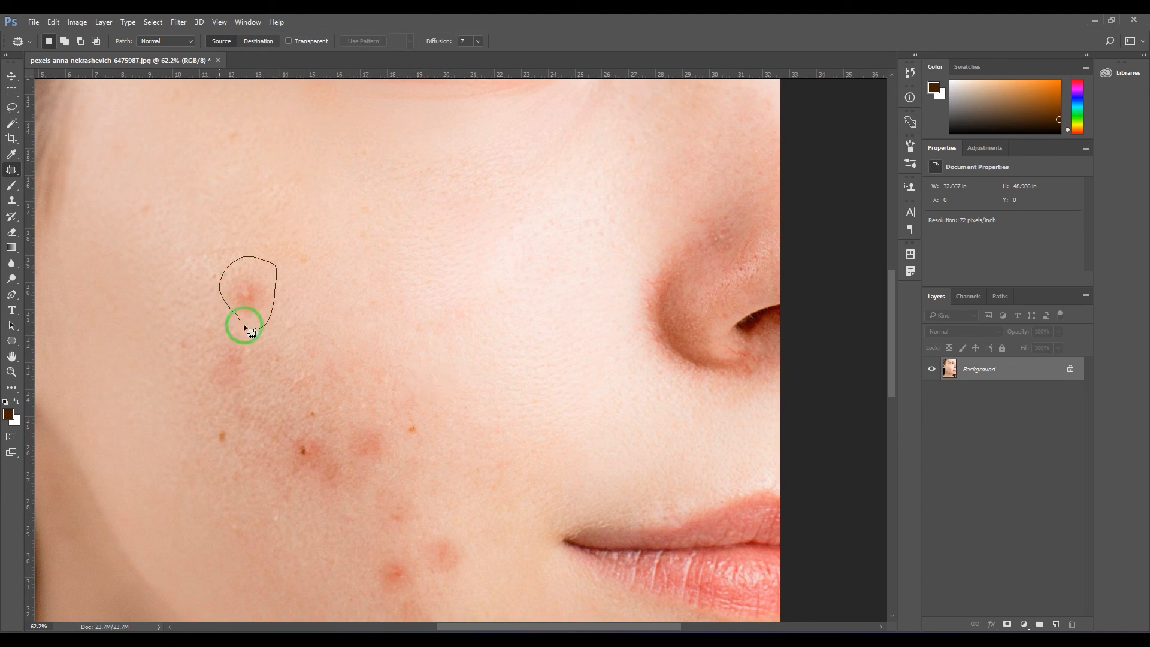
# - Lasso the faded pimple on the left of the cheek for Normal-mode patching
pyautogui.moveTo(246, 330); pyautogui.dragTo(325, 308)
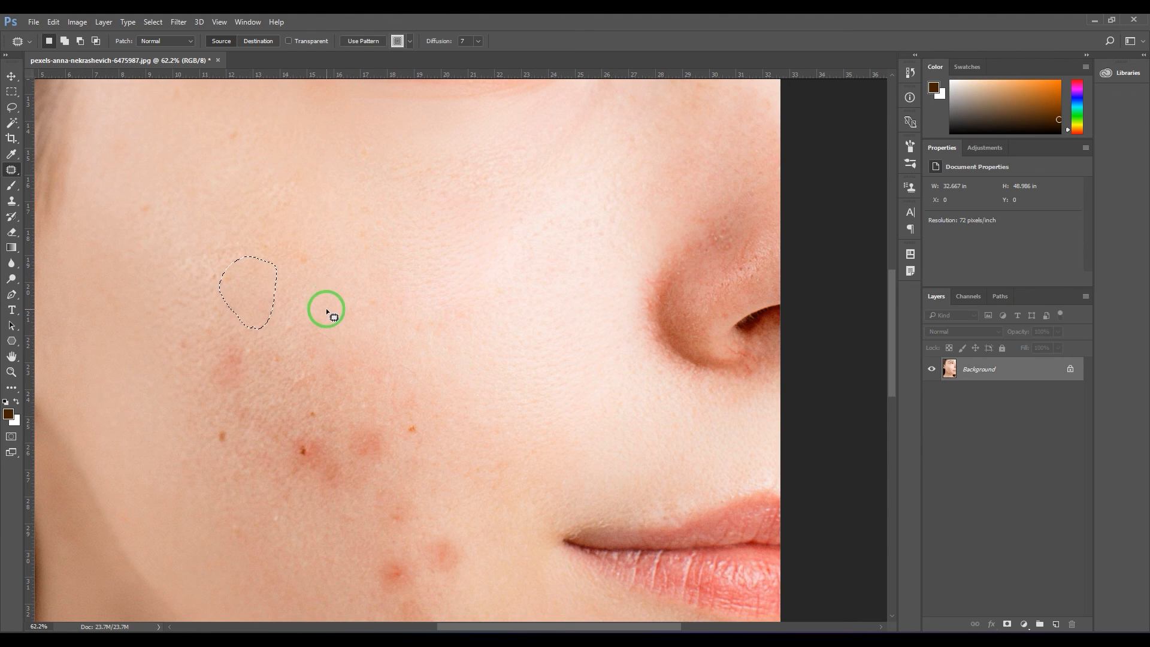